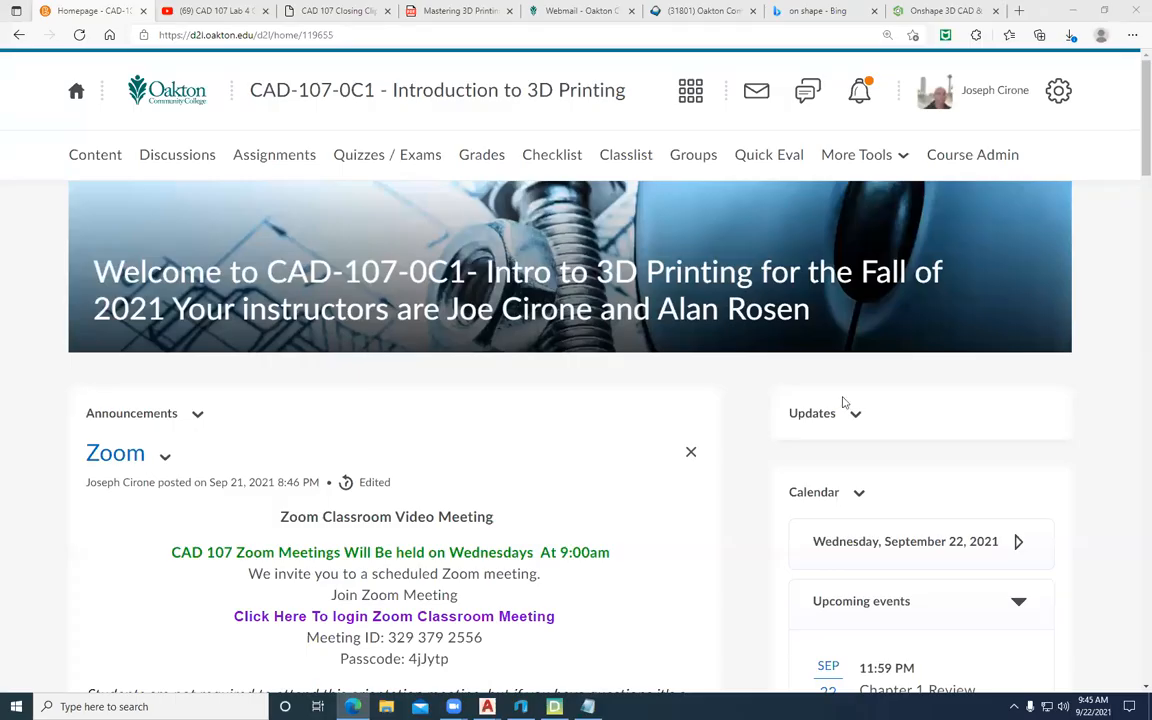
Scroll the CAD-107 homepage down to the Lab 4 Chip Clip announcement agenda
scroll(down, 3)
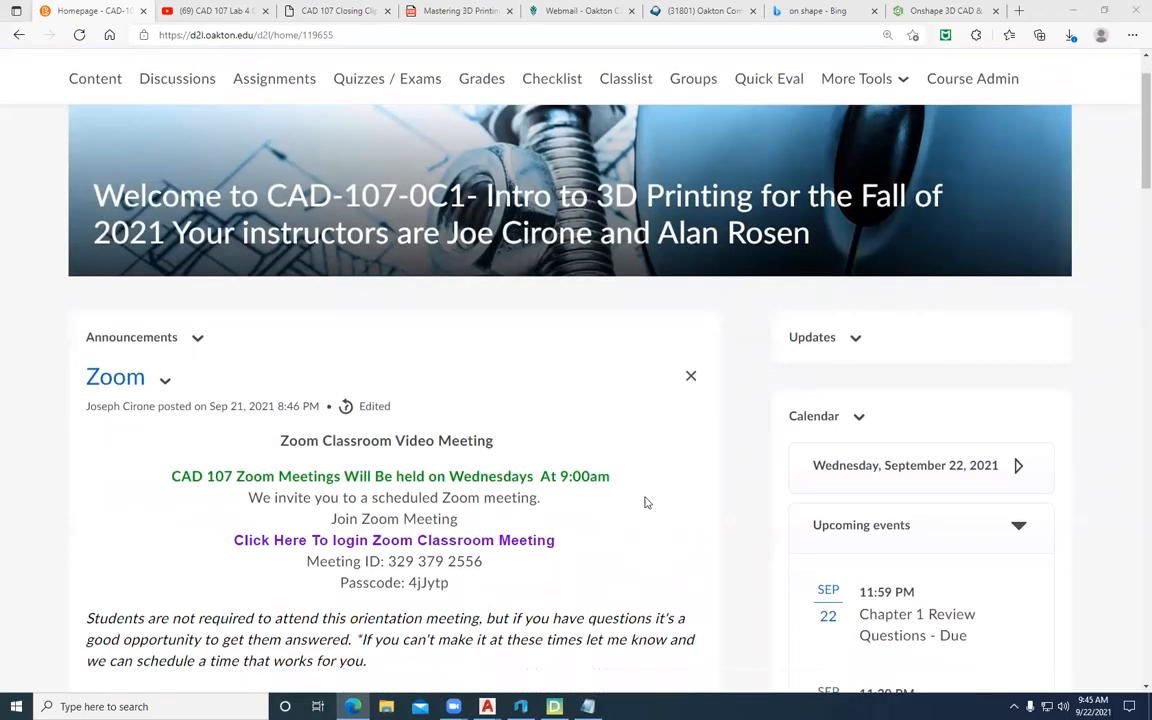
scroll(down, 3)
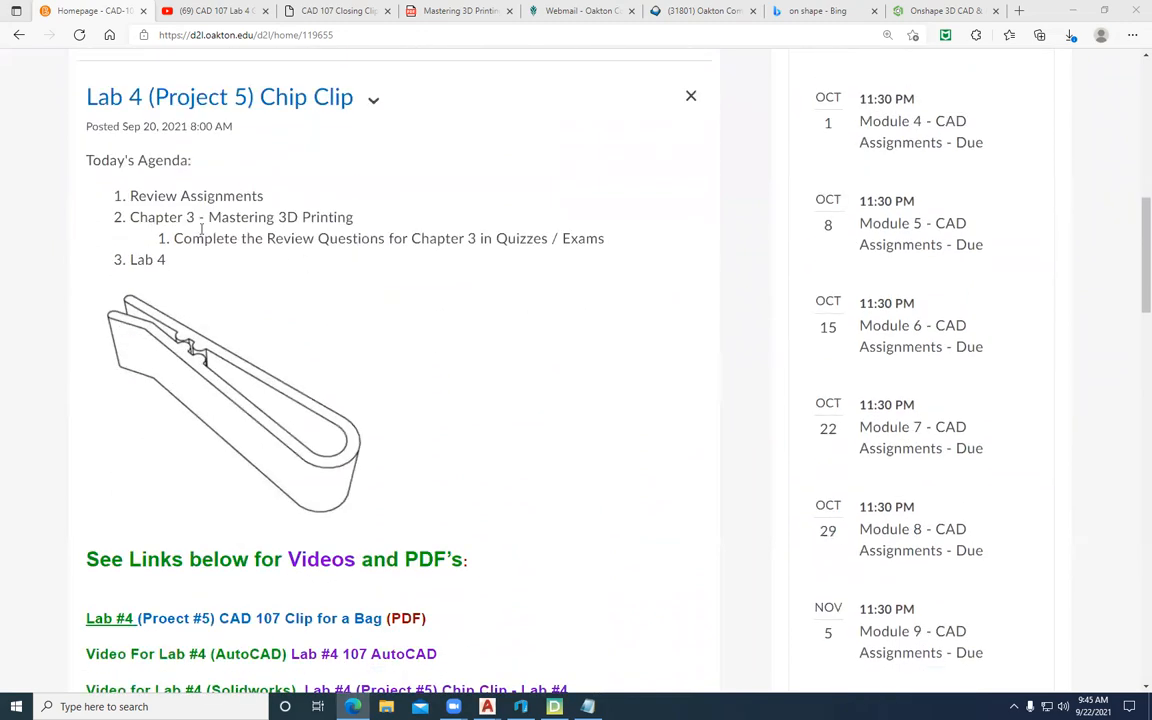
mouse_move(294, 224)
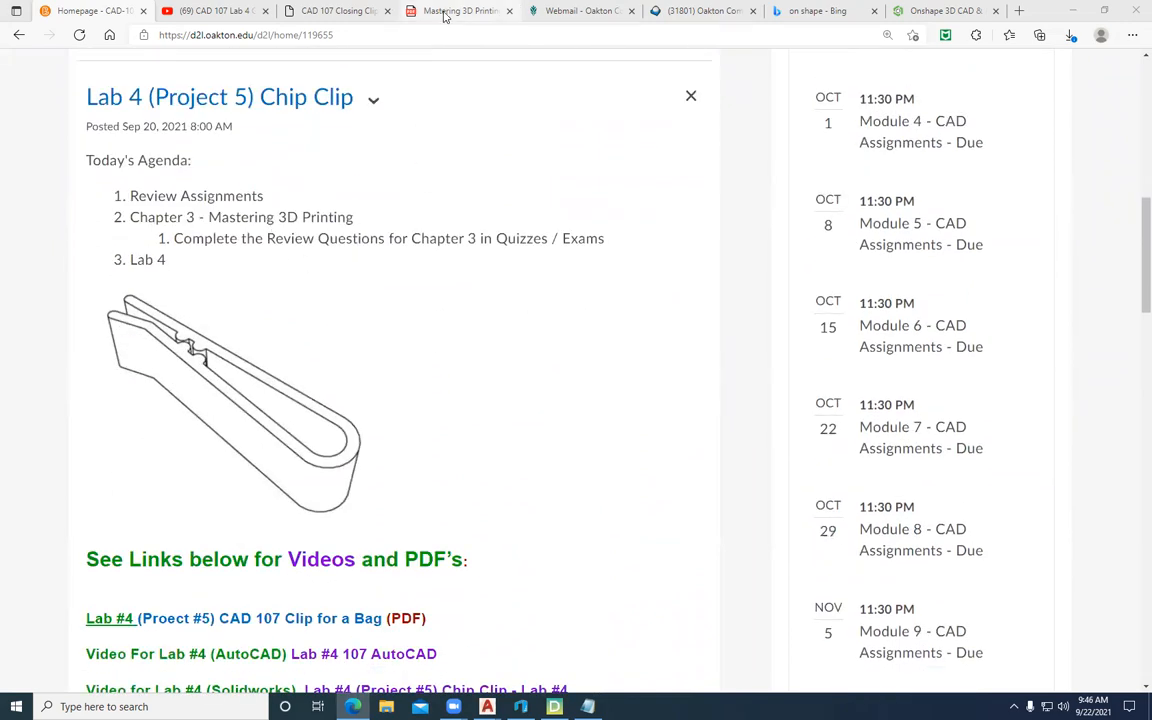
Switch to the Mastering 3D Printing PDF, zoom in and read page 51 to its end
click(460, 12)
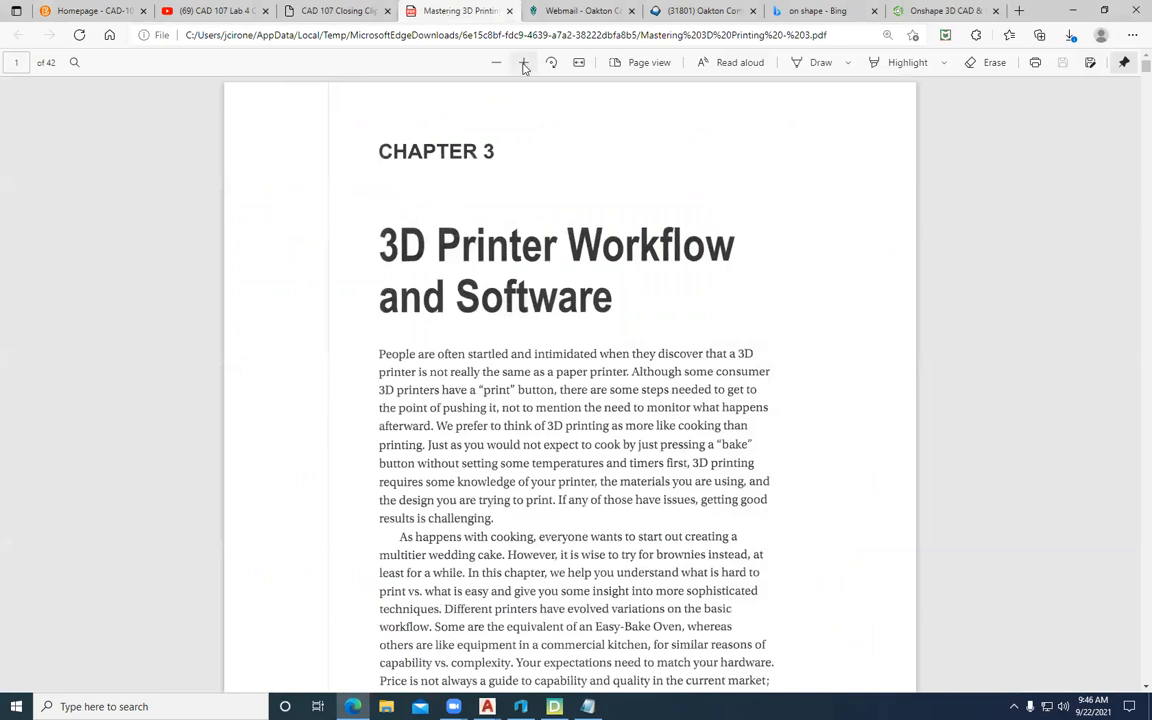
click(524, 62)
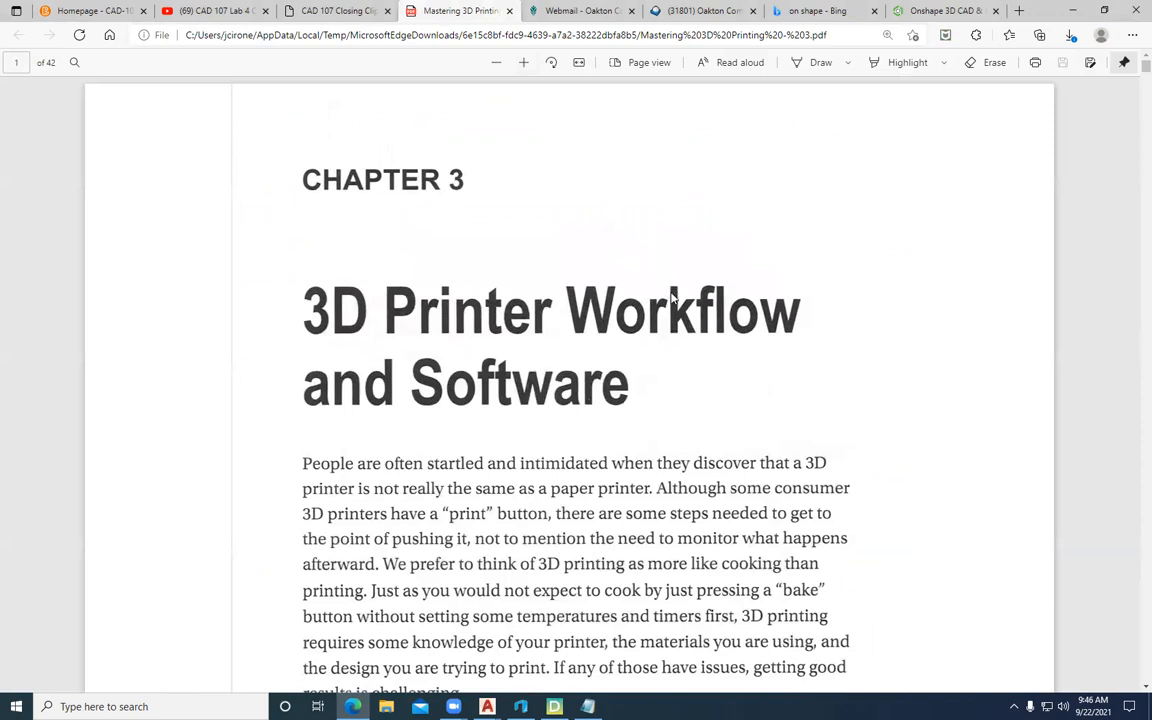
scroll(down, 3)
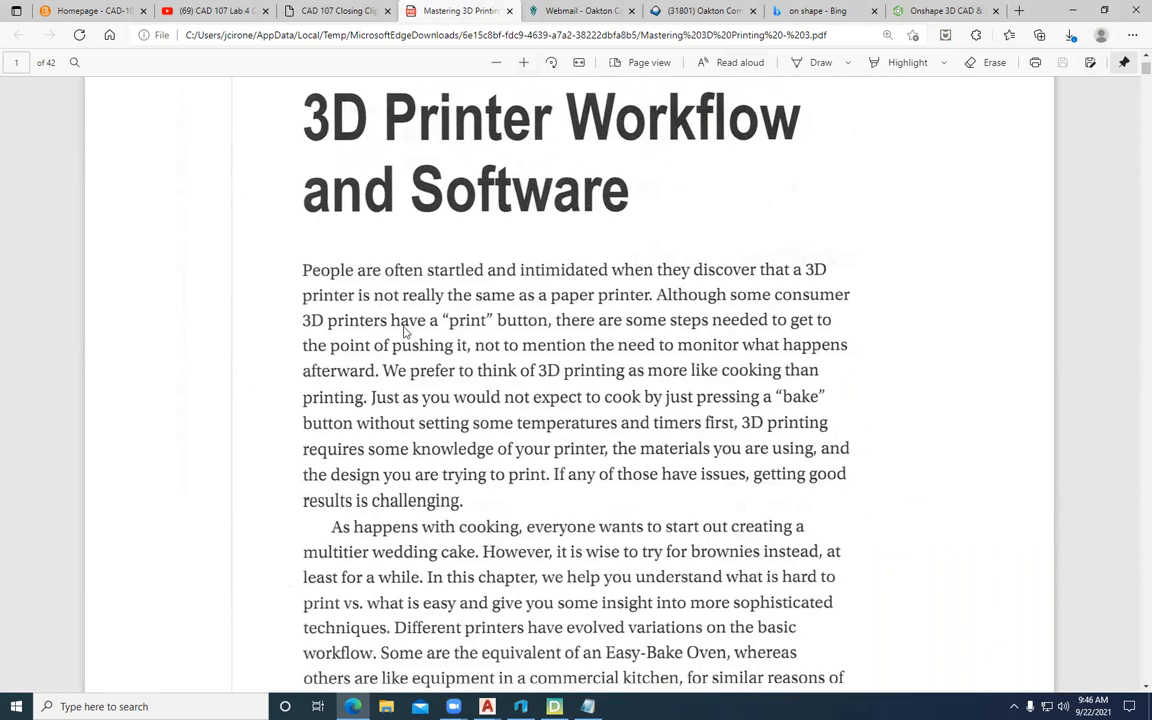
mouse_move(508, 336)
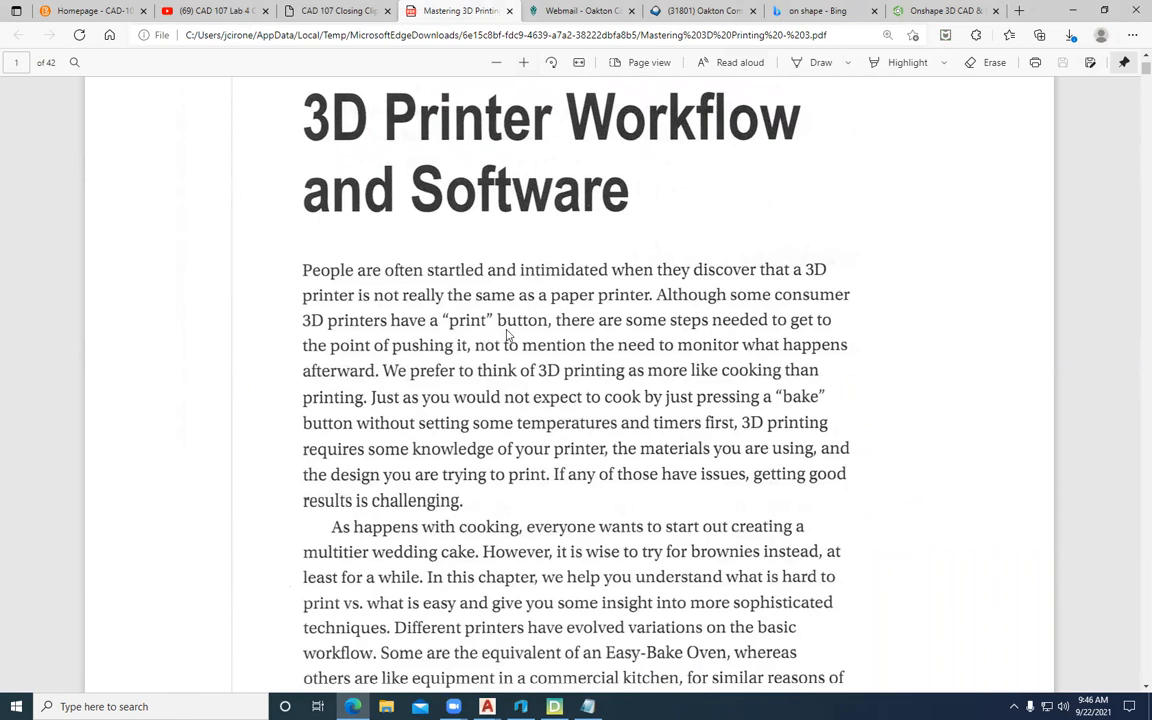
mouse_move(622, 310)
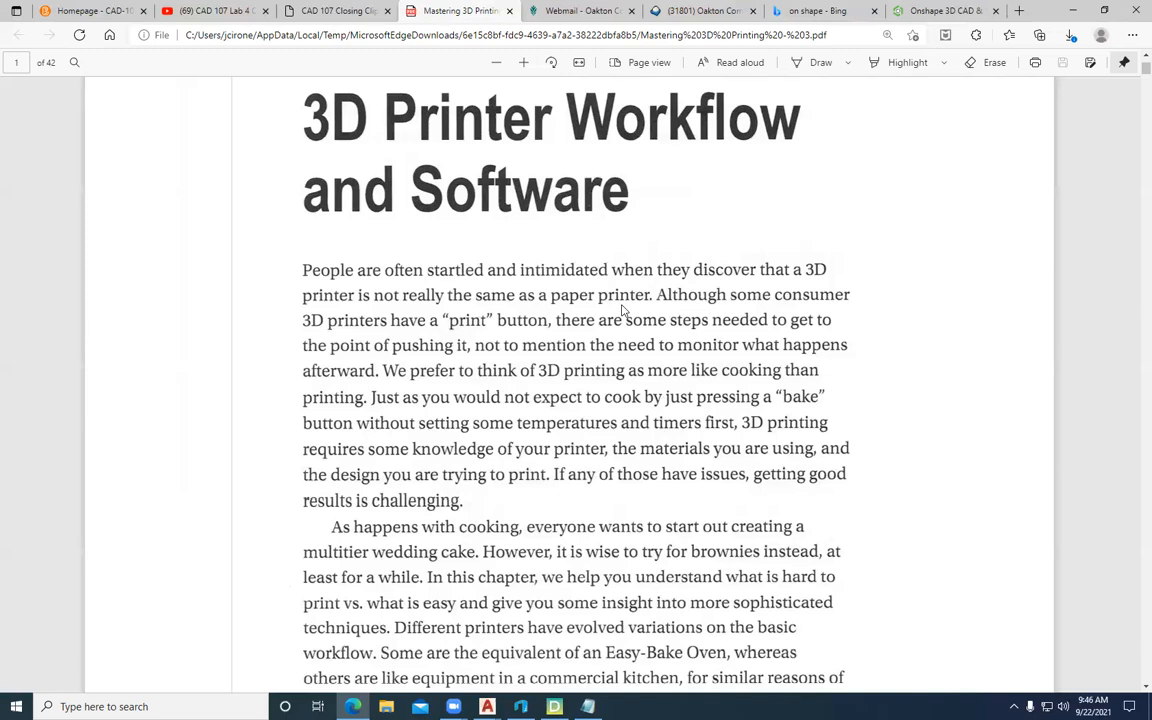
scroll(down, 3)
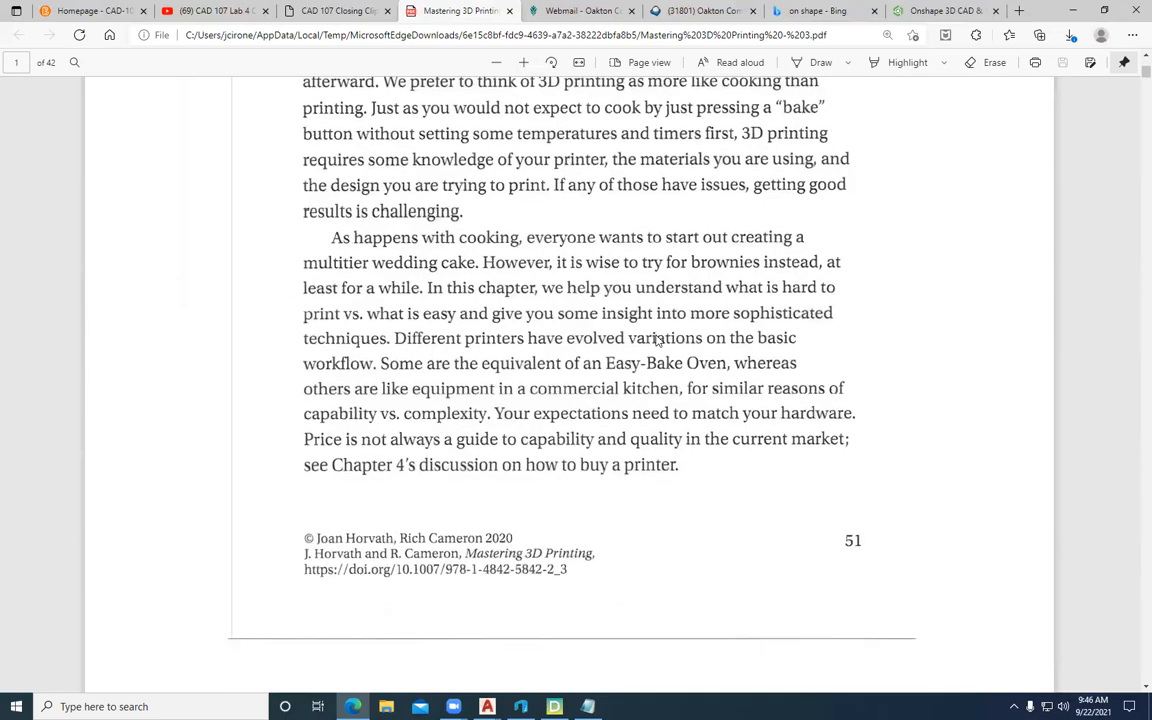
scroll(down, 3)
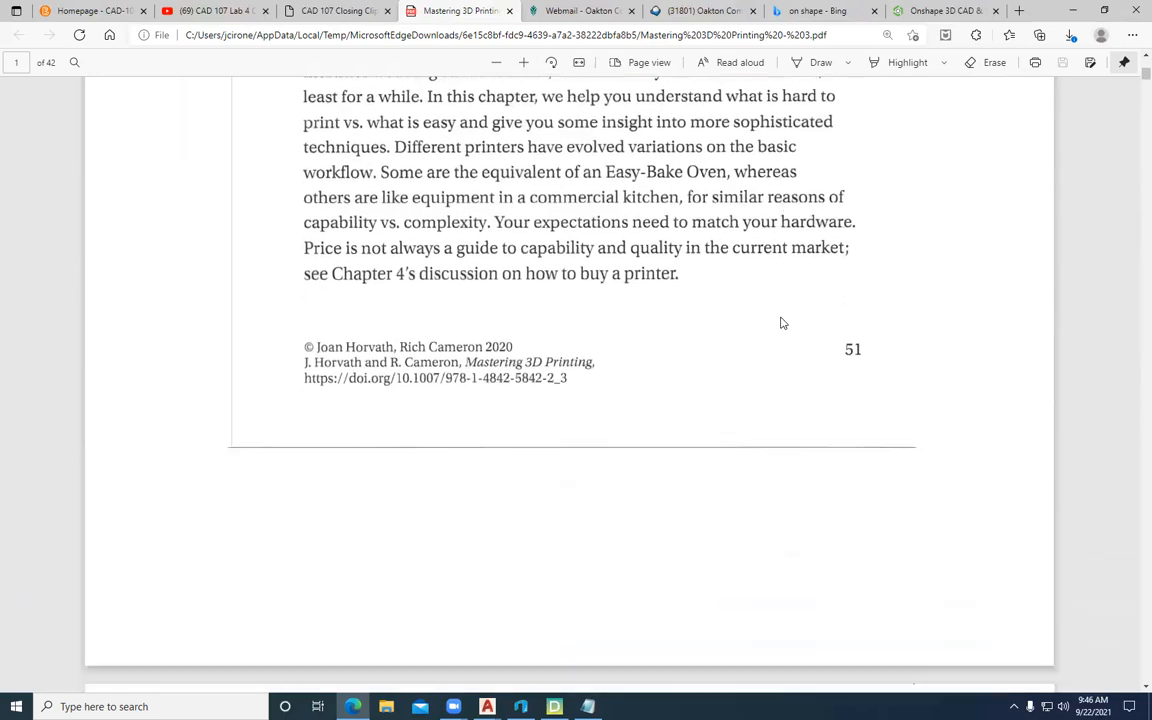
Scroll through pages 52-53 past Figure 3-1 and the Note to the Models section
scroll(down, 3)
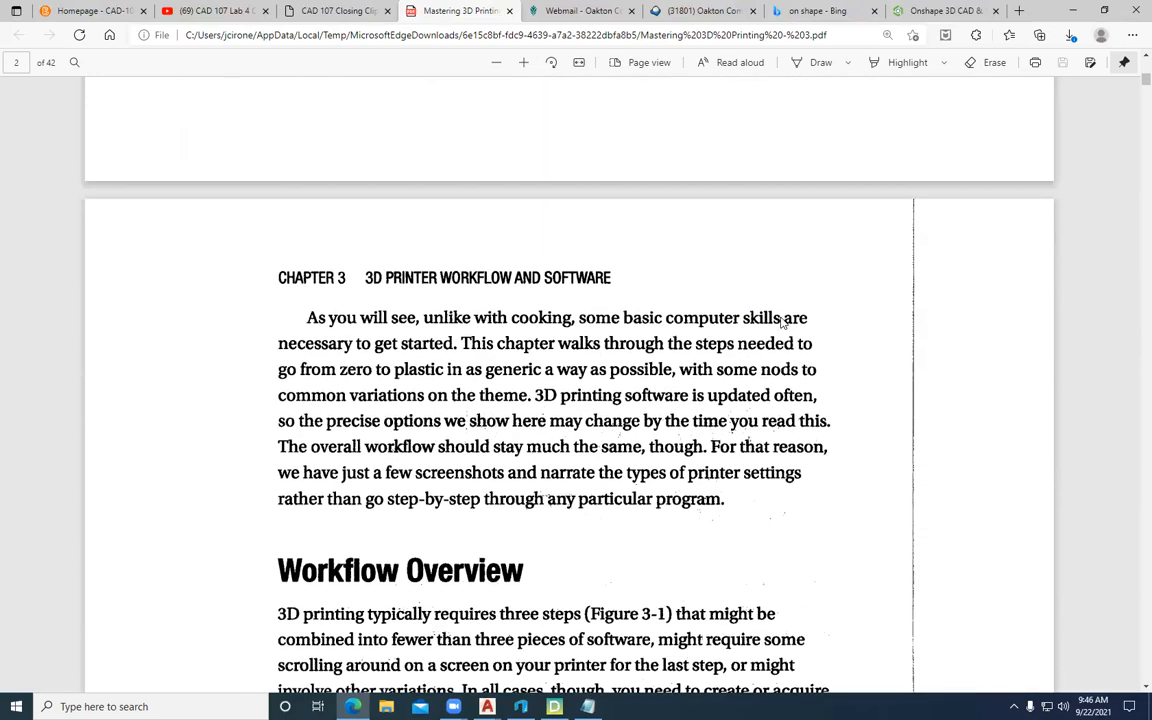
mouse_move(376, 372)
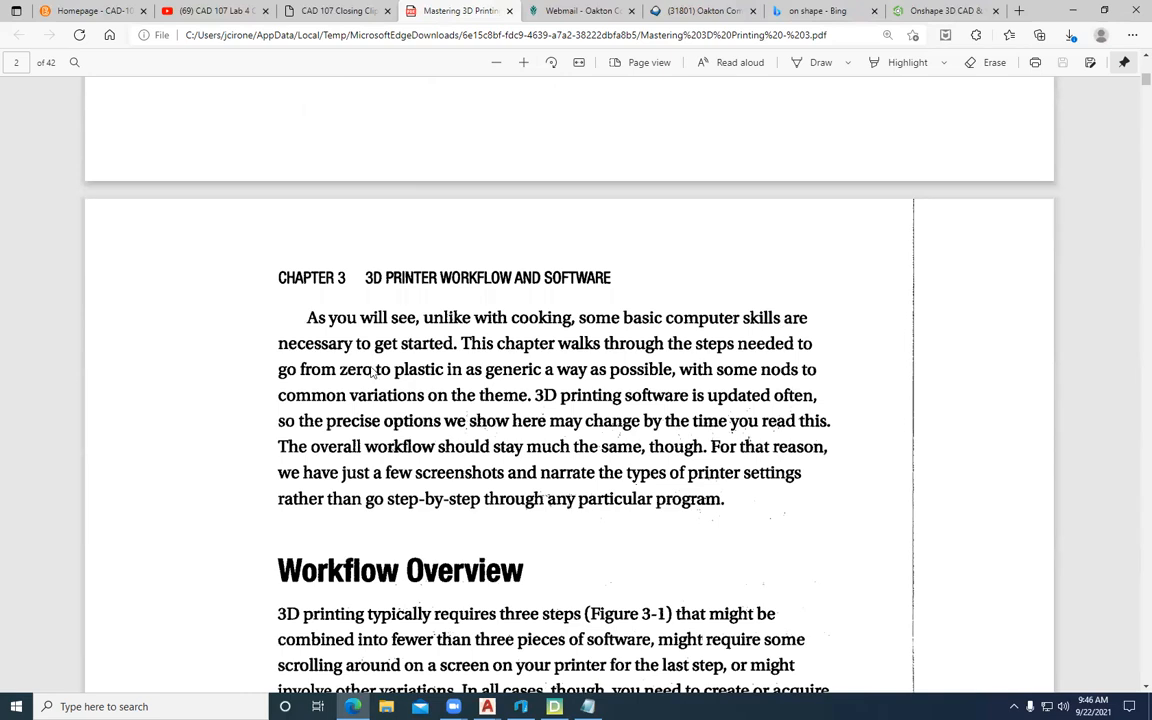
scroll(down, 3)
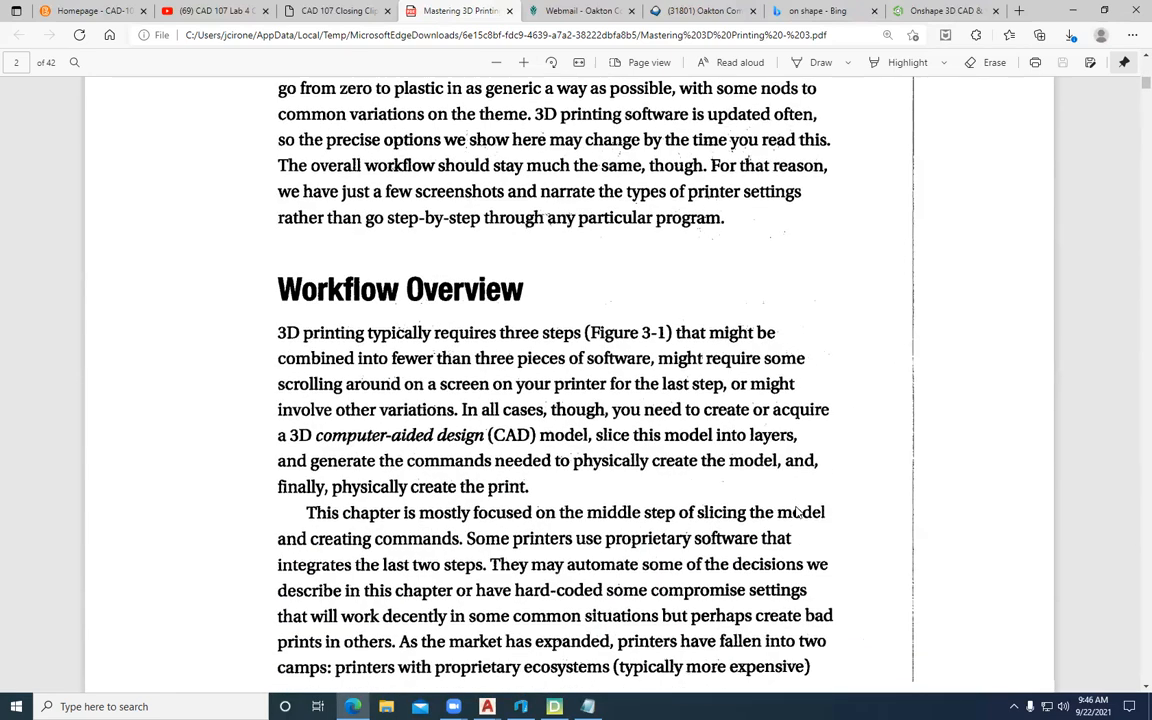
scroll(down, 3)
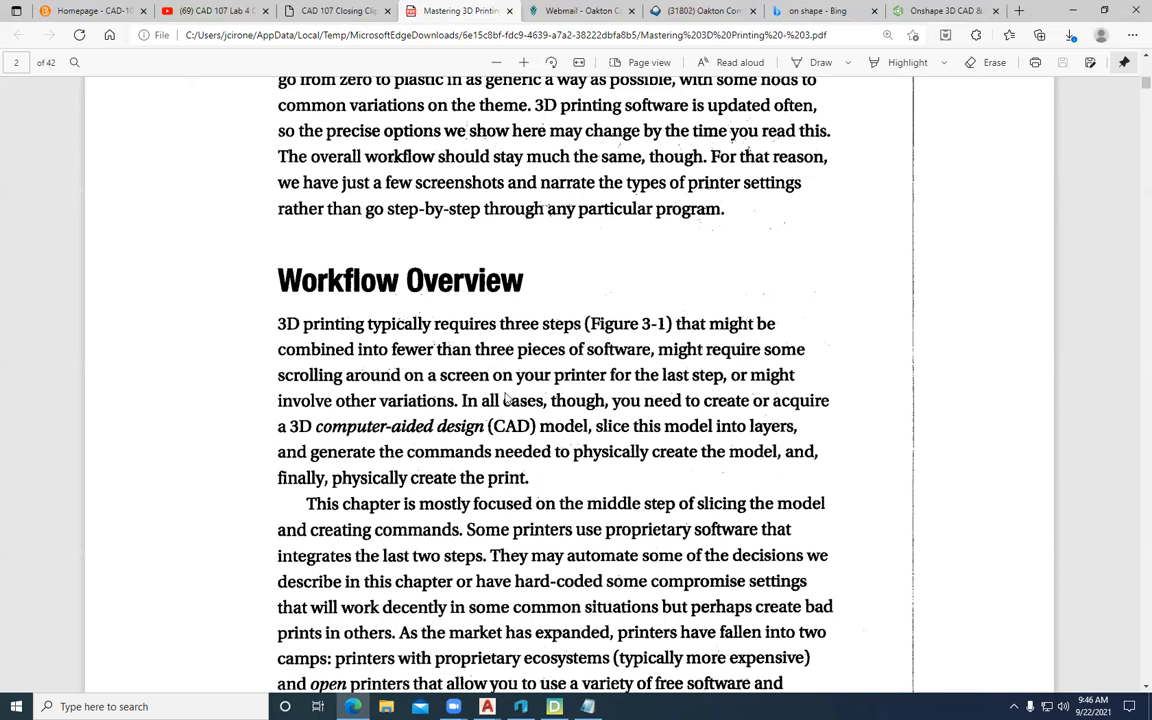
mouse_move(564, 432)
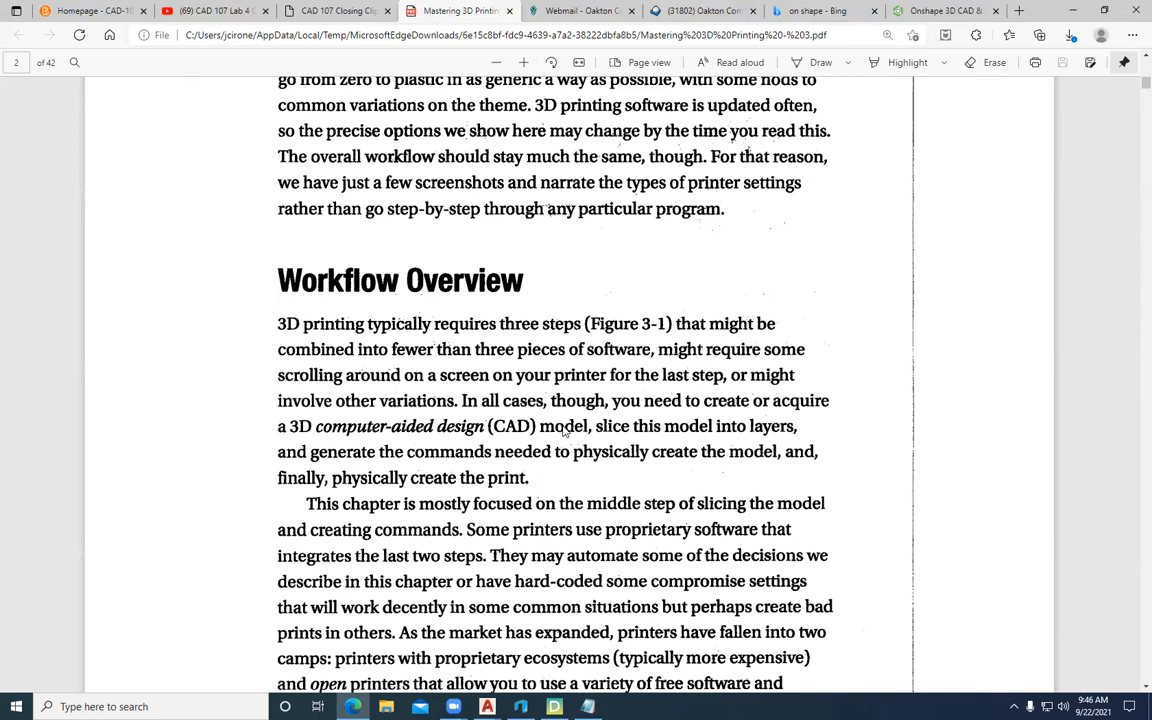
mouse_move(656, 456)
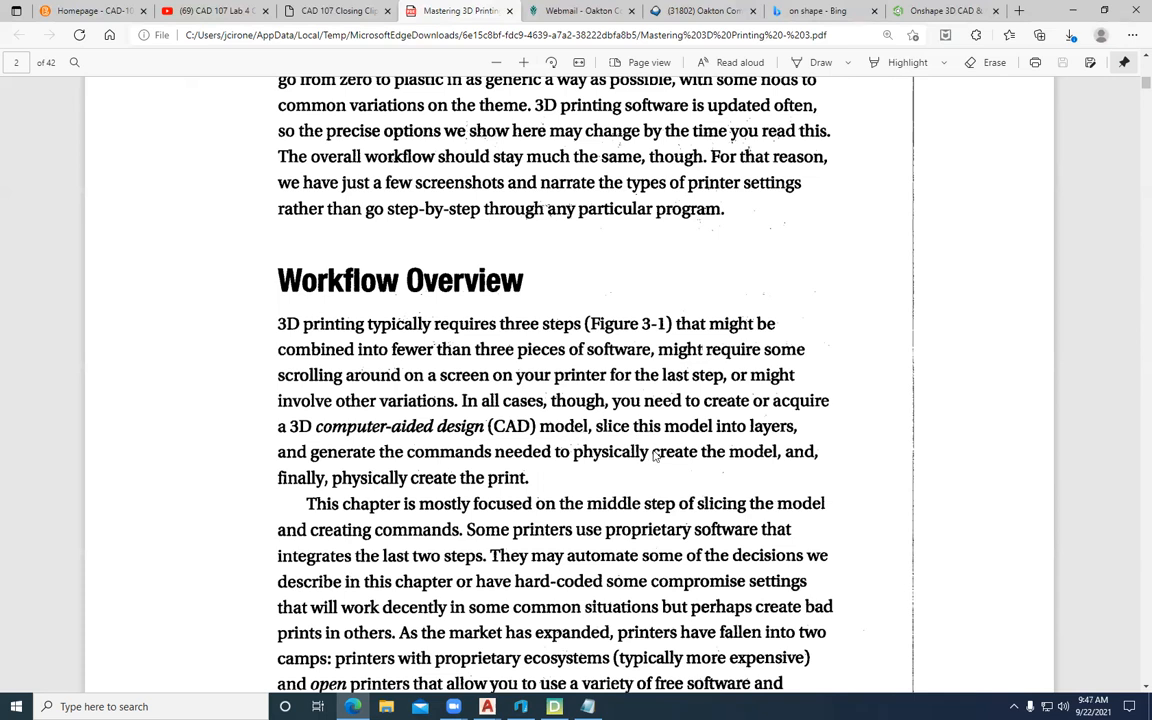
scroll(down, 3)
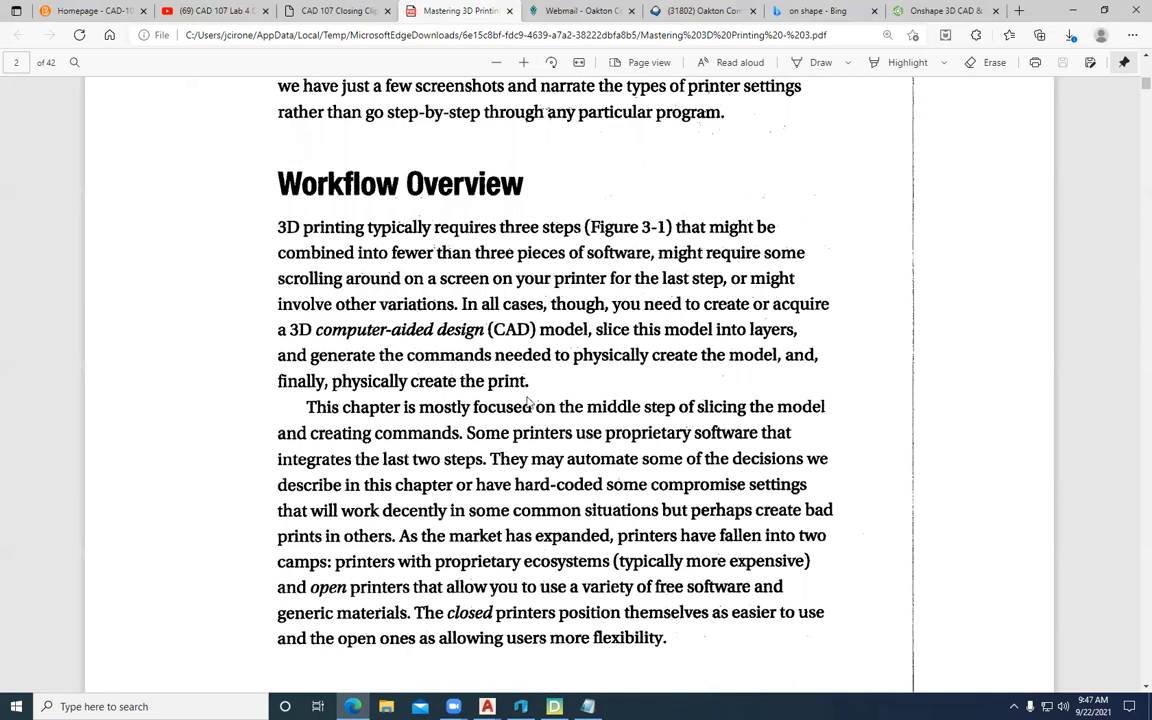
scroll(down, 3)
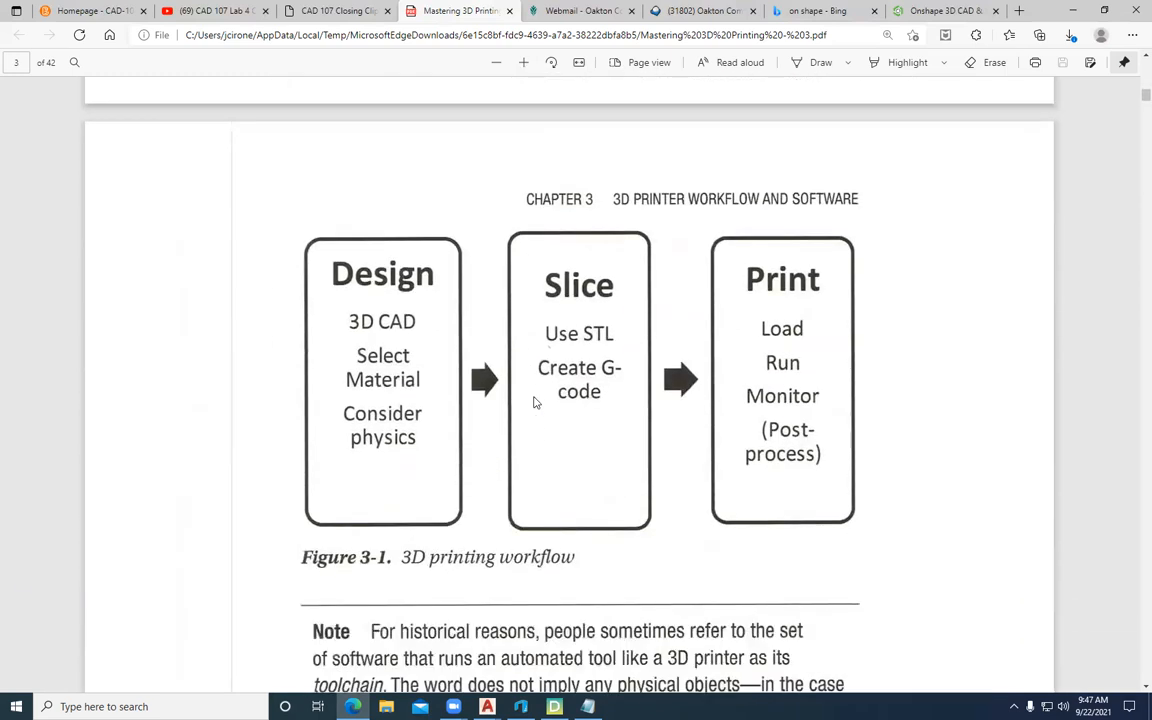
scroll(down, 3)
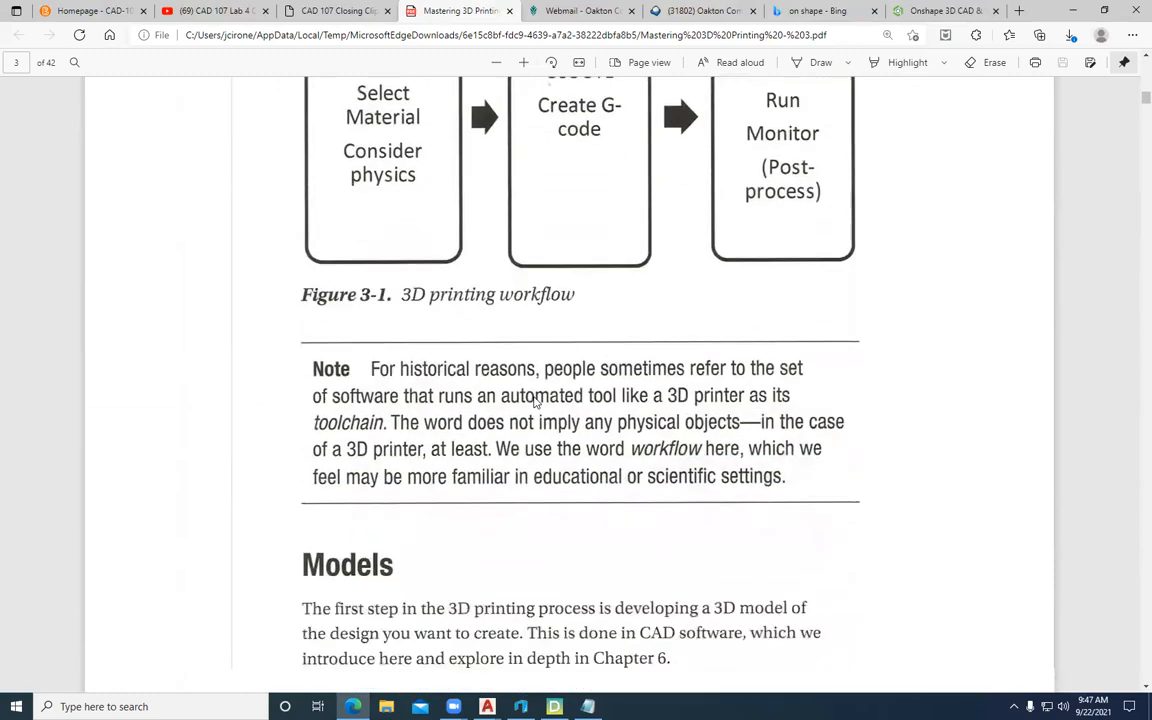
scroll(down, 3)
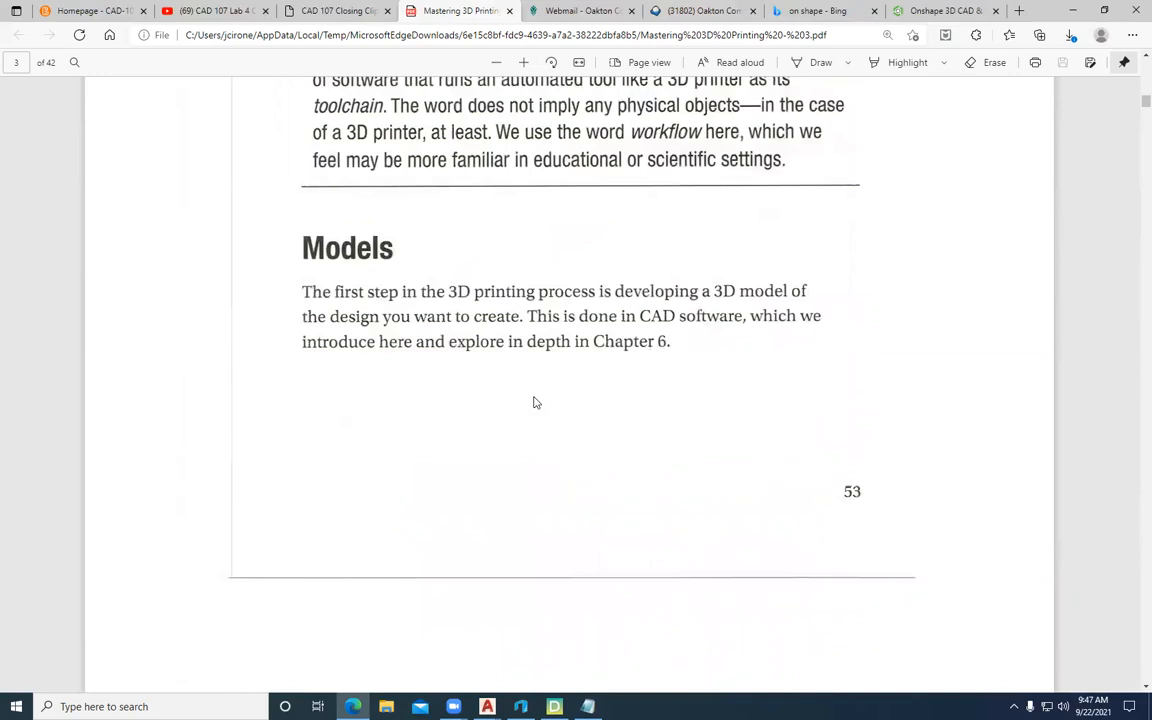
Scroll through Types of 3D Printable Files and Mesh Repair Programs to the File Repositories heading
scroll(down, 3)
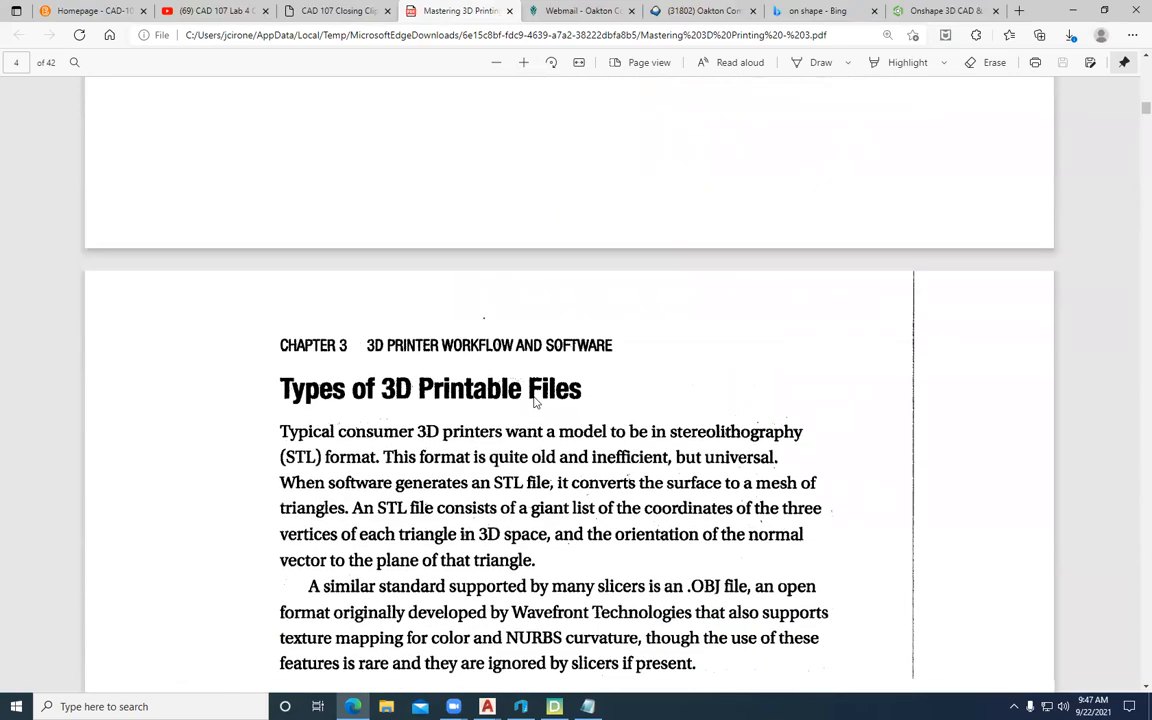
scroll(down, 3)
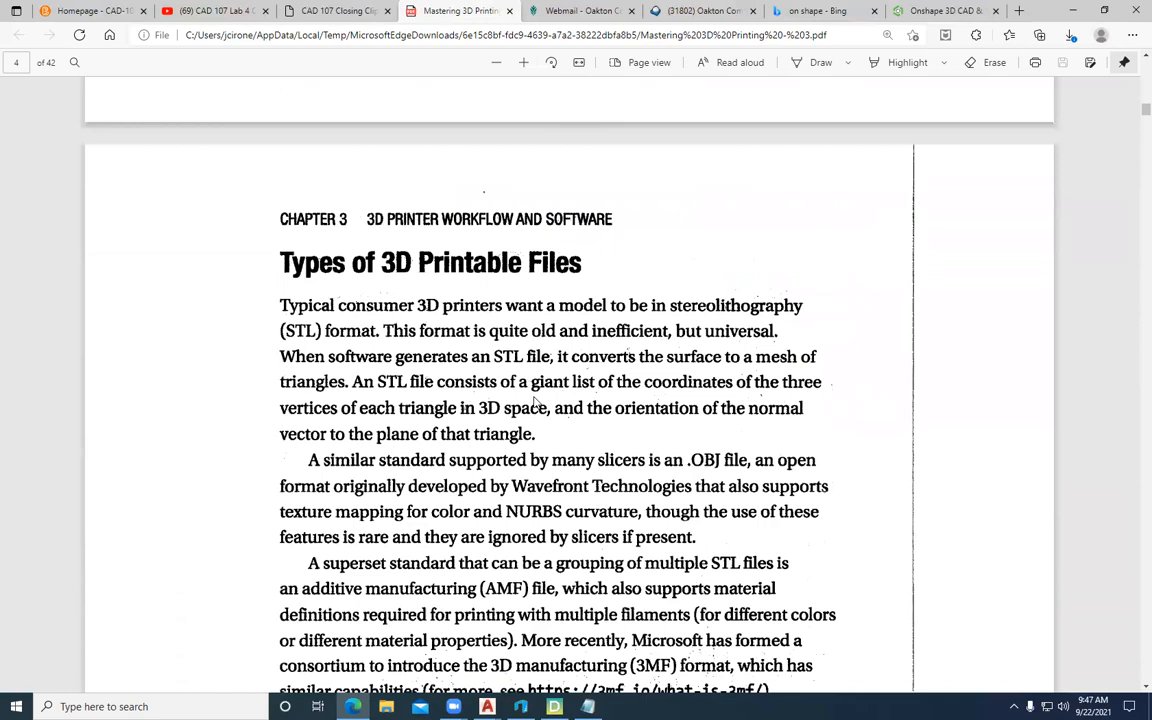
mouse_move(232, 336)
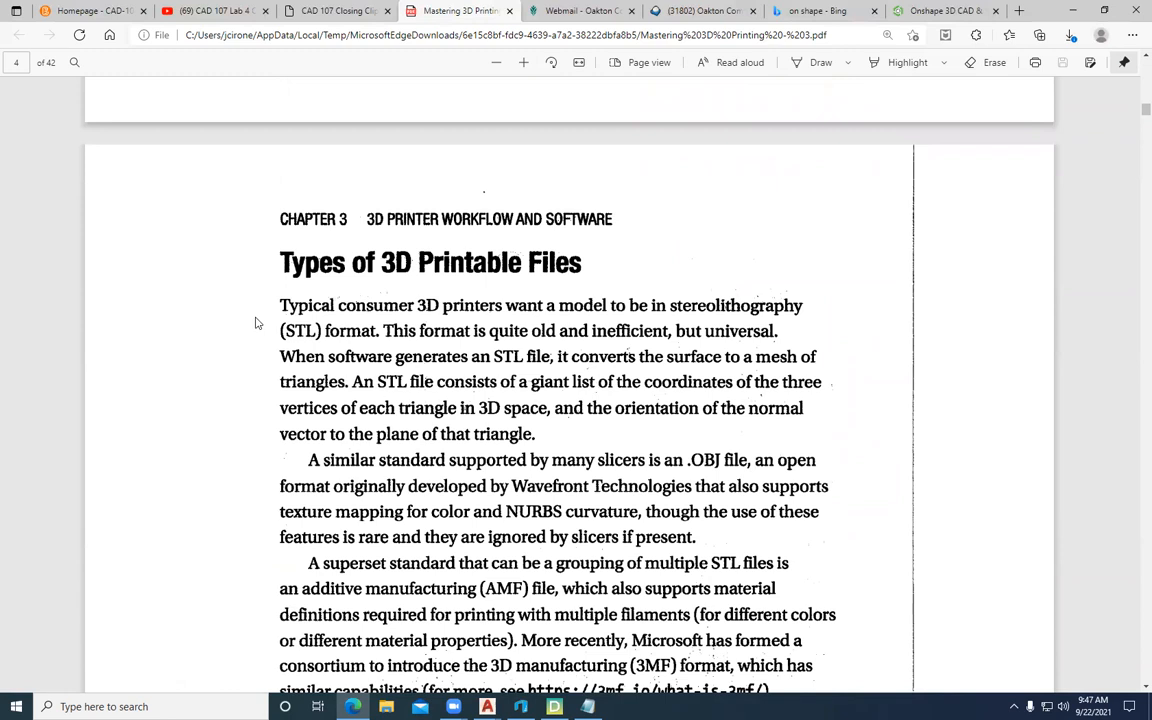
mouse_move(608, 368)
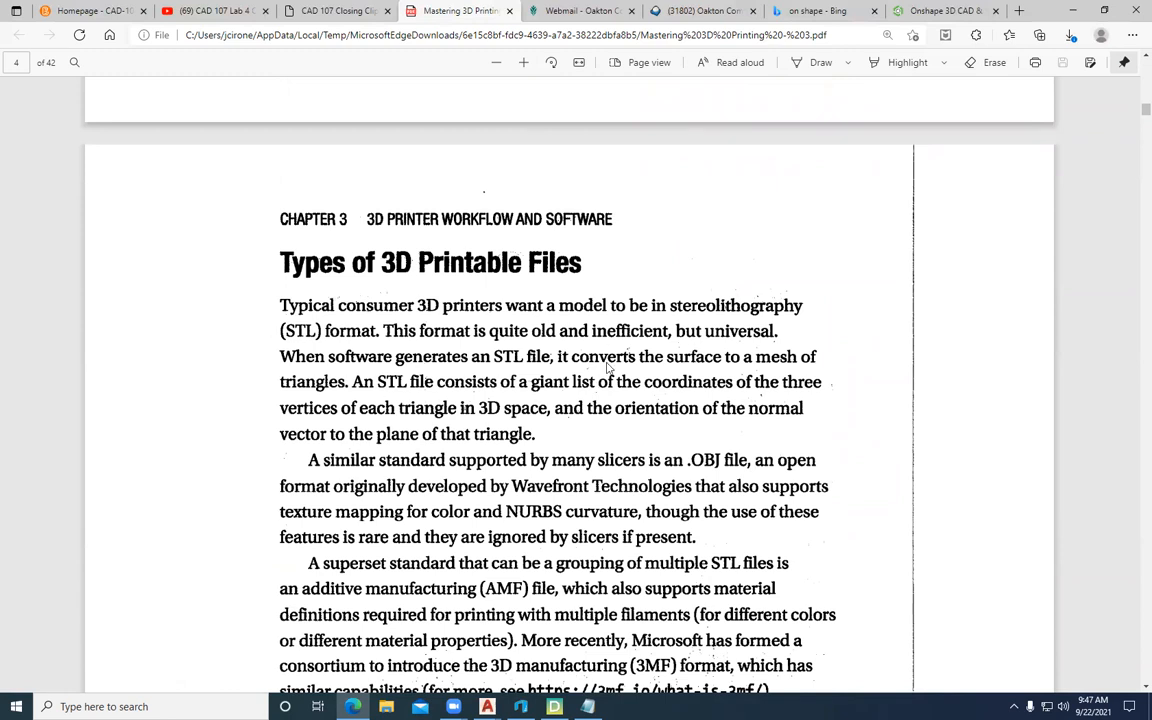
mouse_move(600, 400)
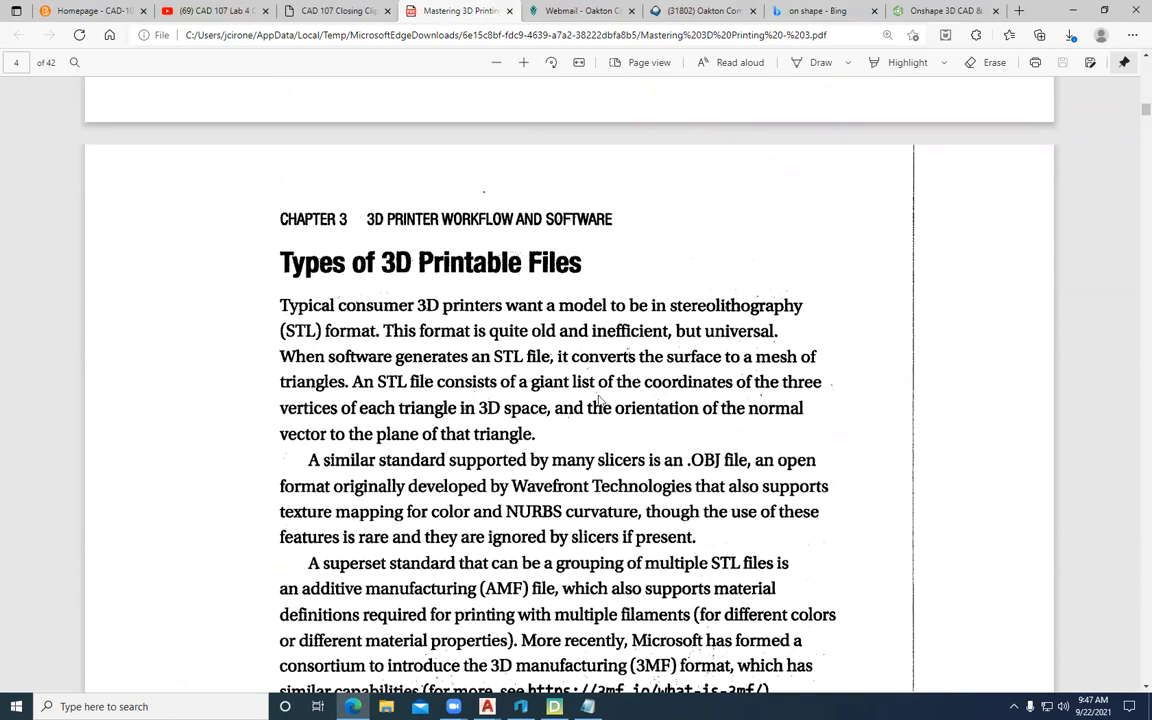
scroll(down, 3)
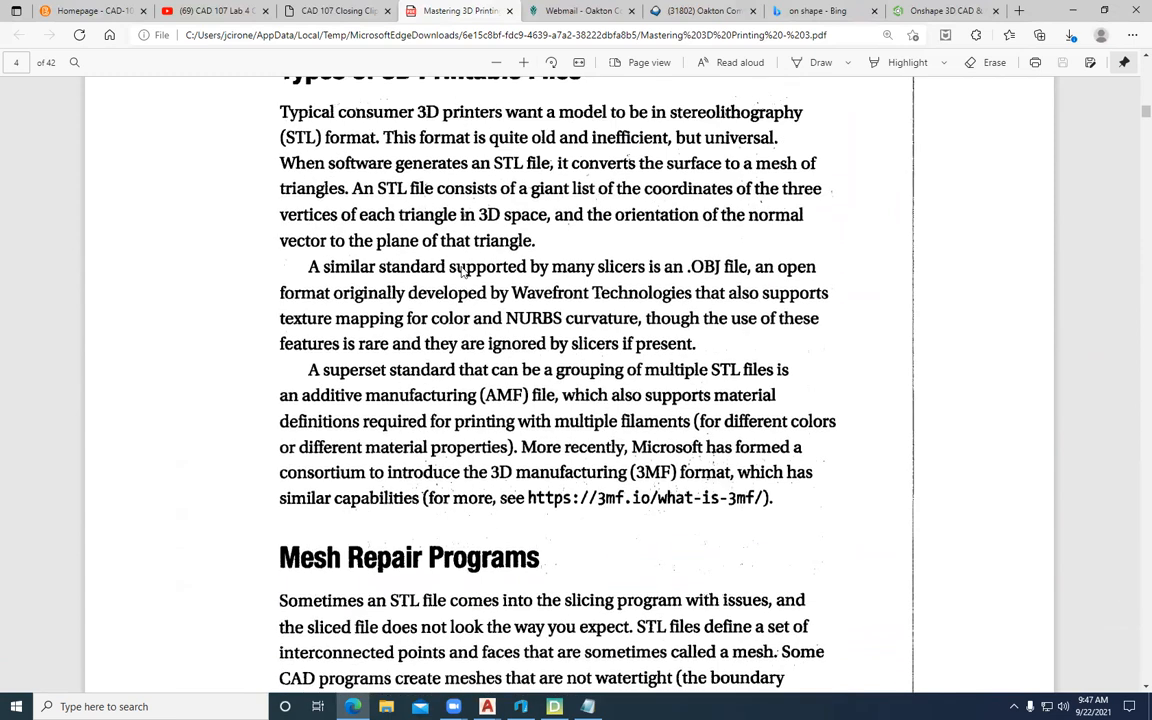
mouse_move(364, 250)
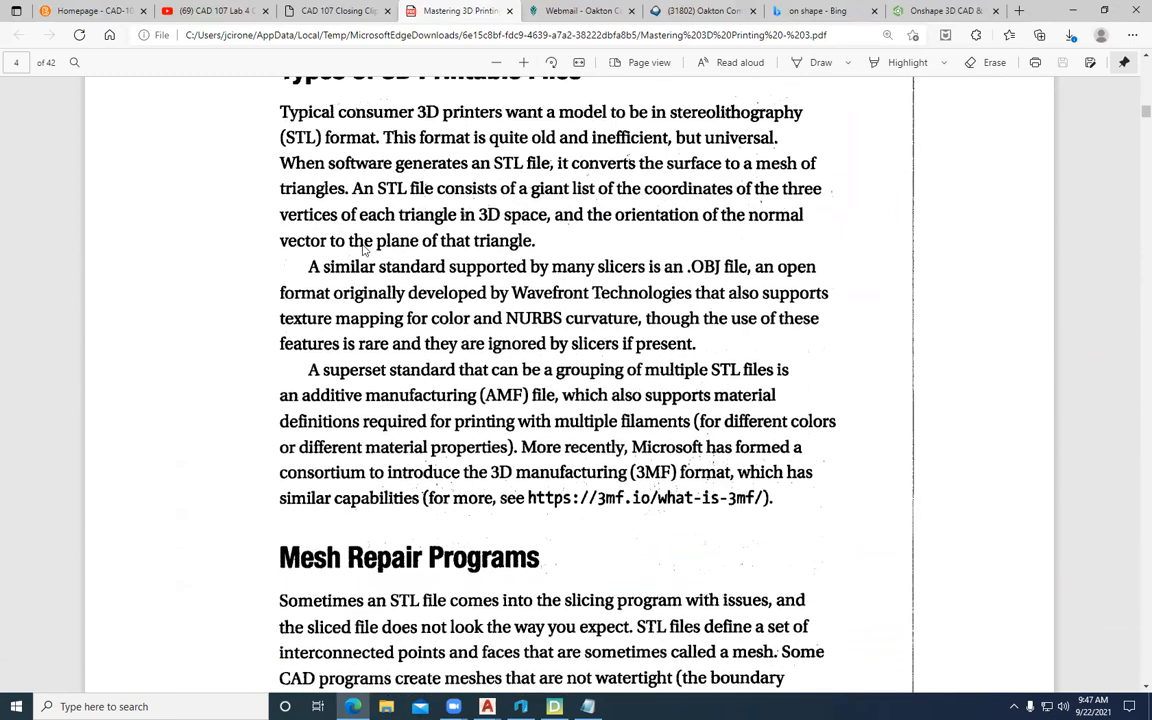
mouse_move(520, 228)
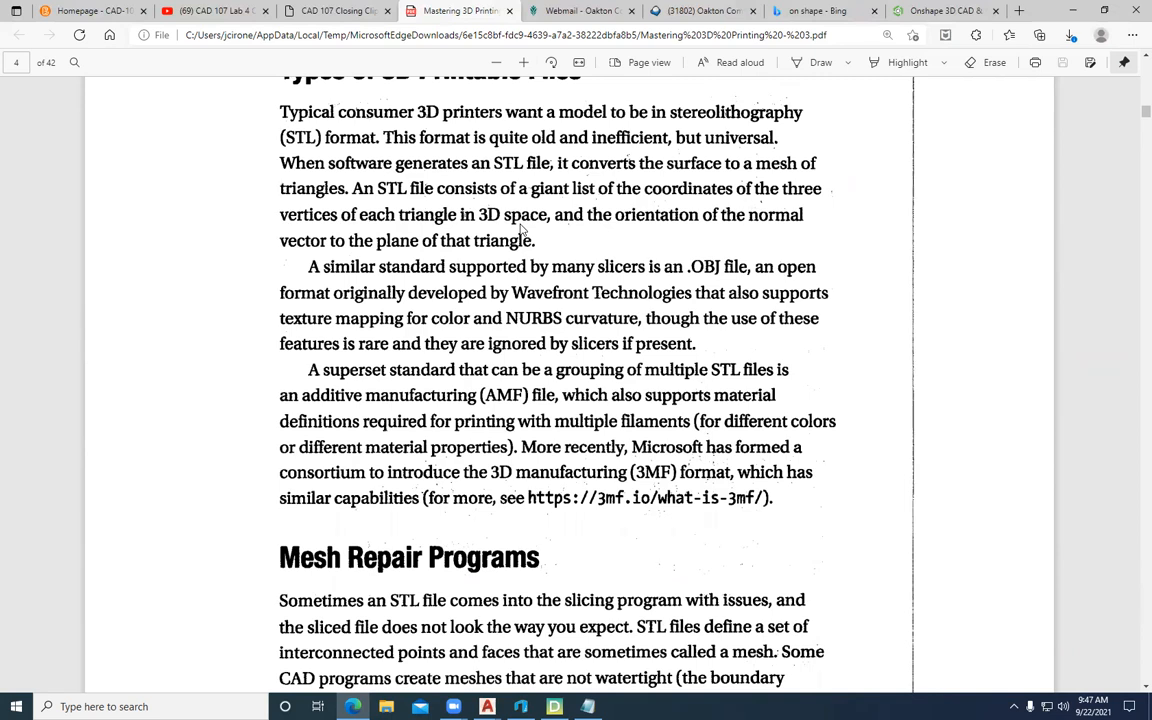
mouse_move(540, 260)
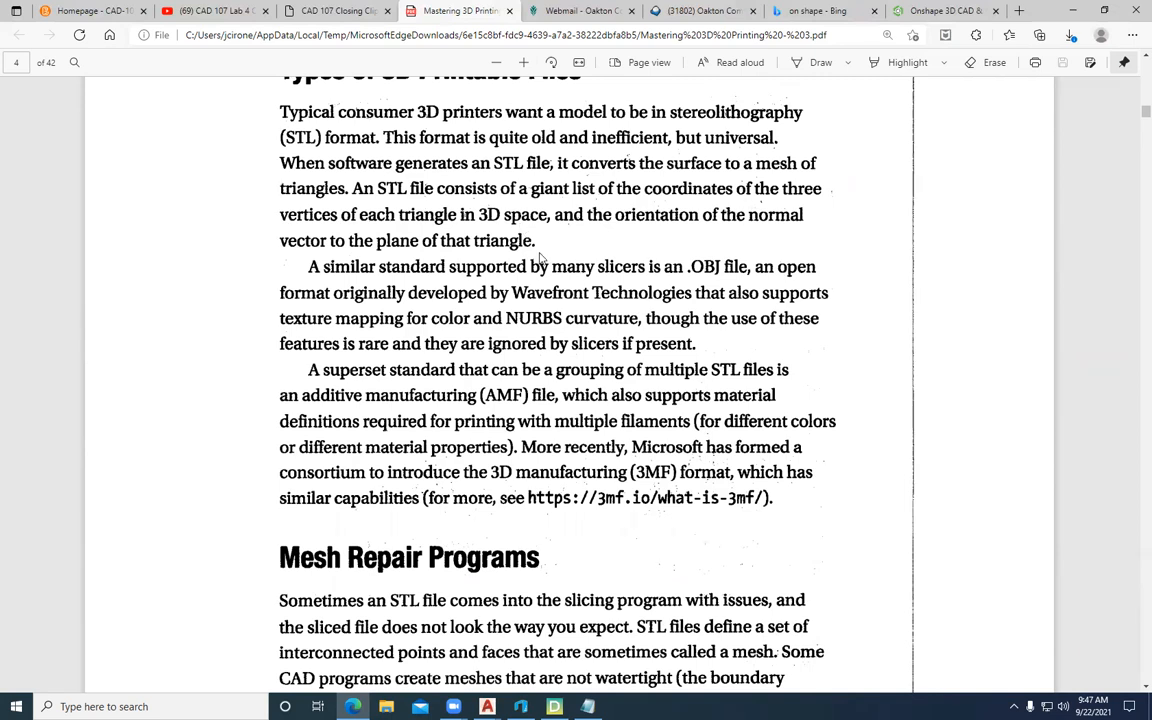
scroll(down, 3)
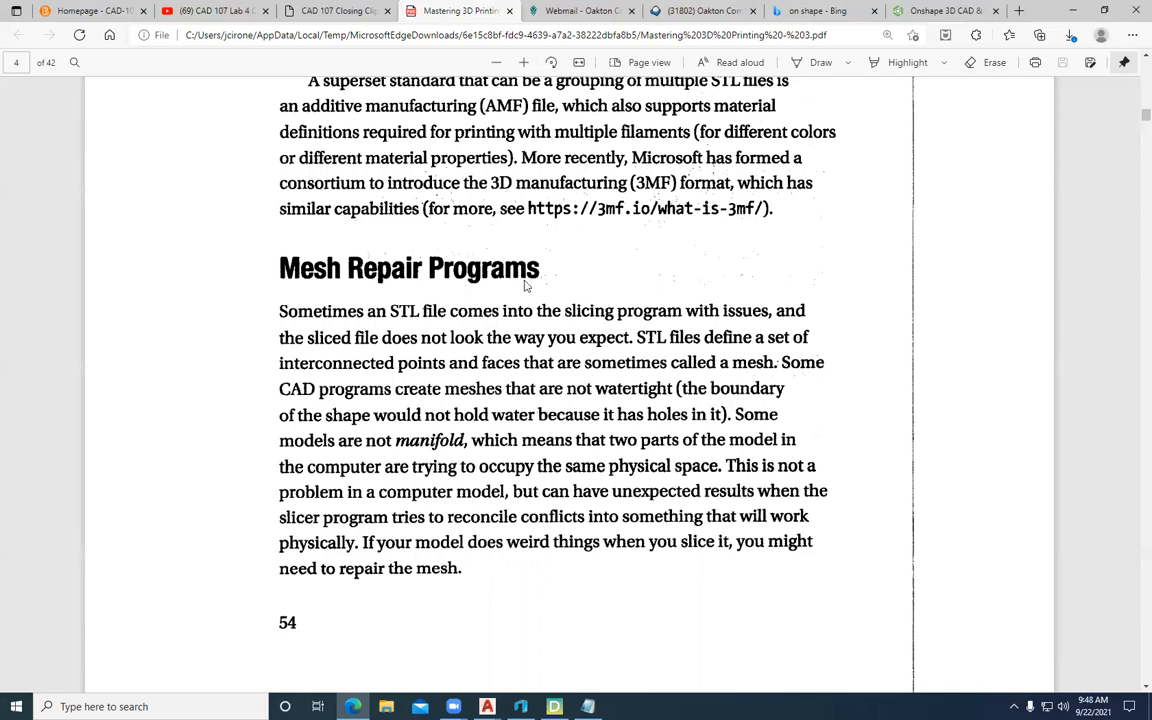
scroll(down, 3)
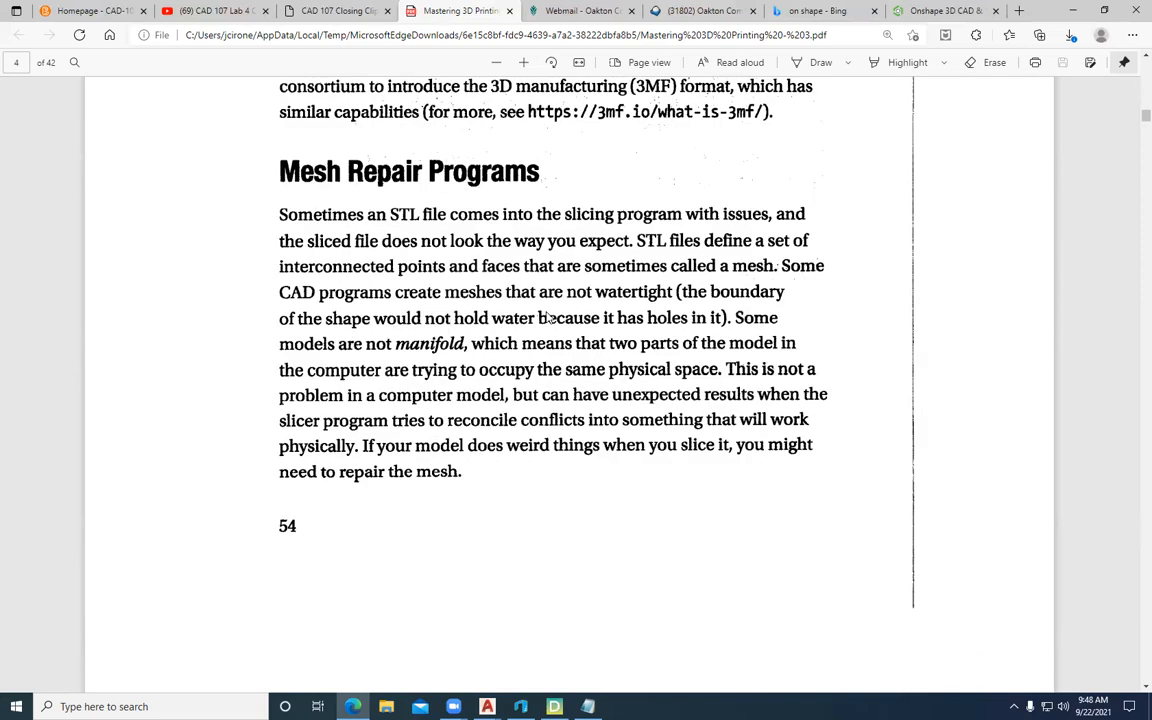
scroll(down, 3)
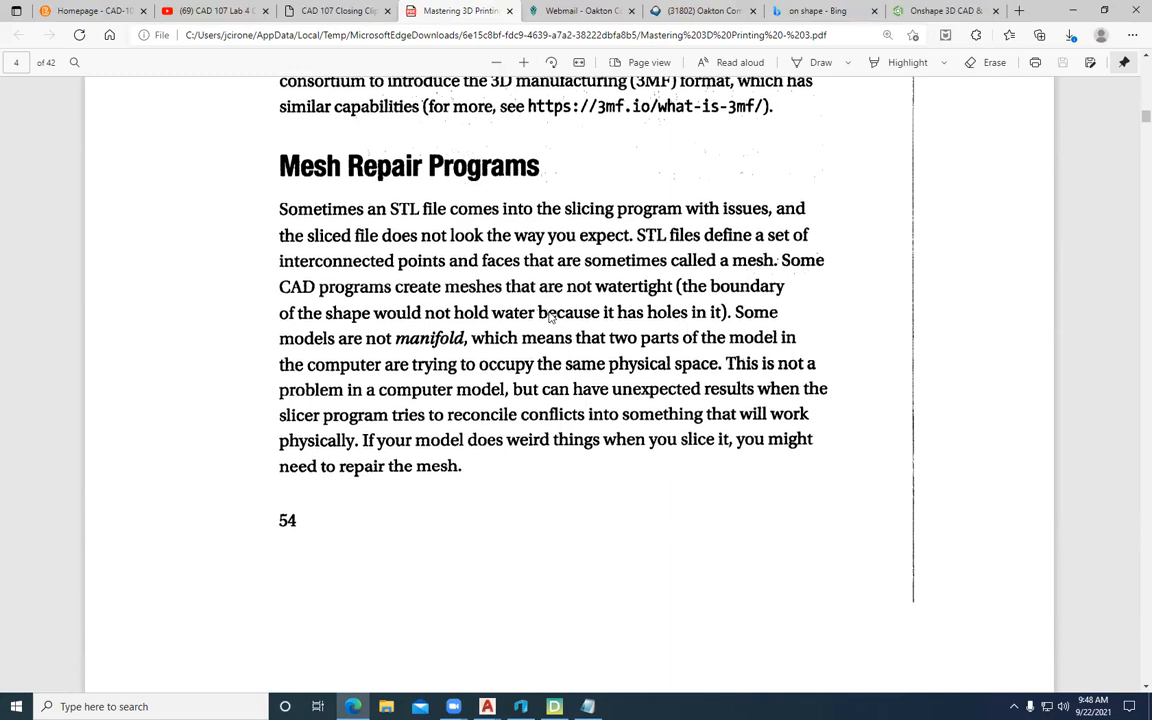
scroll(down, 3)
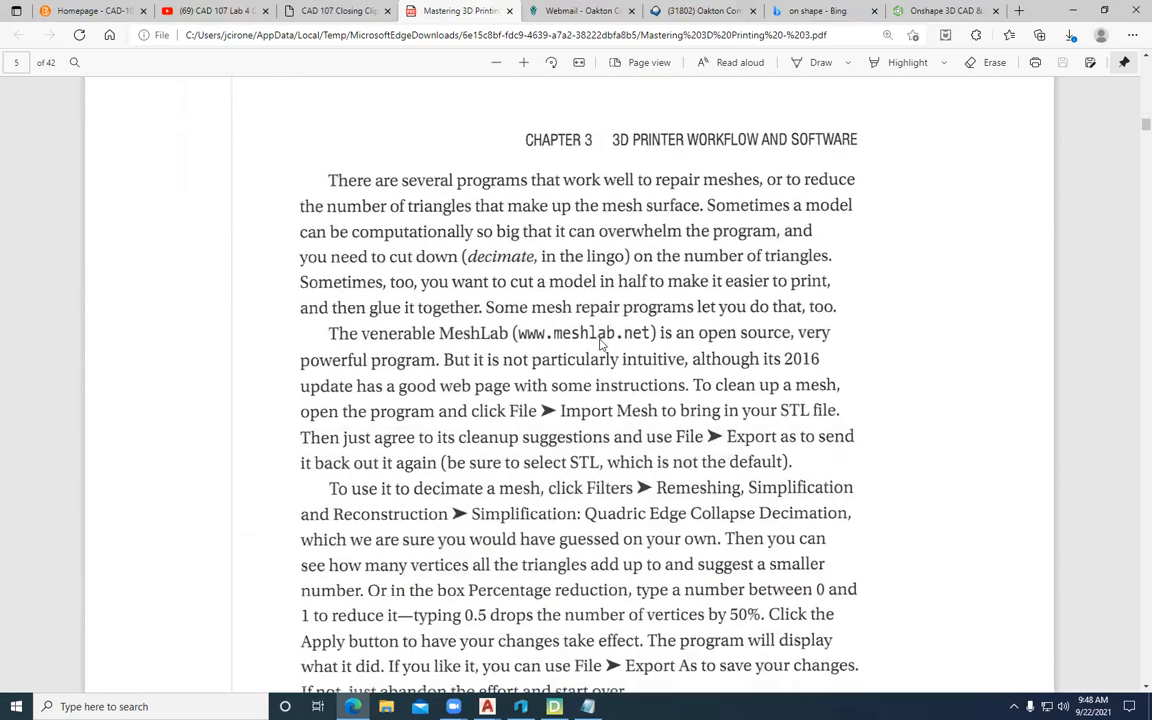
scroll(down, 3)
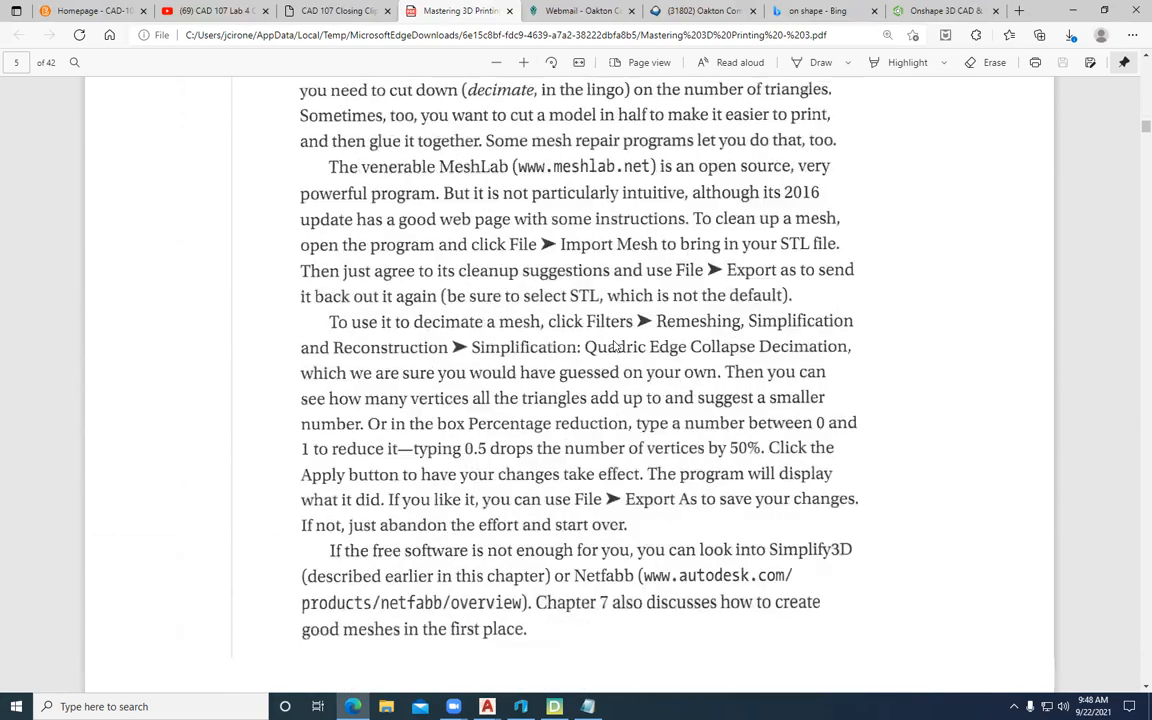
scroll(down, 3)
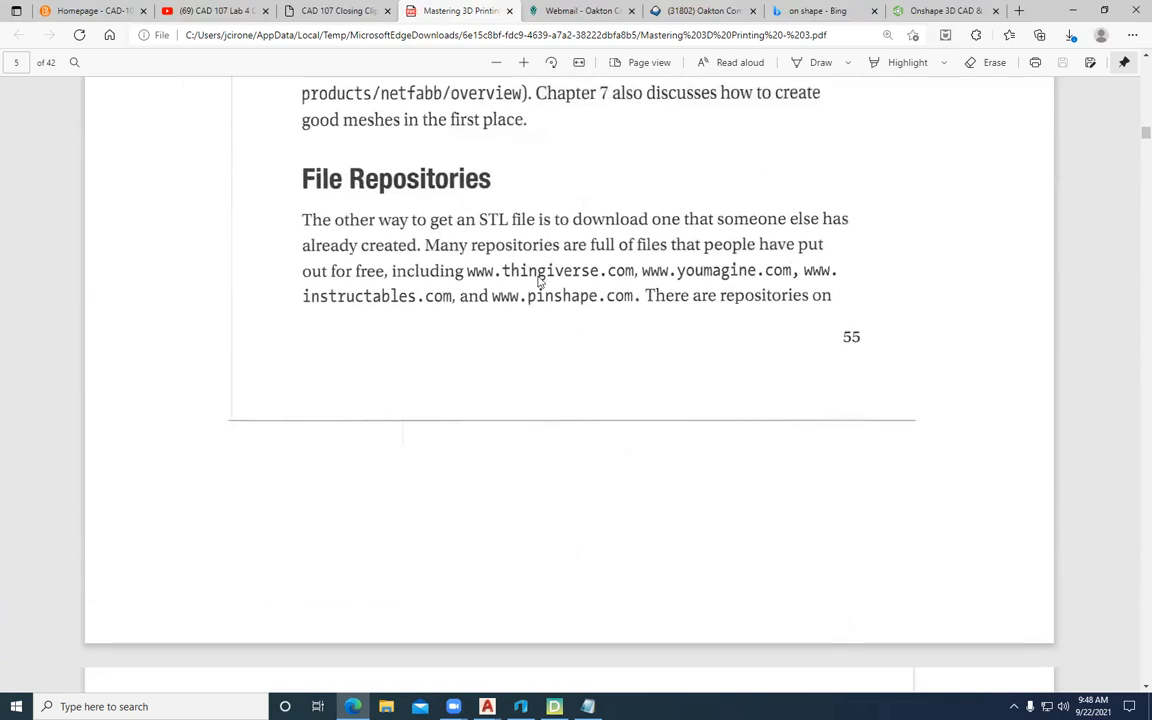
mouse_move(596, 278)
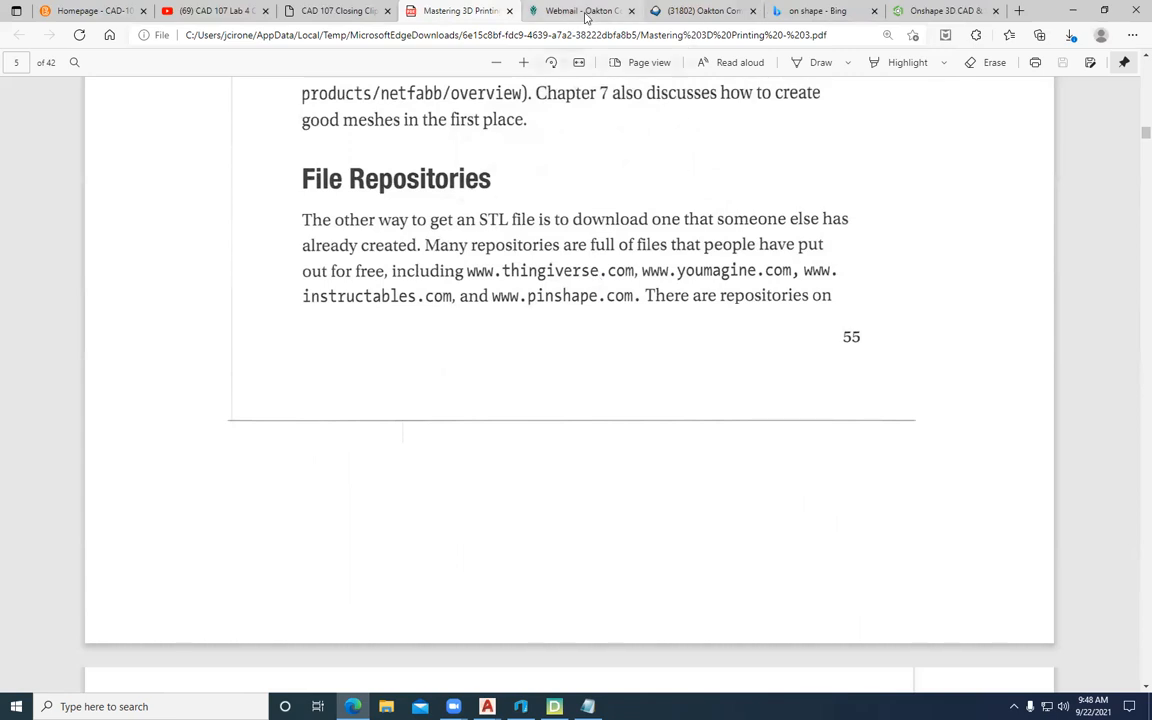
Switch to the Thingiverse tab and browse the popular designs on the home grid
click(580, 12)
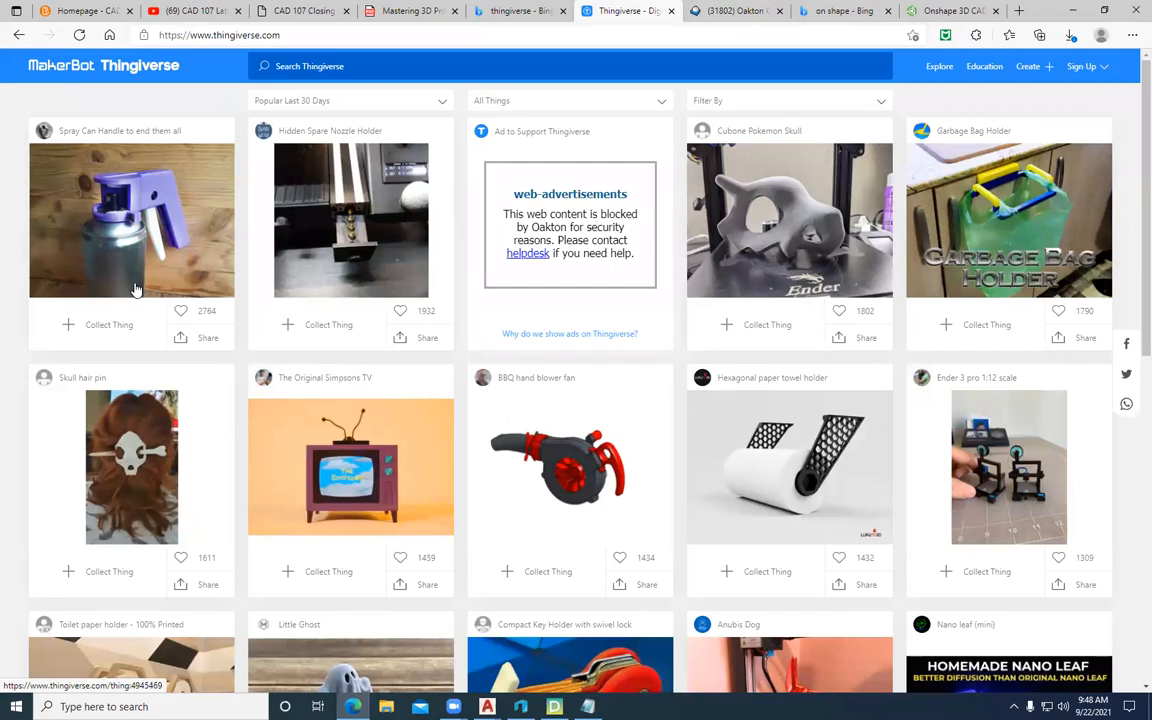
mouse_move(178, 302)
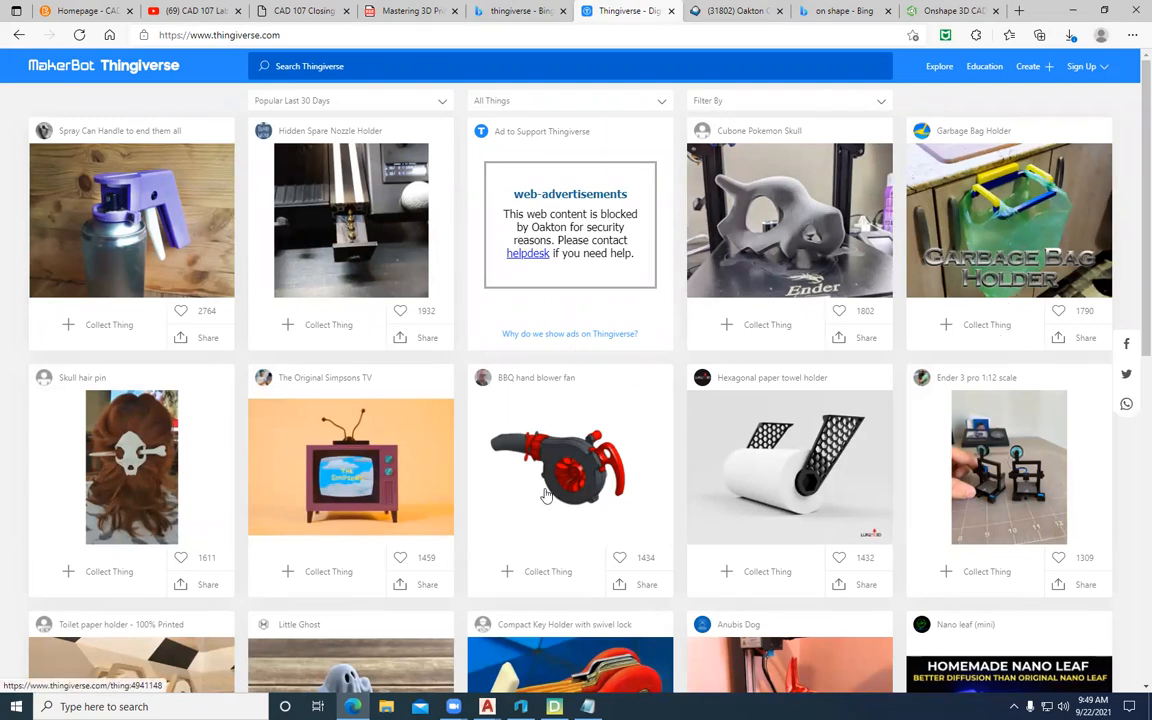
scroll(down, 3)
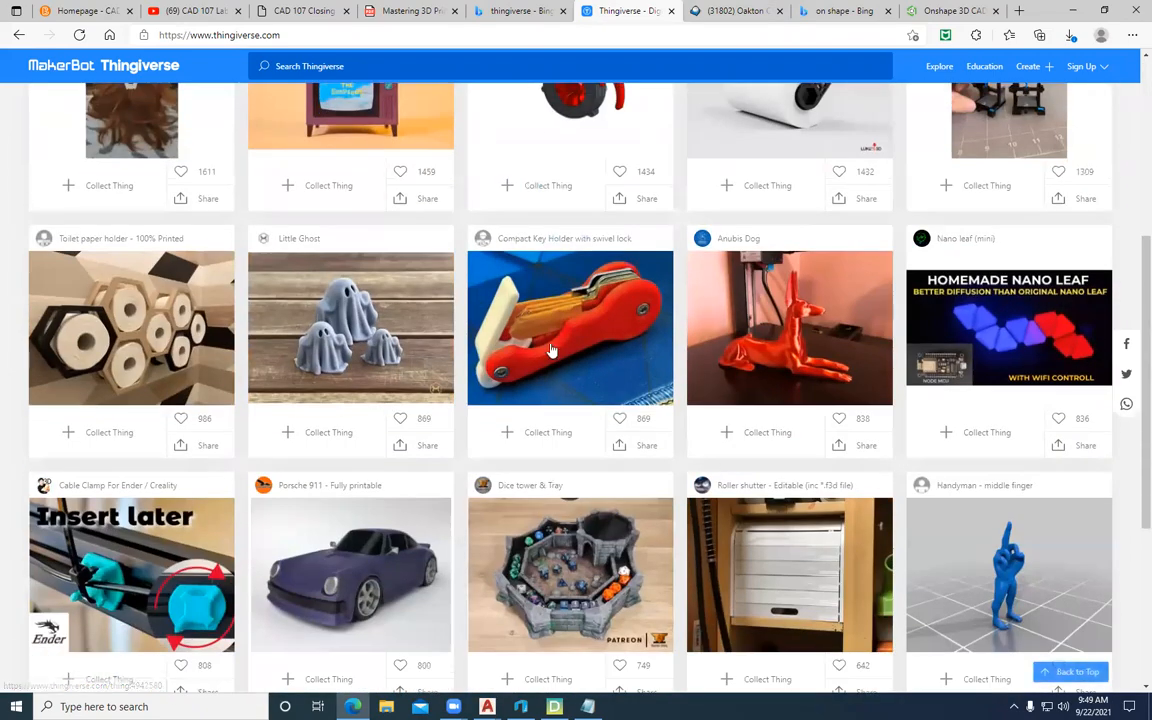
scroll(down, 3)
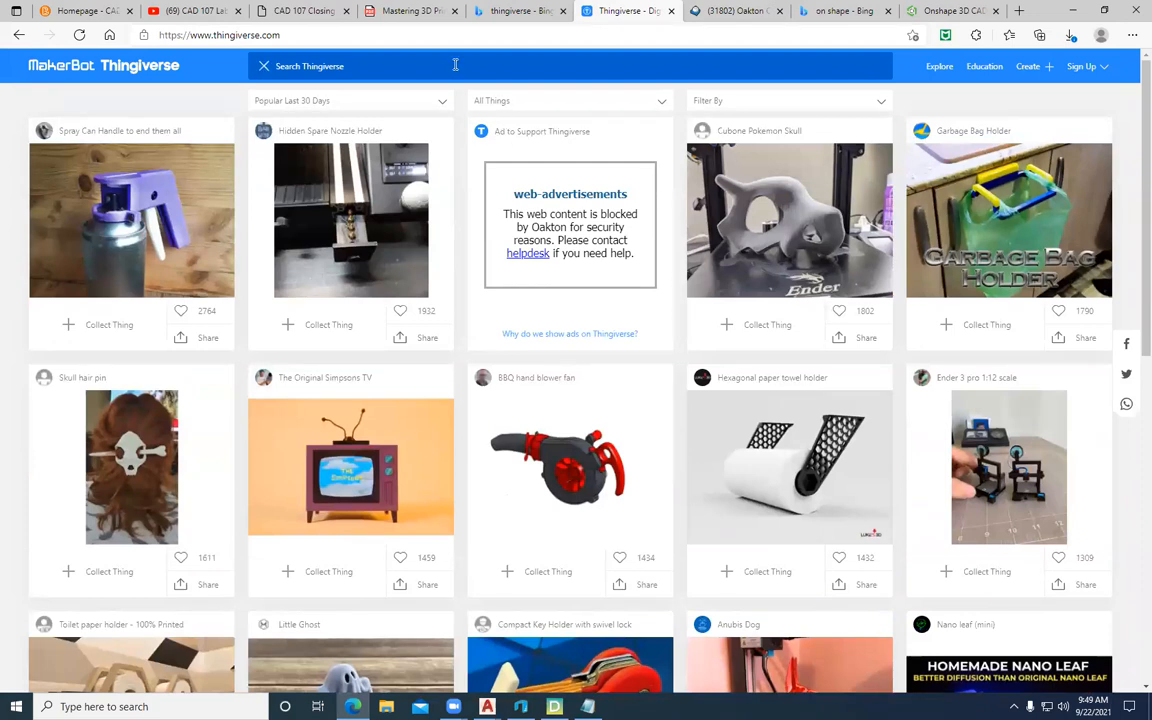
Search Thingiverse for 'webcam cover' and scroll through the result grid
text(webs)
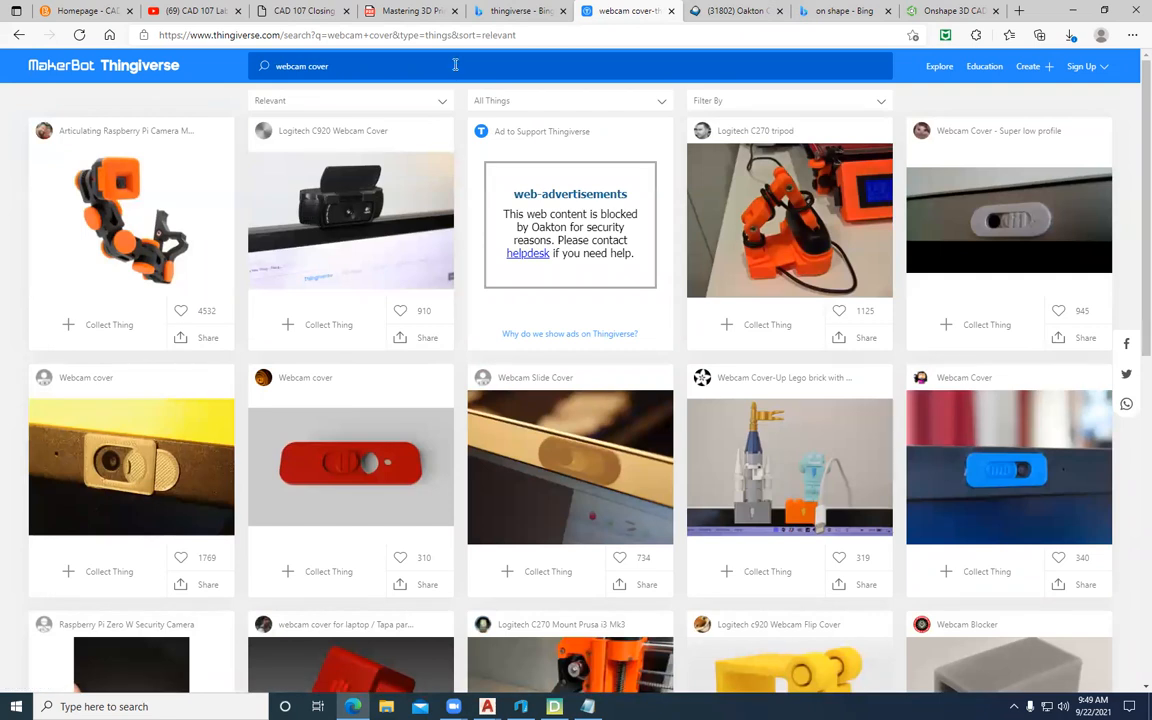
scroll(down, 3)
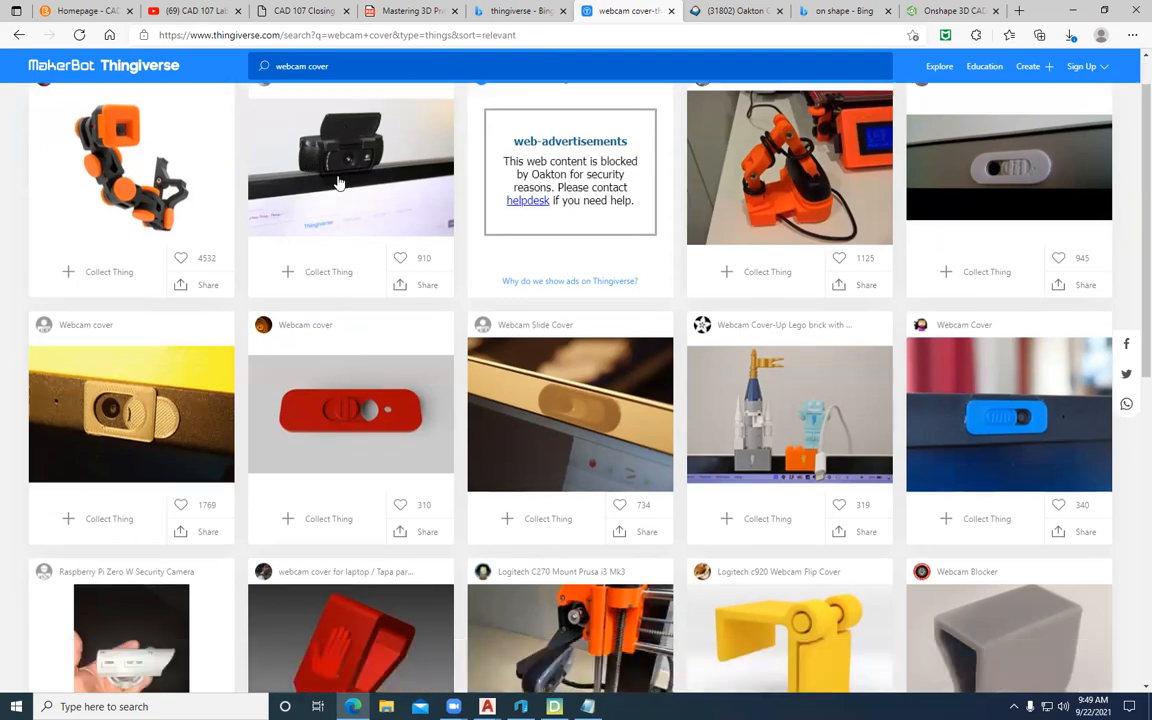
scroll(down, 3)
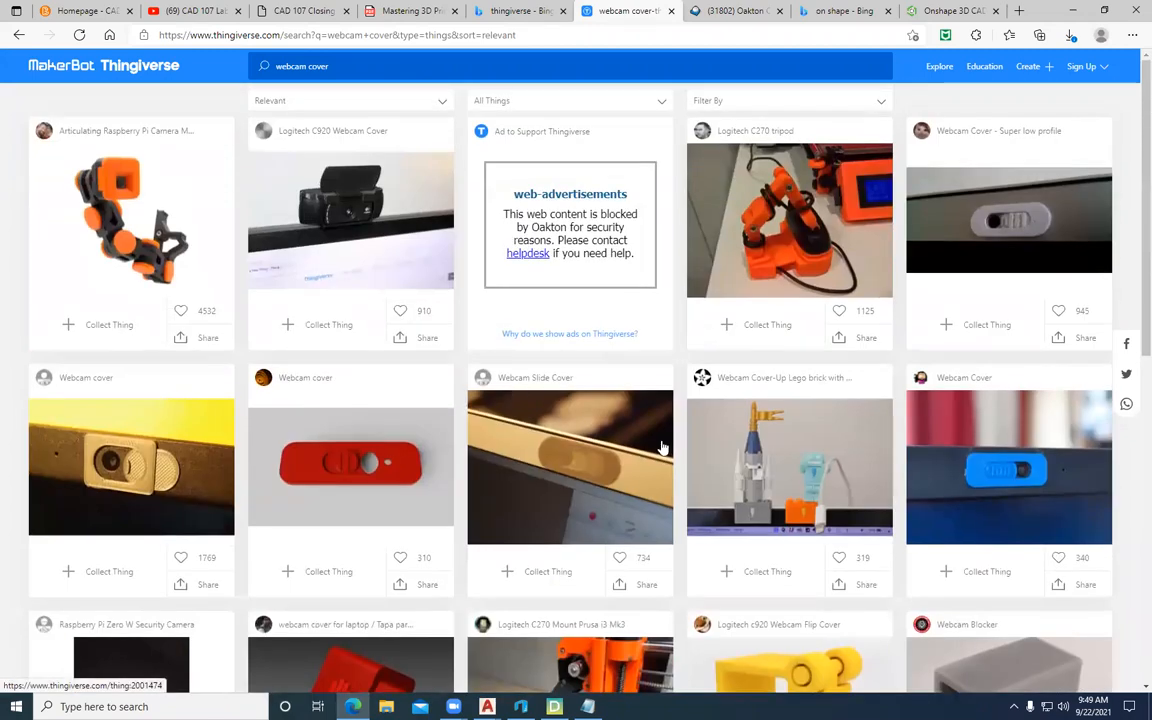
scroll(down, 3)
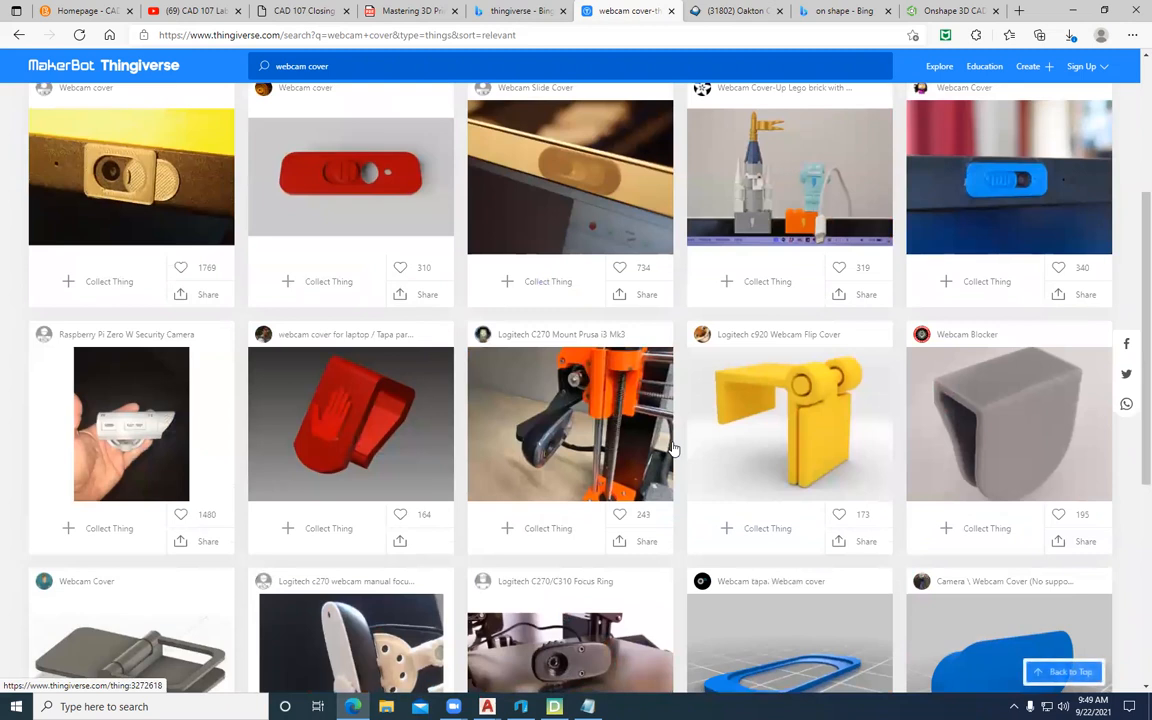
mouse_move(810, 400)
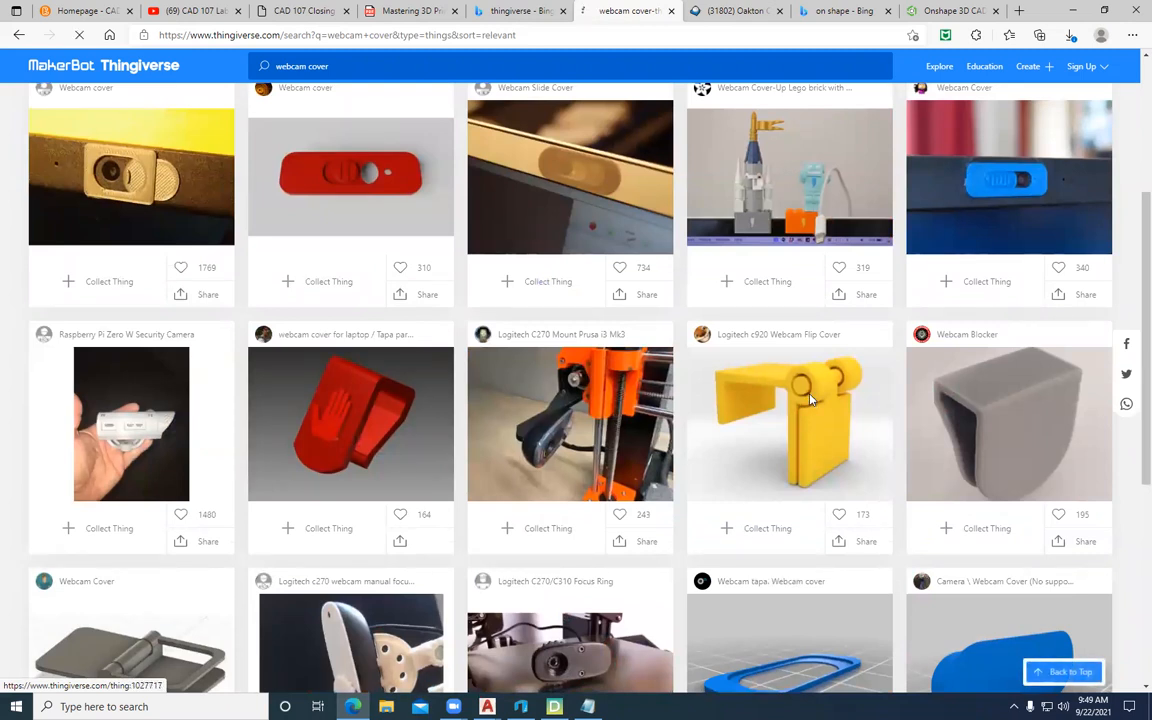
Open the Logitech c920 Webcam Flip Cover design and view each photo of the printed blue cover
click(788, 420)
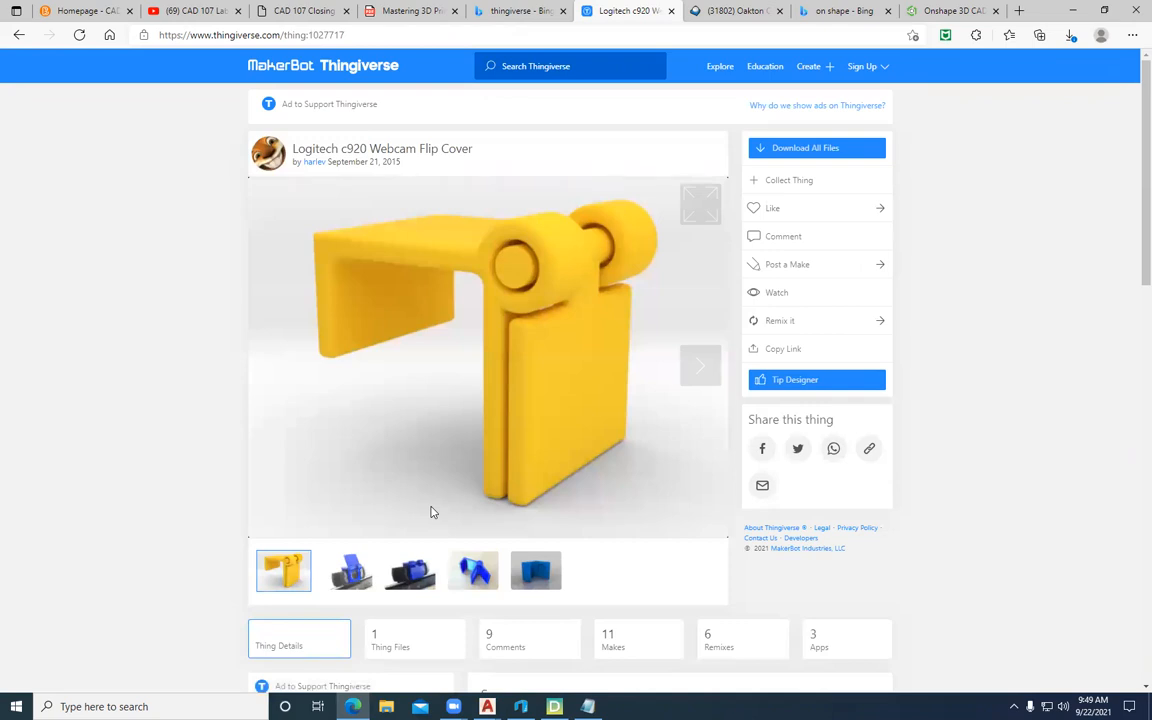
mouse_move(510, 252)
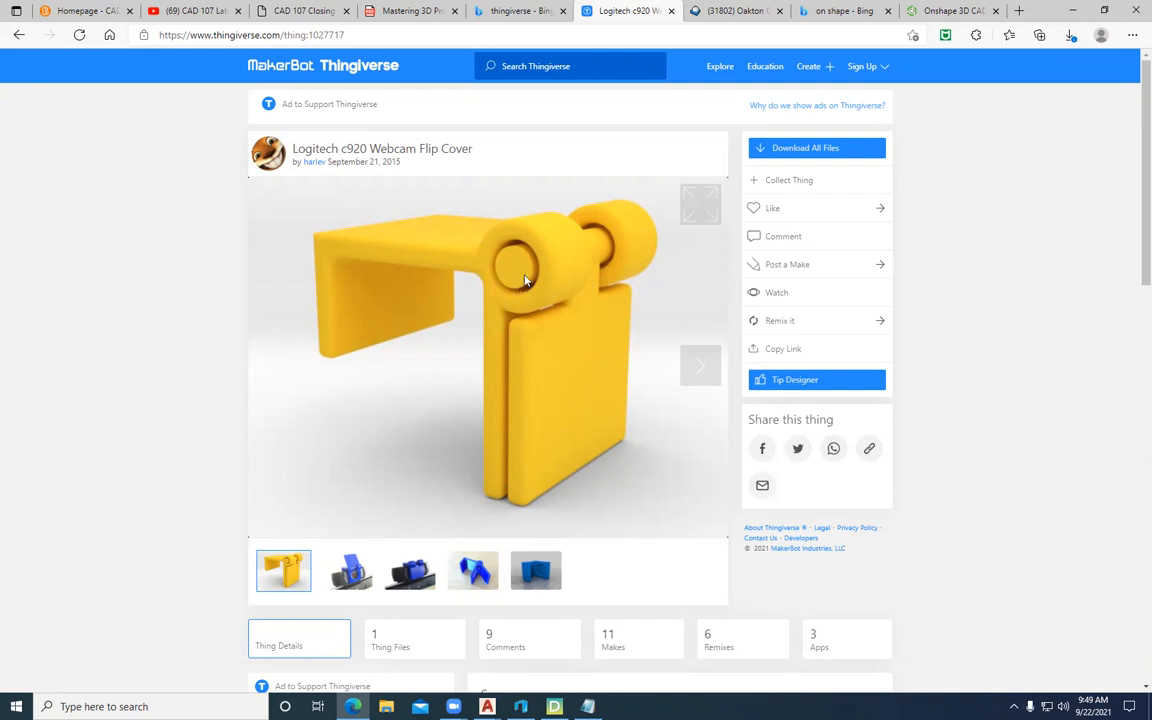
mouse_move(522, 264)
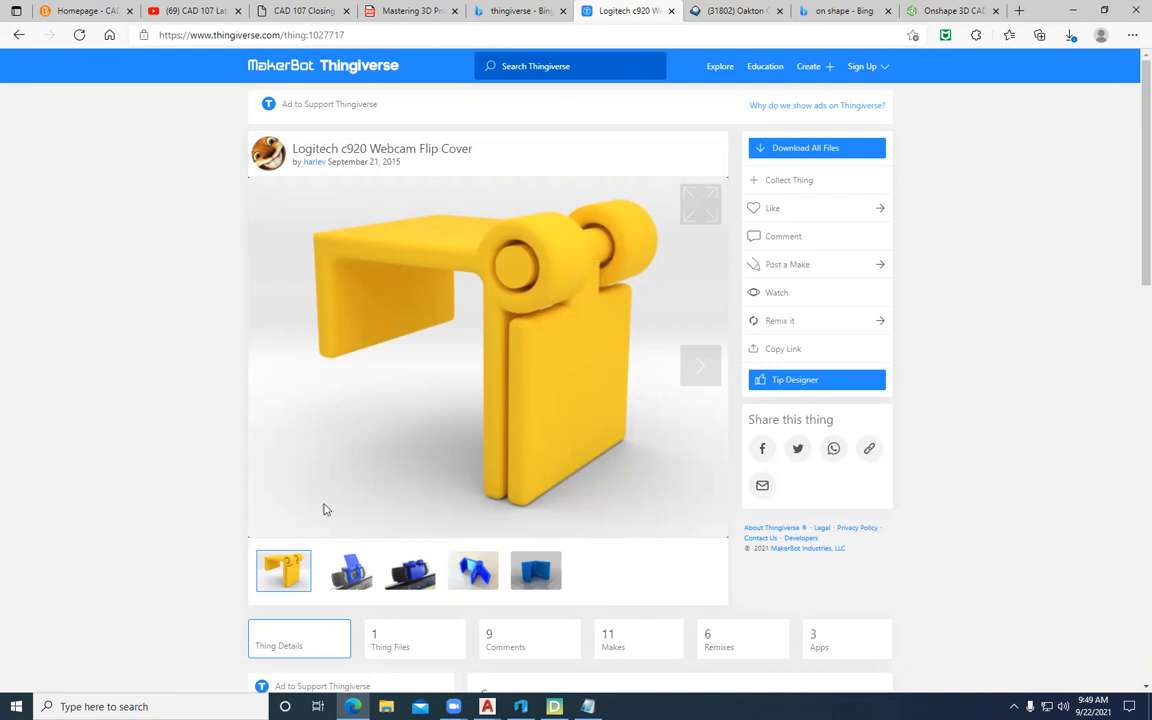
click(346, 570)
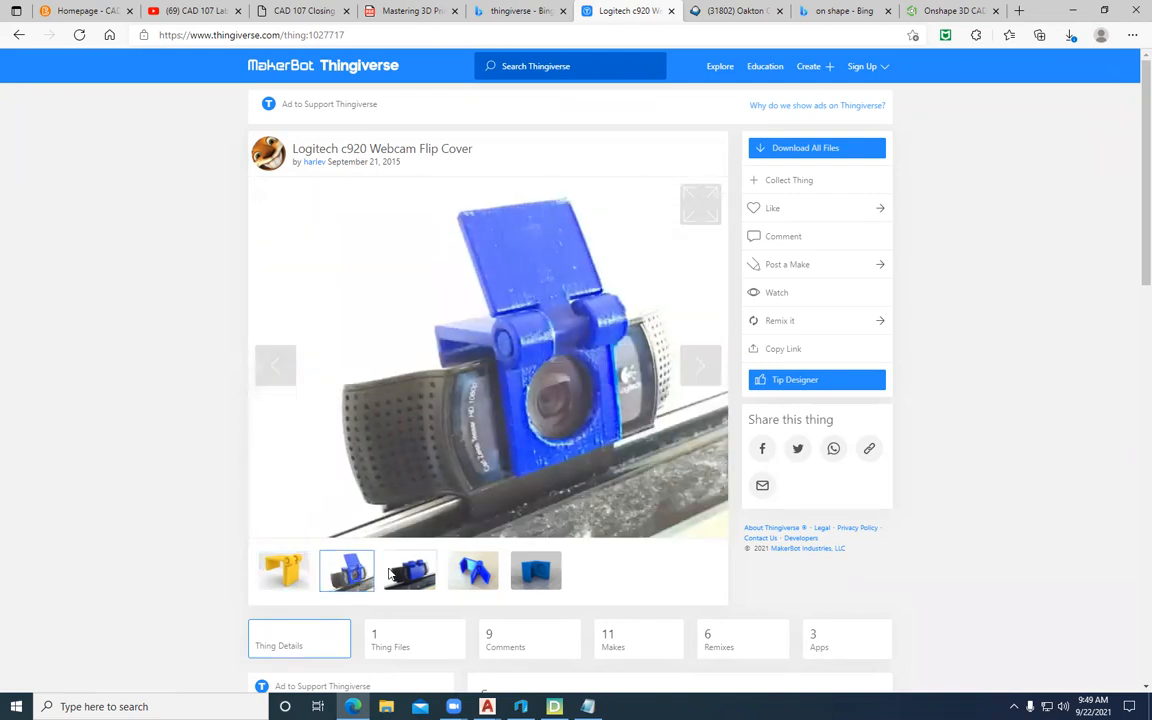
click(408, 570)
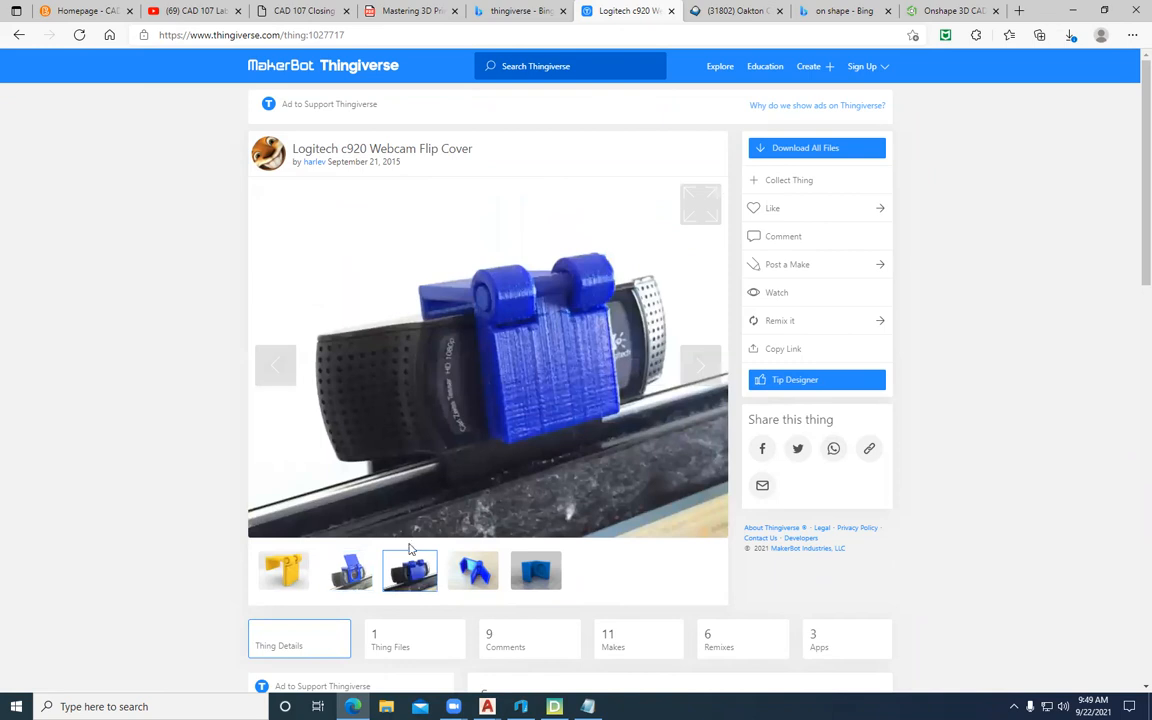
click(346, 570)
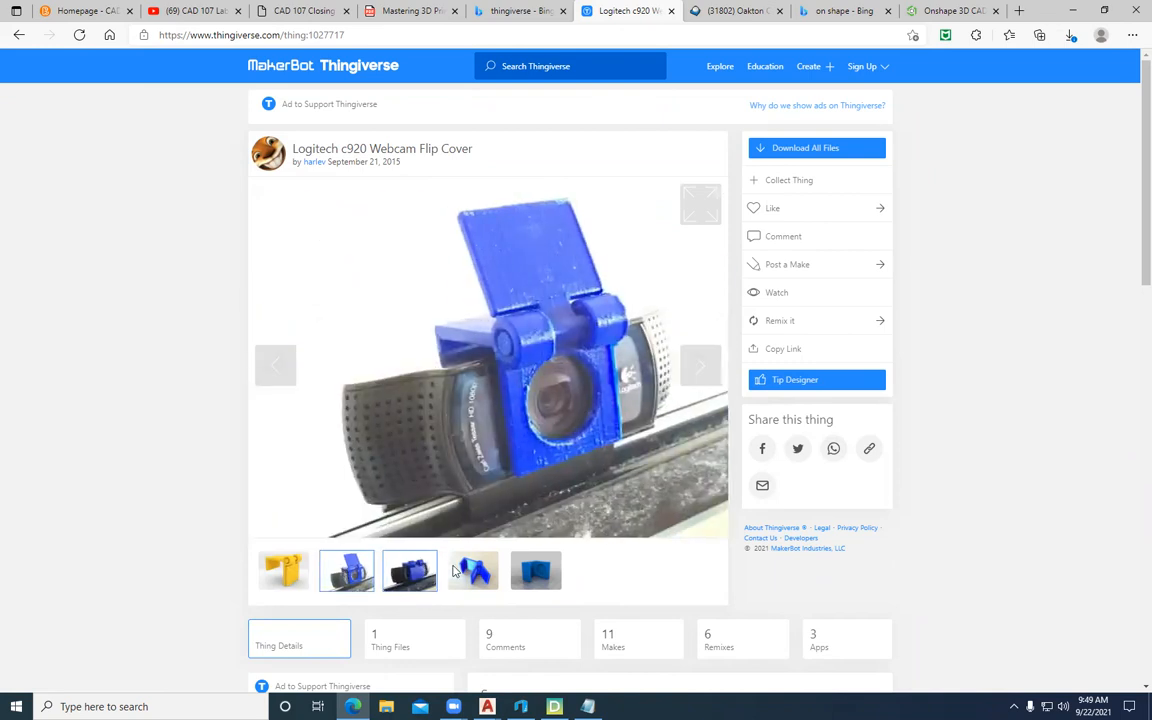
click(472, 570)
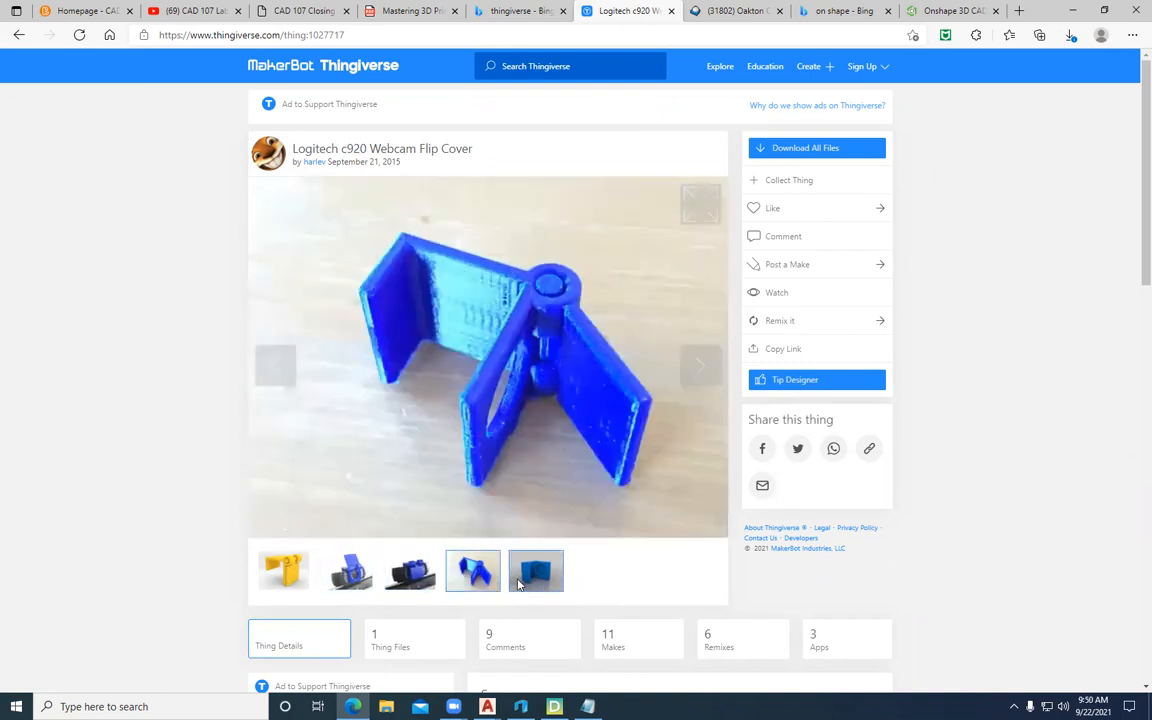
click(536, 570)
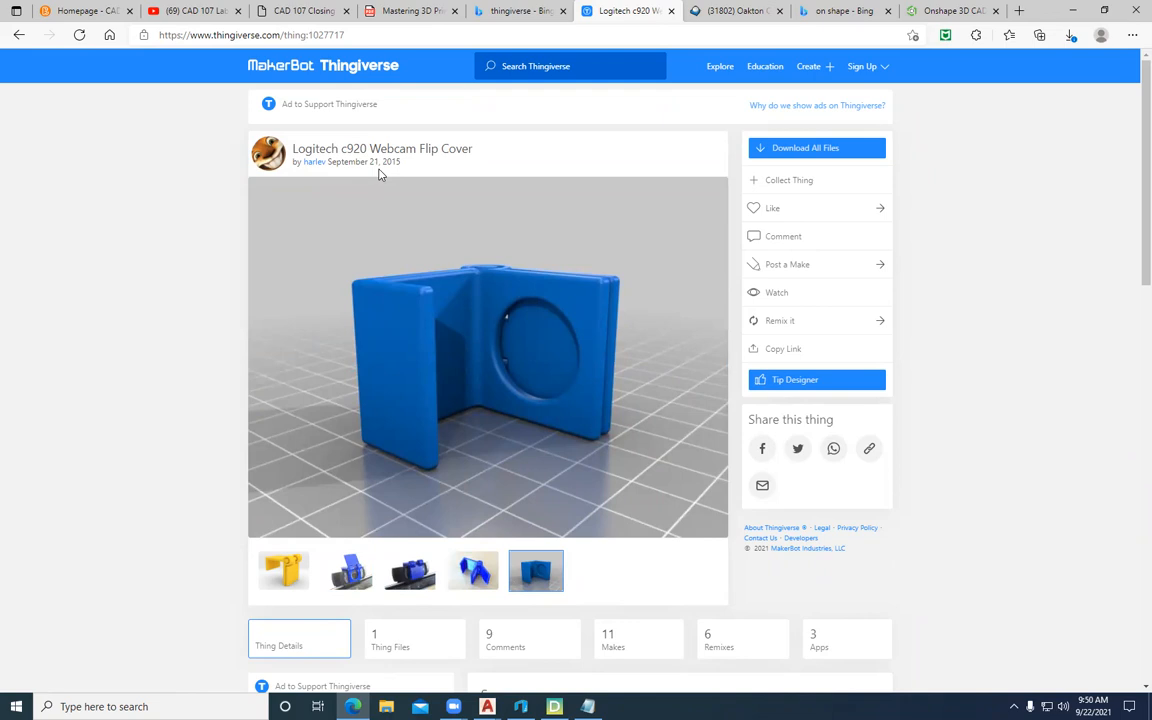
click(570, 66)
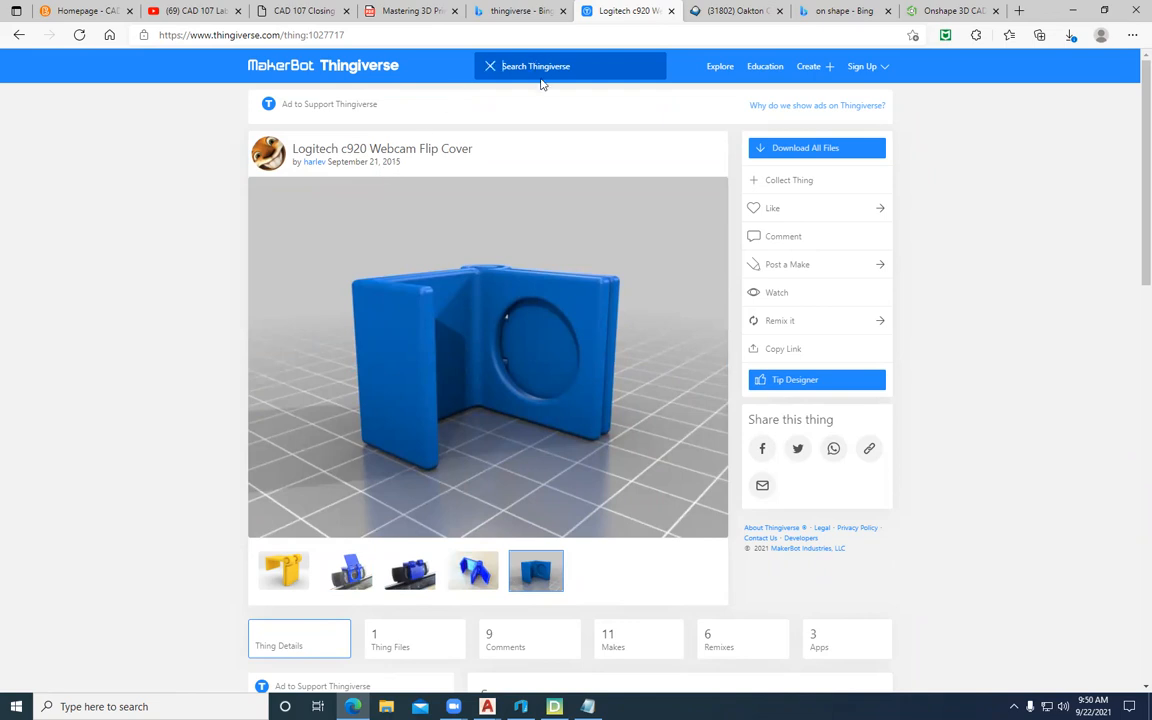
Search Thingiverse for 'dinosaur' and open the Dino-Clip Mechanical CAM Chip-Clip design
text(dinosaur)
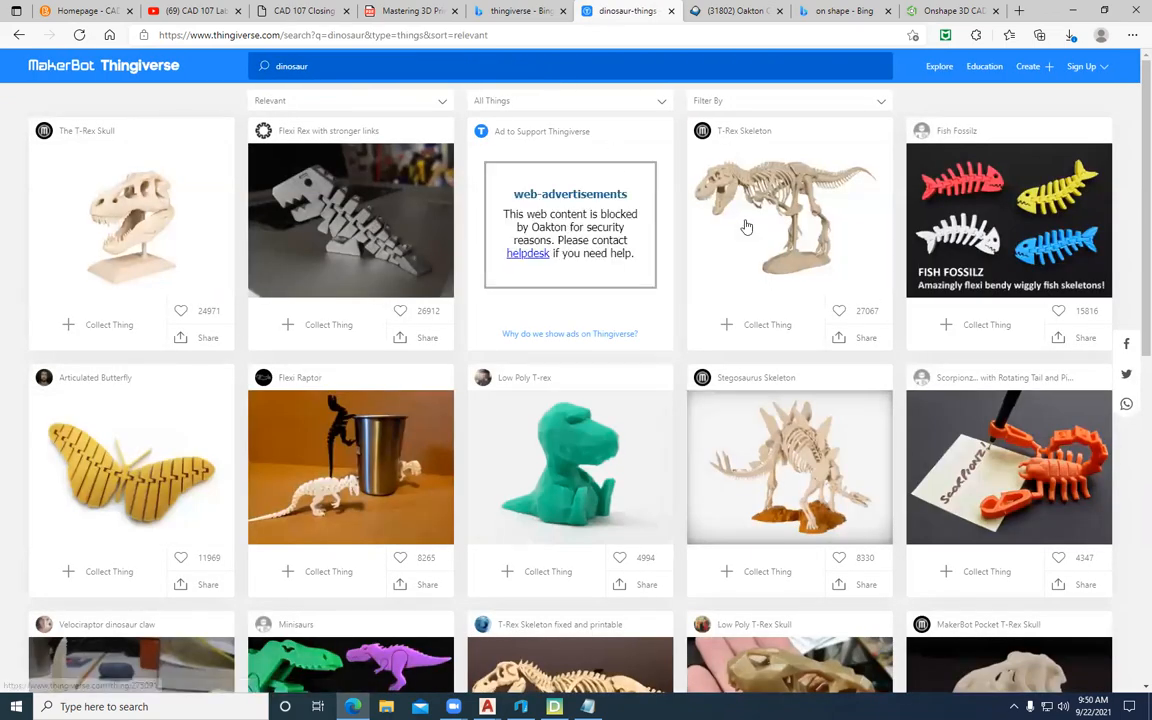
scroll(down, 3)
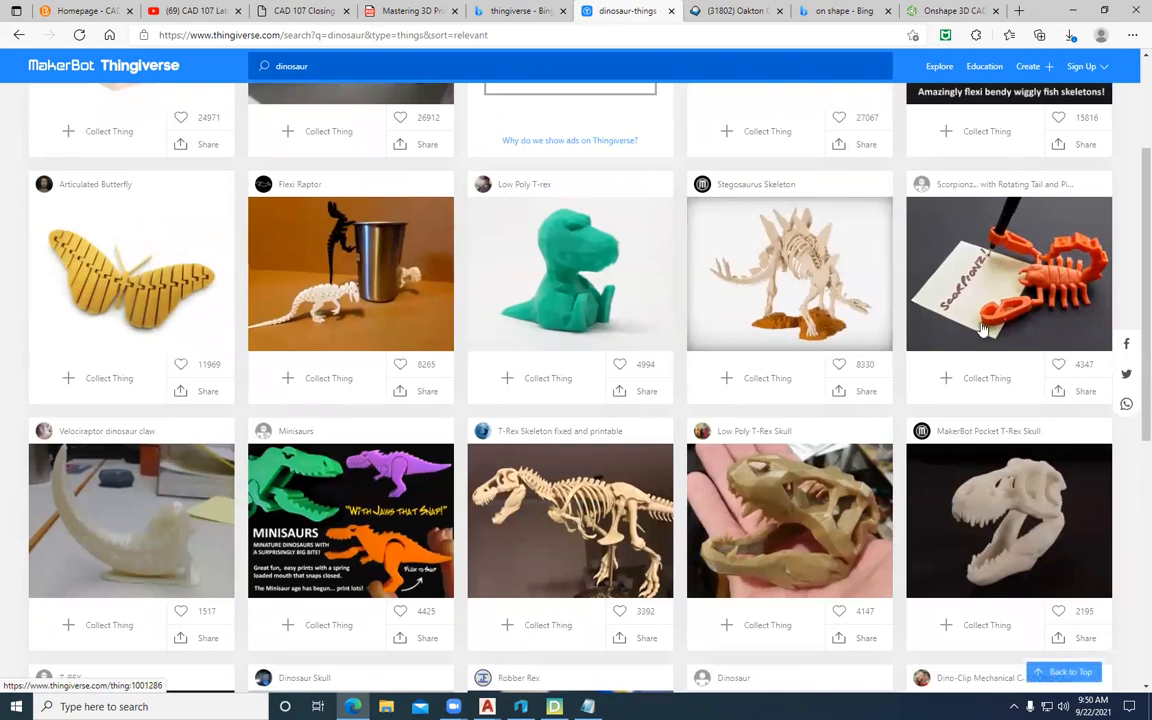
scroll(down, 3)
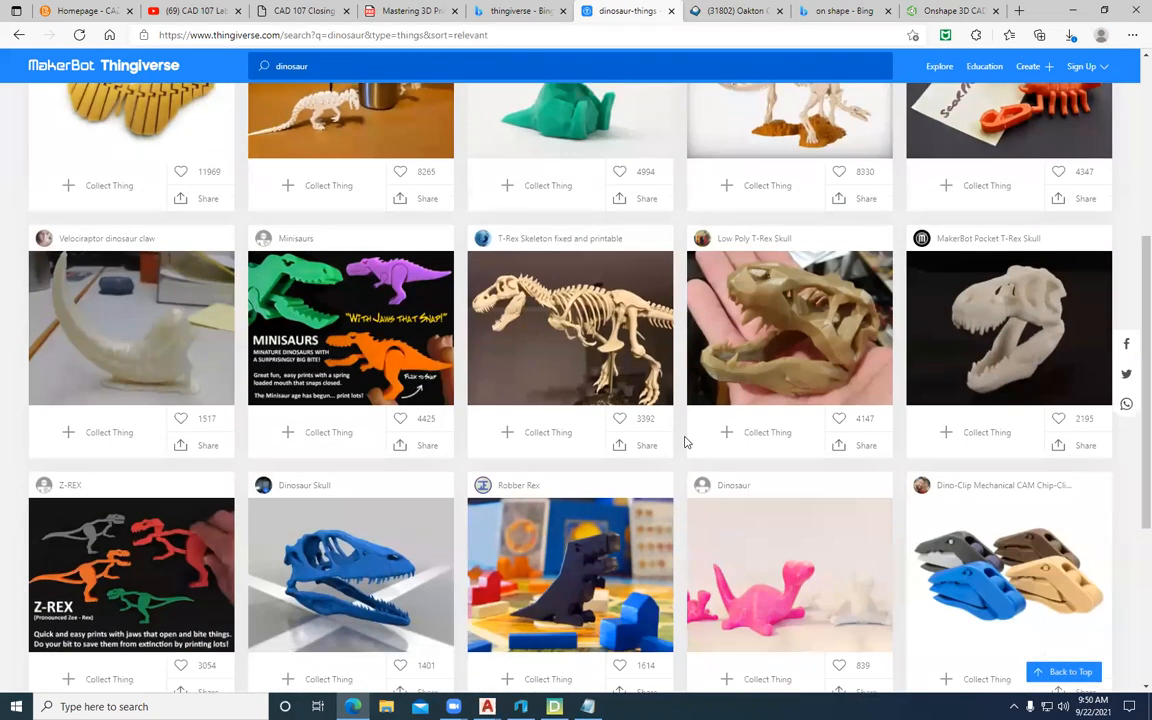
scroll(down, 3)
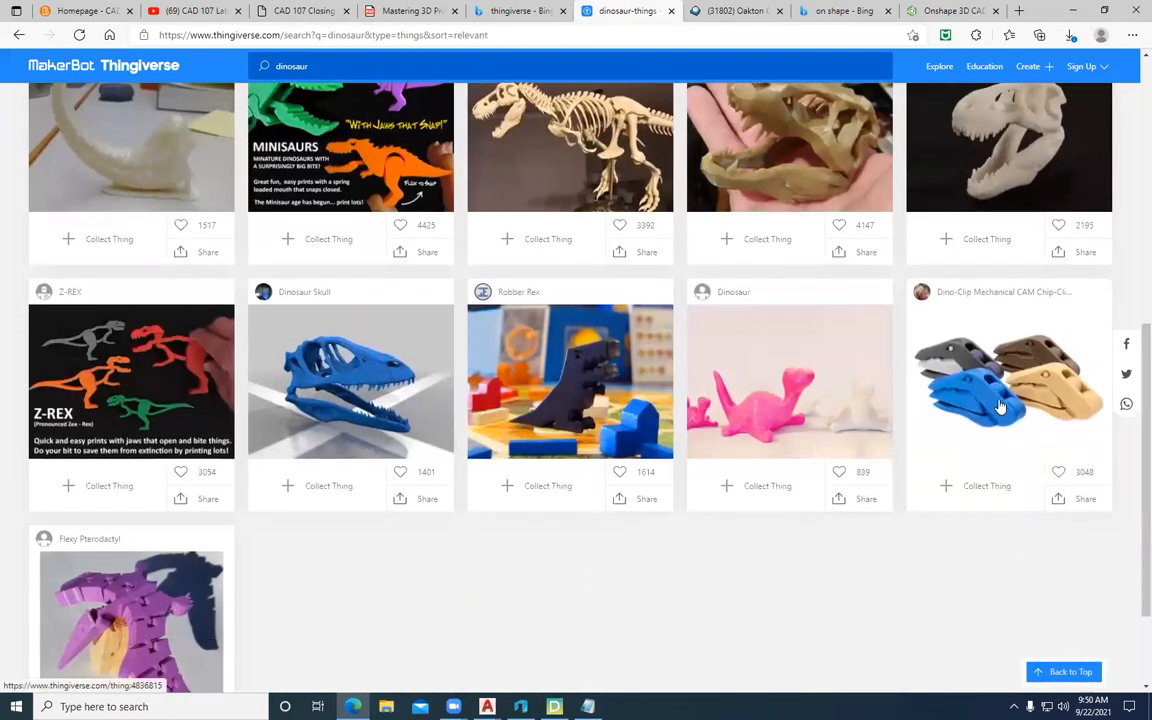
click(1008, 384)
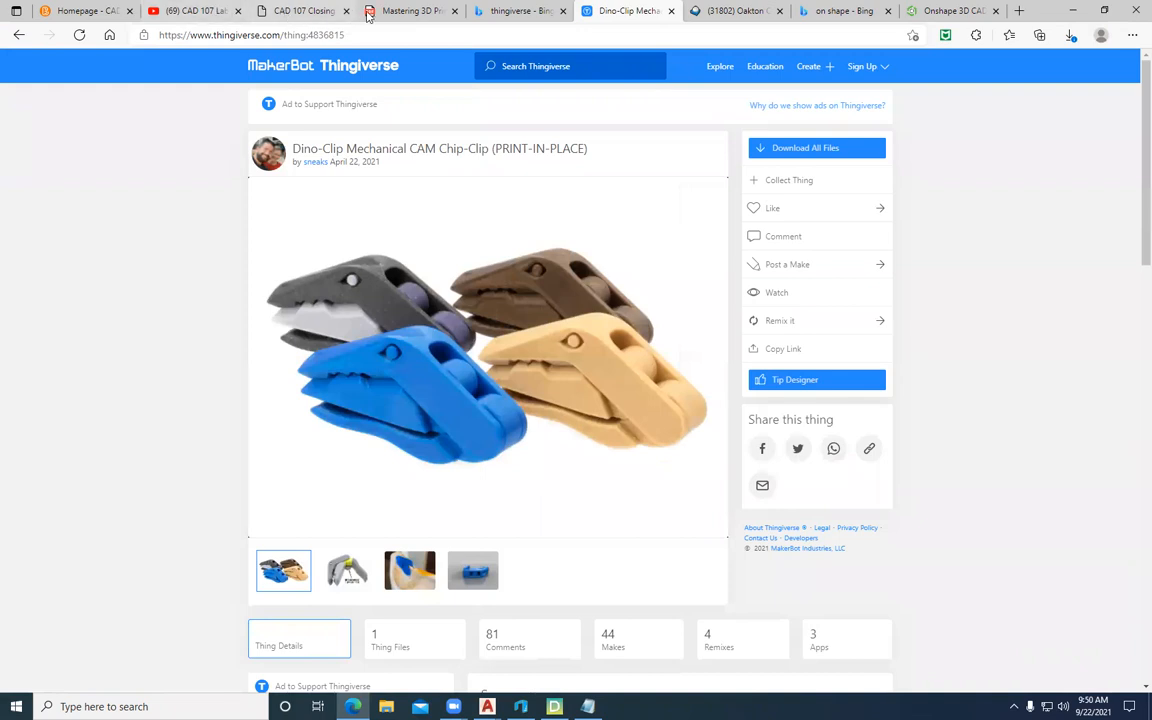
Return to the PDF and scroll past Creative Commons Licenses and Figure 3-2 to Slicing Software: Filament Printers
click(410, 12)
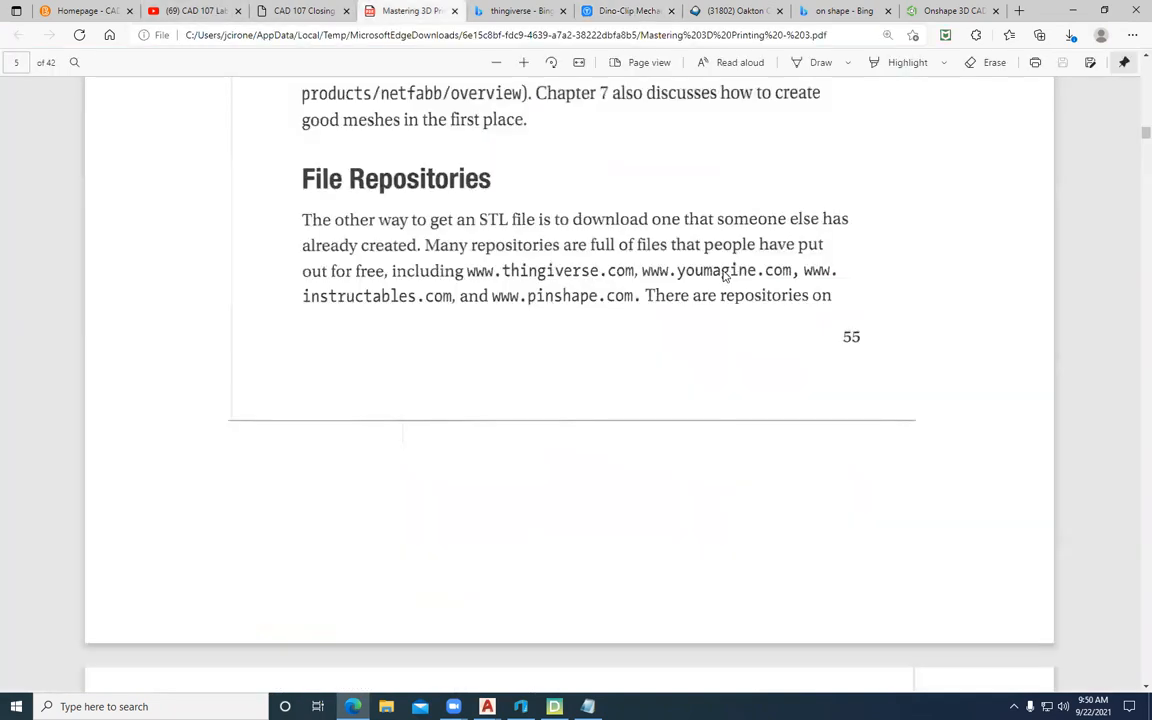
mouse_move(544, 308)
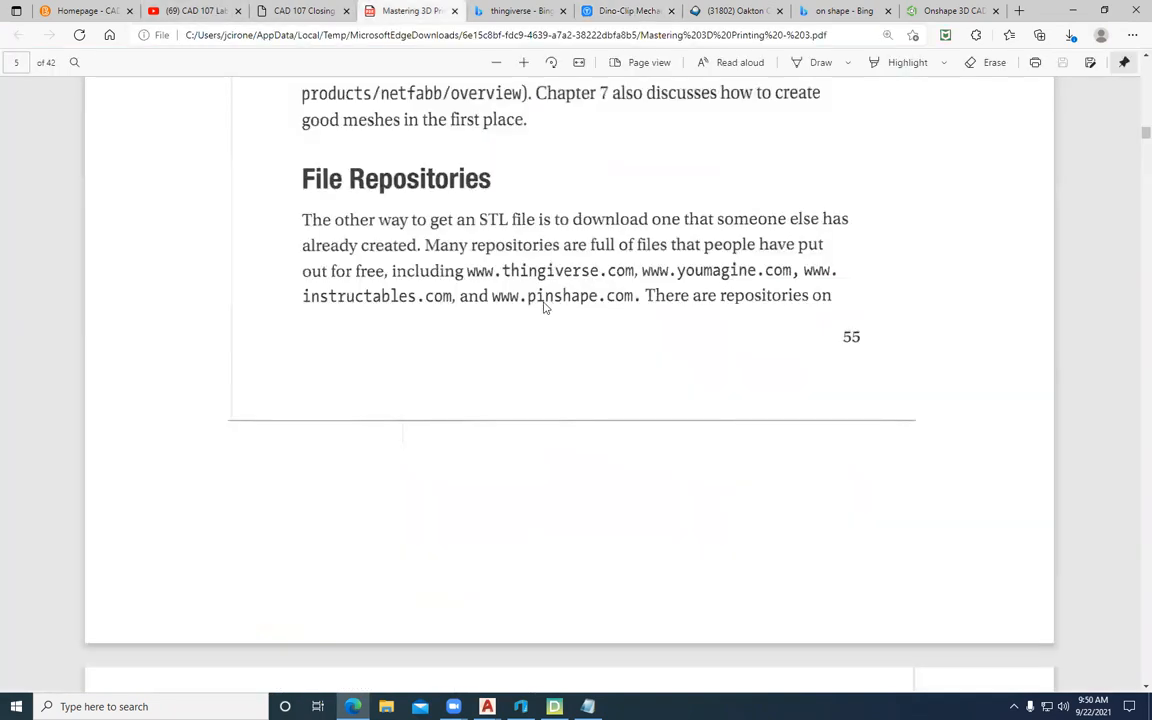
scroll(down, 3)
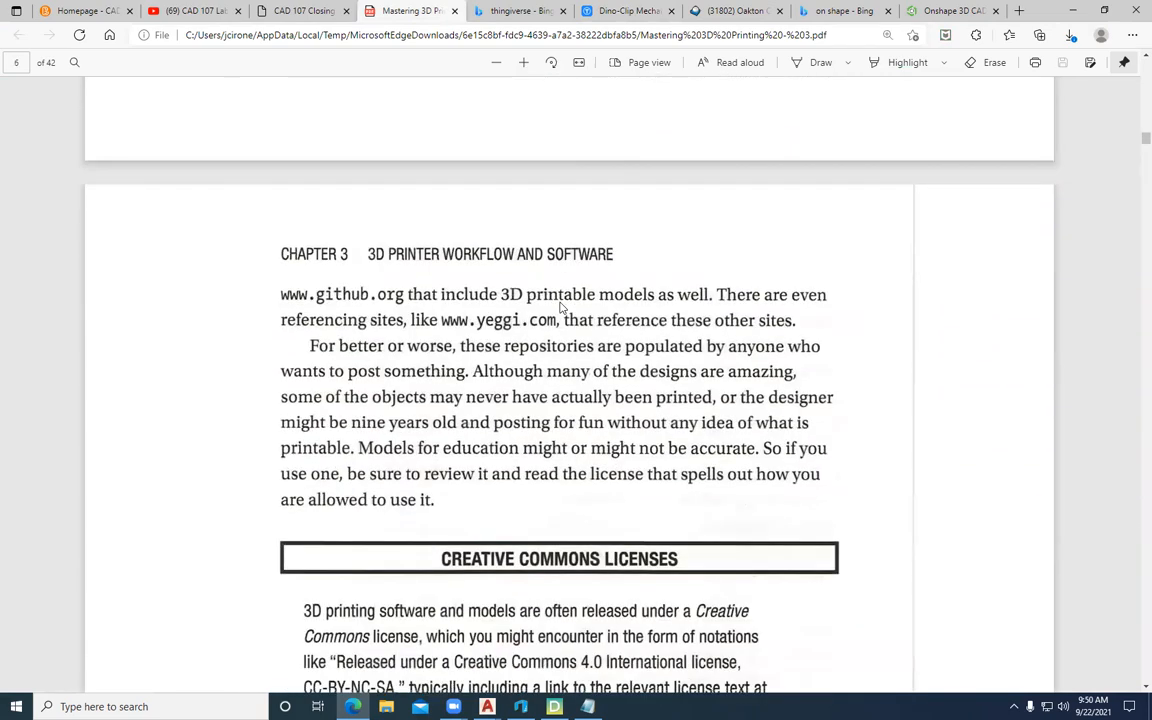
scroll(down, 3)
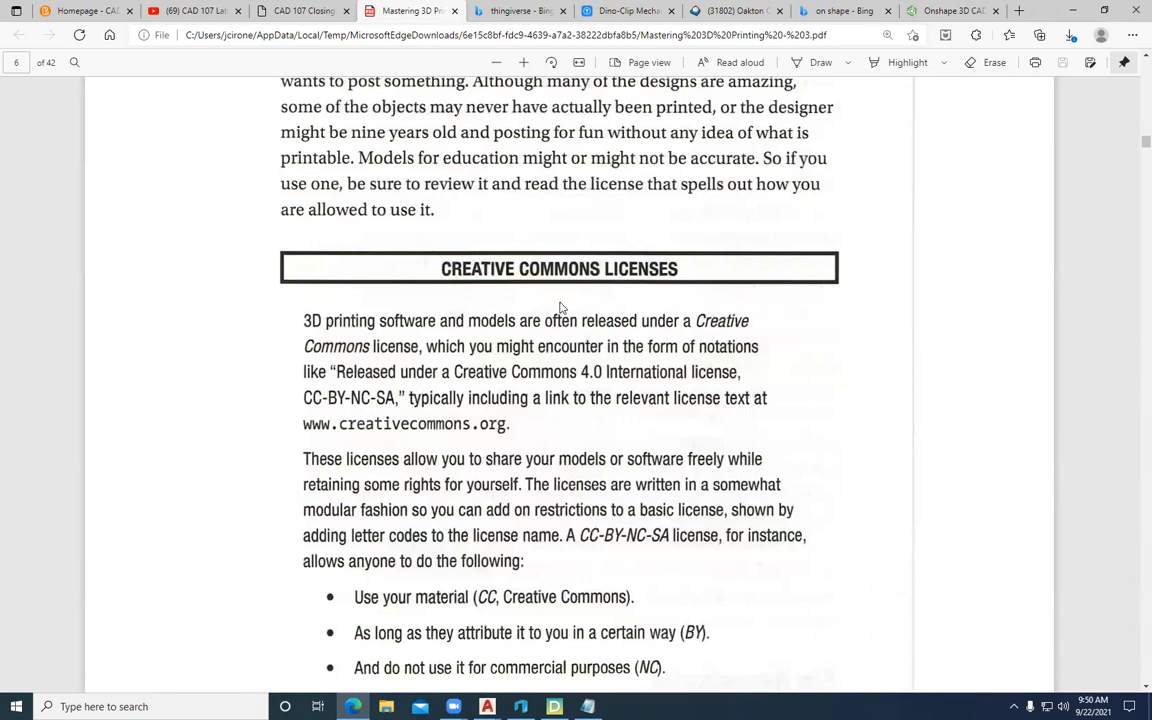
scroll(down, 3)
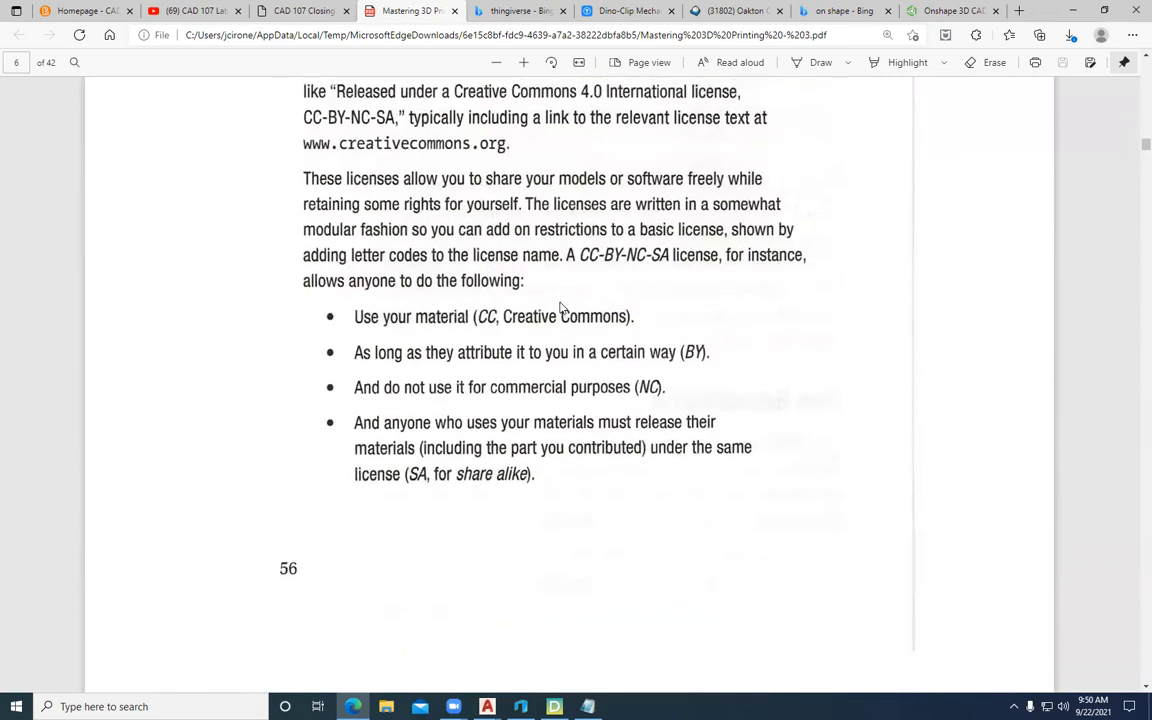
scroll(down, 3)
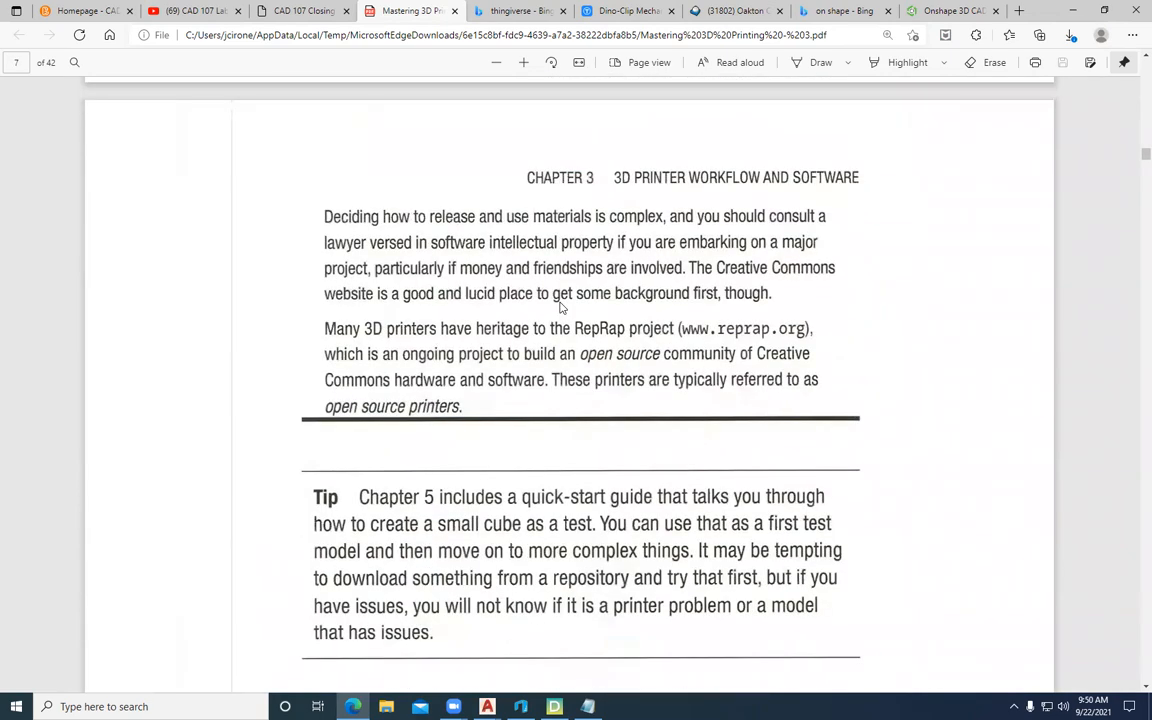
scroll(down, 3)
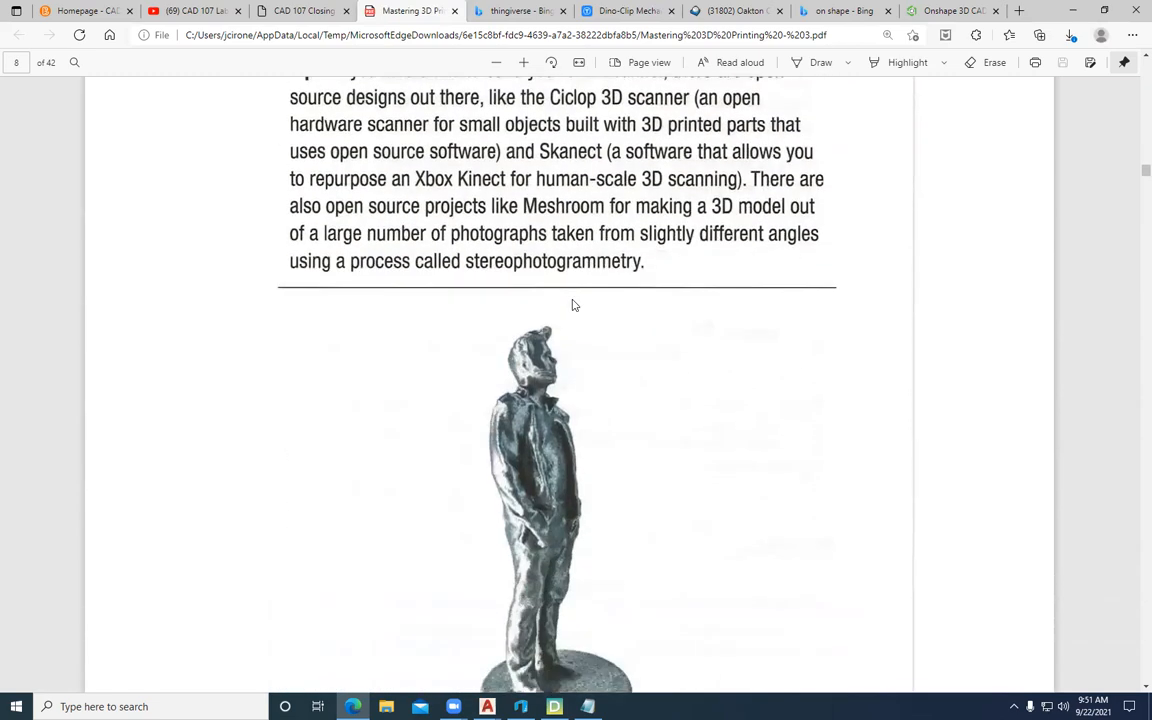
mouse_move(538, 578)
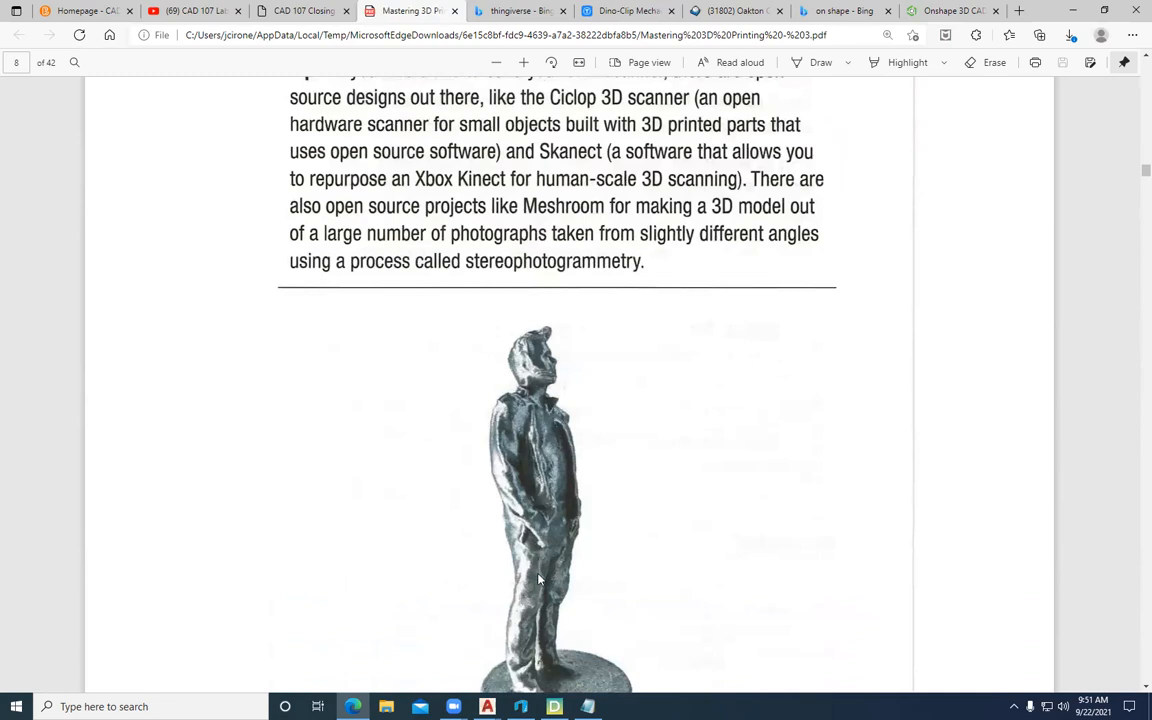
scroll(down, 3)
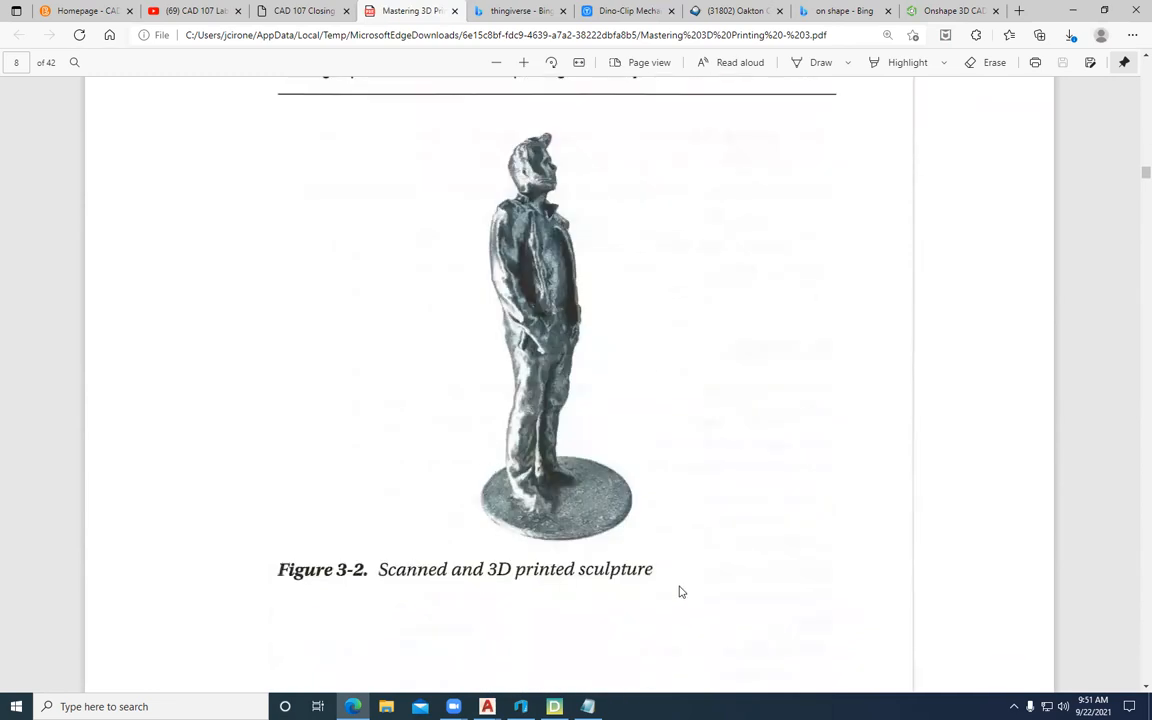
scroll(down, 3)
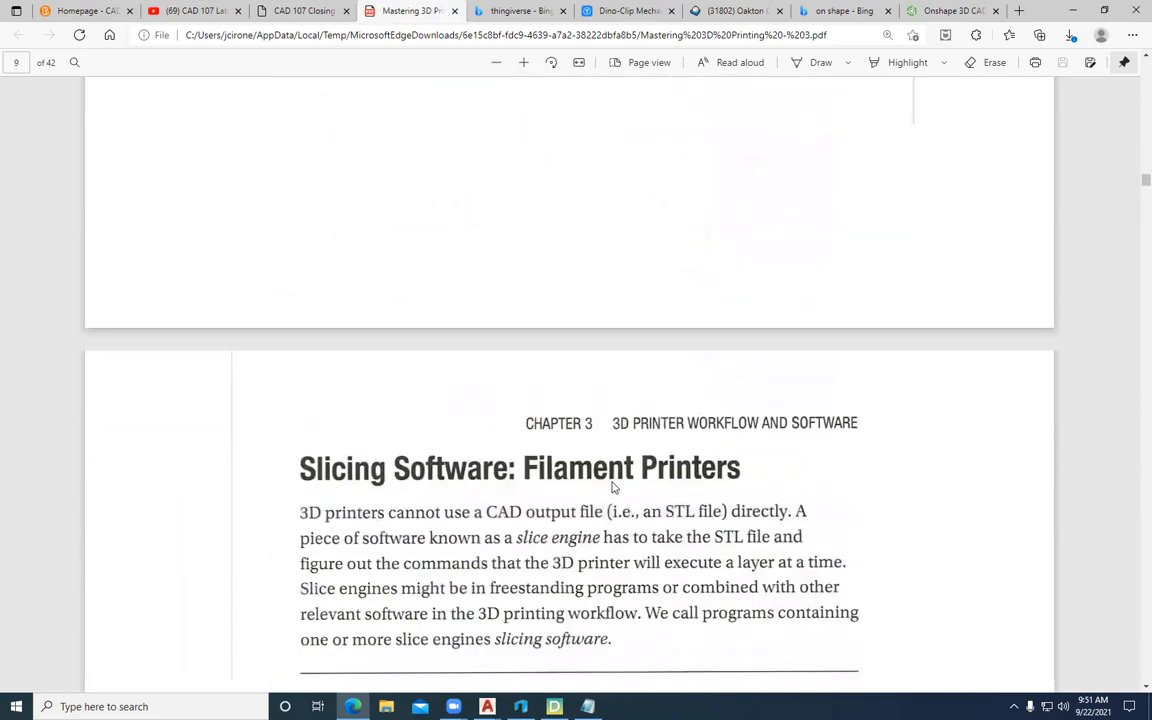
Scroll through the Slic3r and MatterControl paragraphs to the Ultimaker Cura description on page 60
scroll(down, 3)
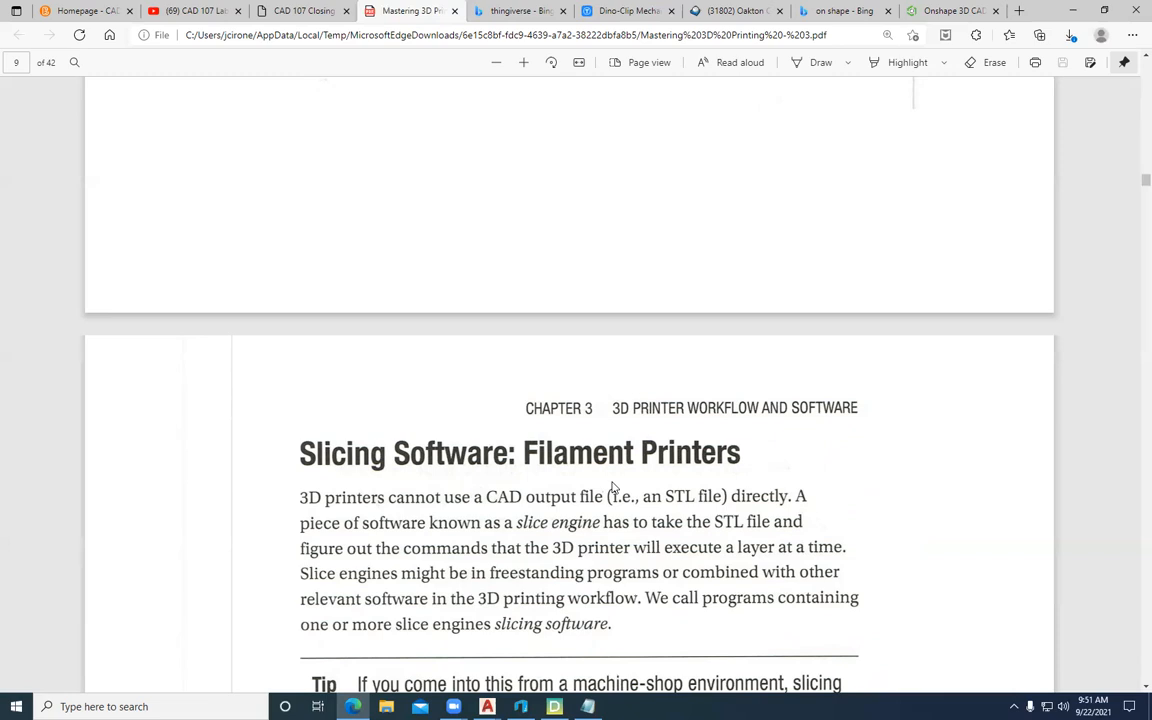
mouse_move(614, 482)
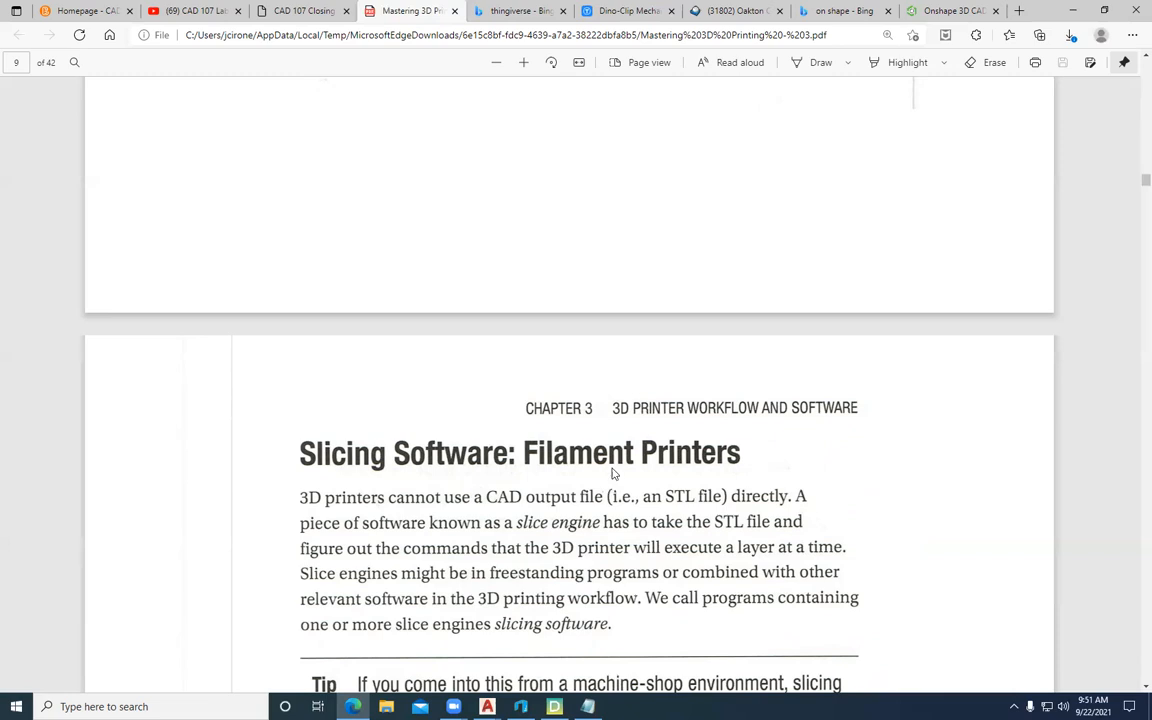
scroll(down, 3)
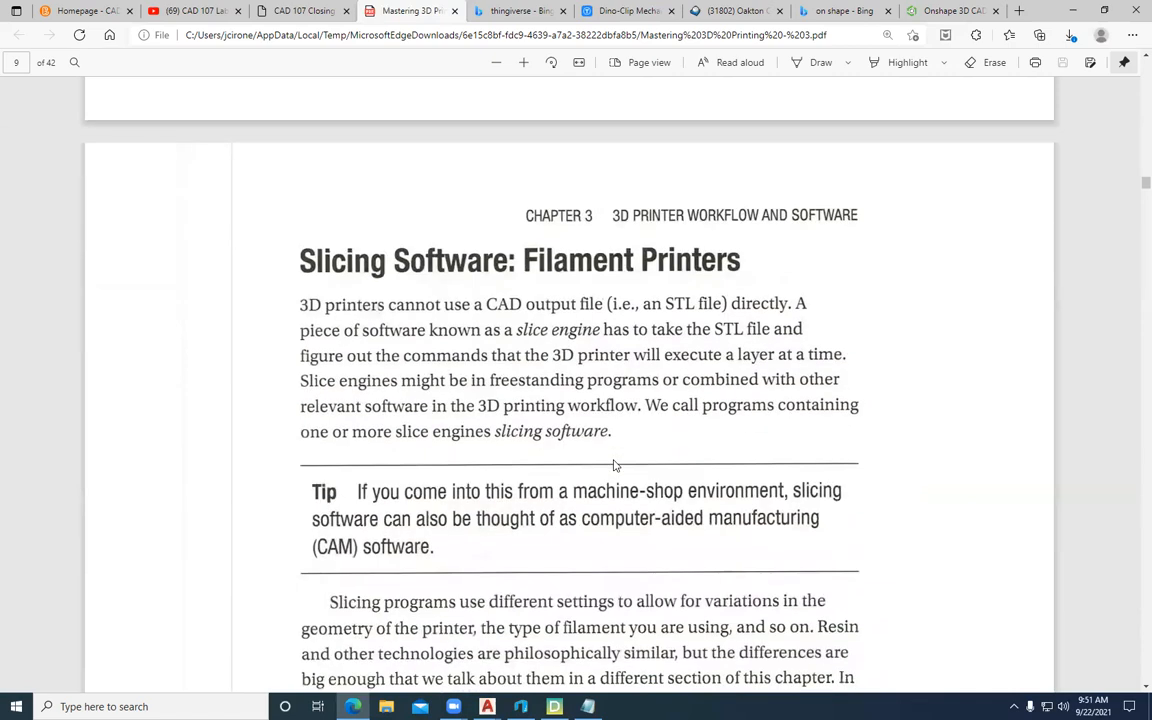
scroll(down, 3)
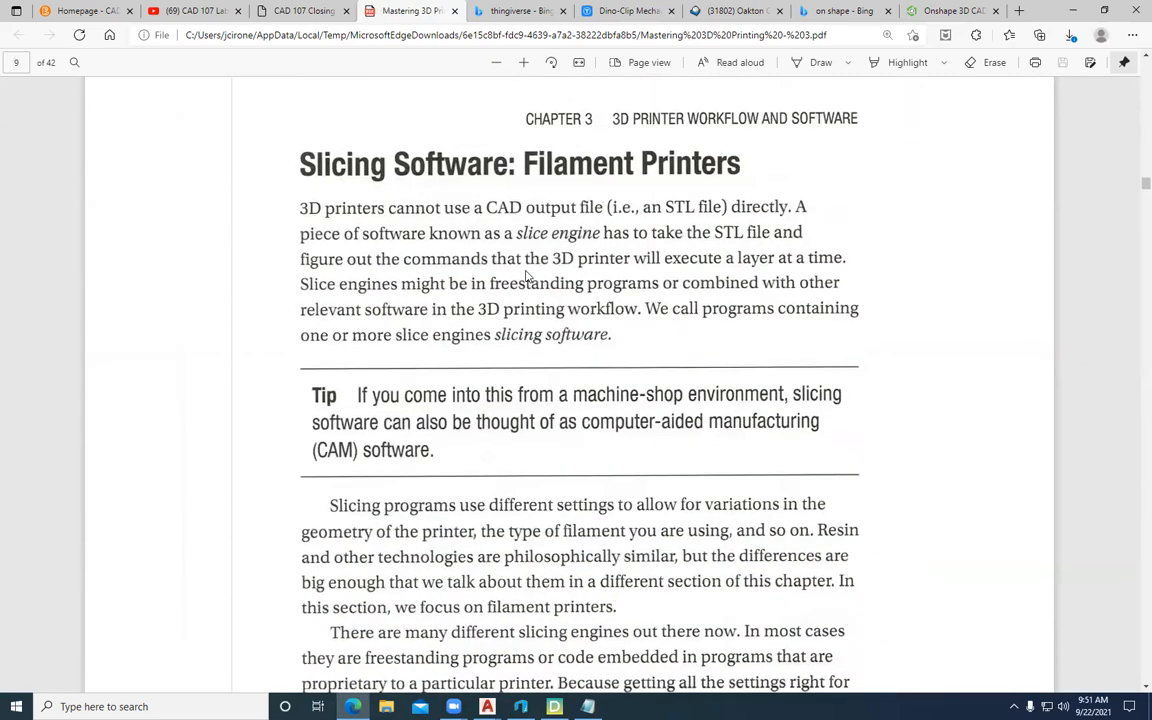
mouse_move(478, 252)
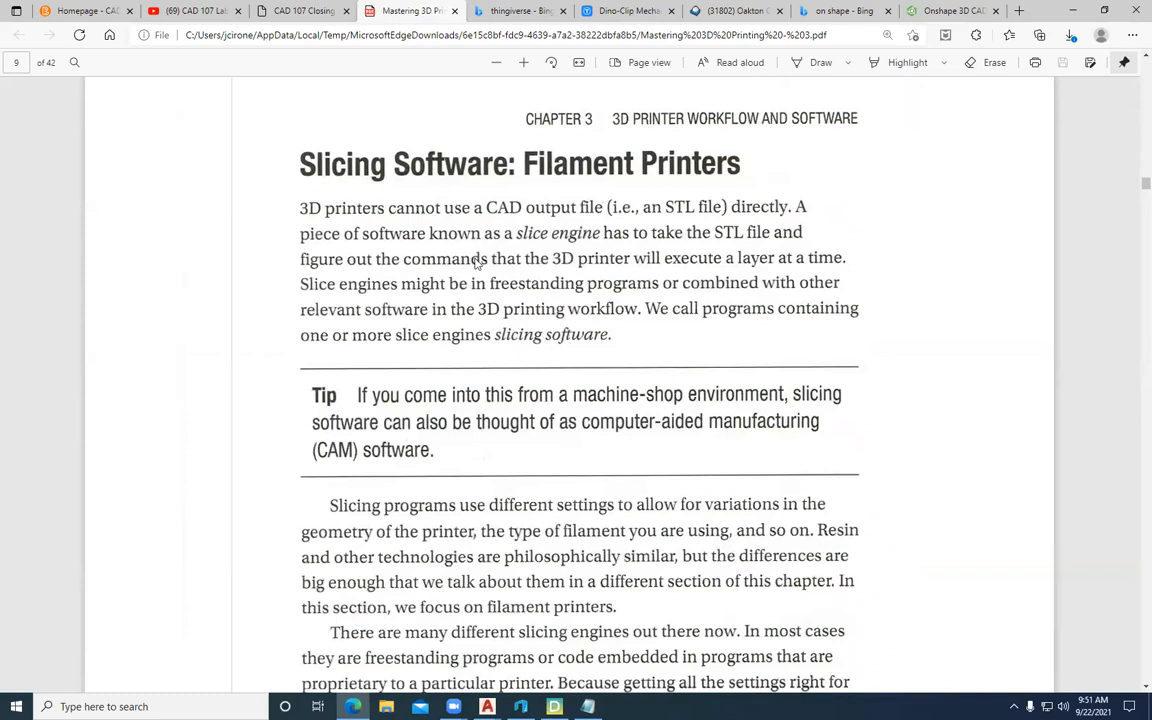
mouse_move(724, 404)
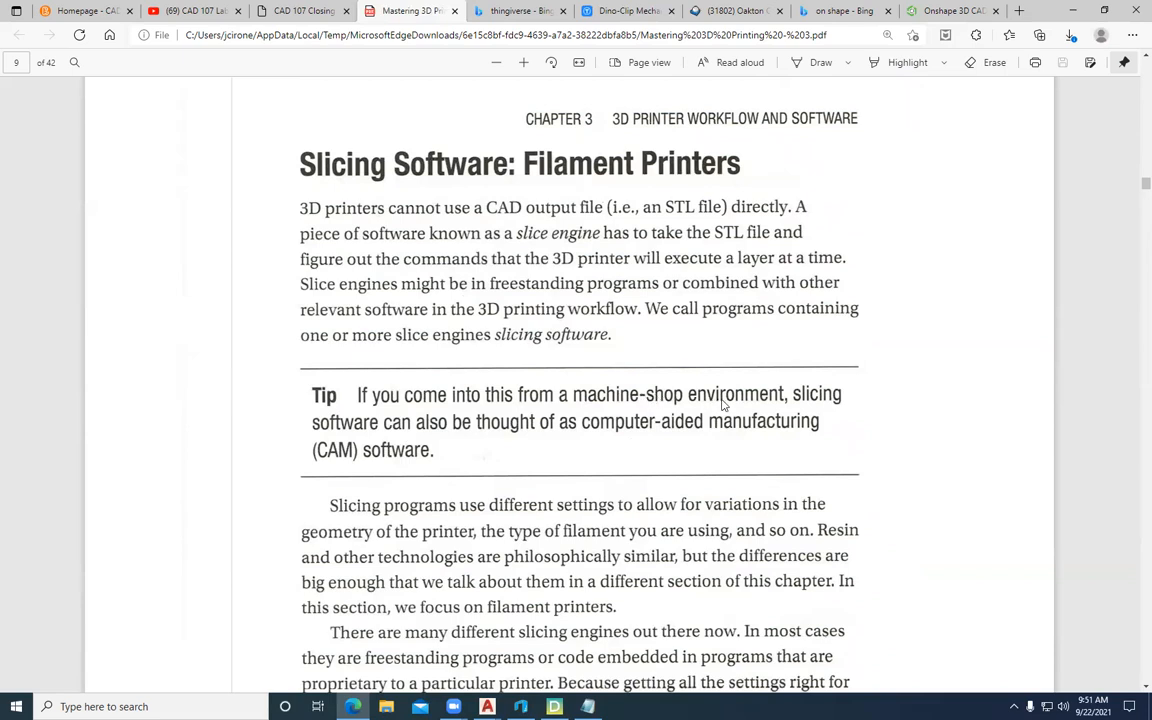
mouse_move(456, 432)
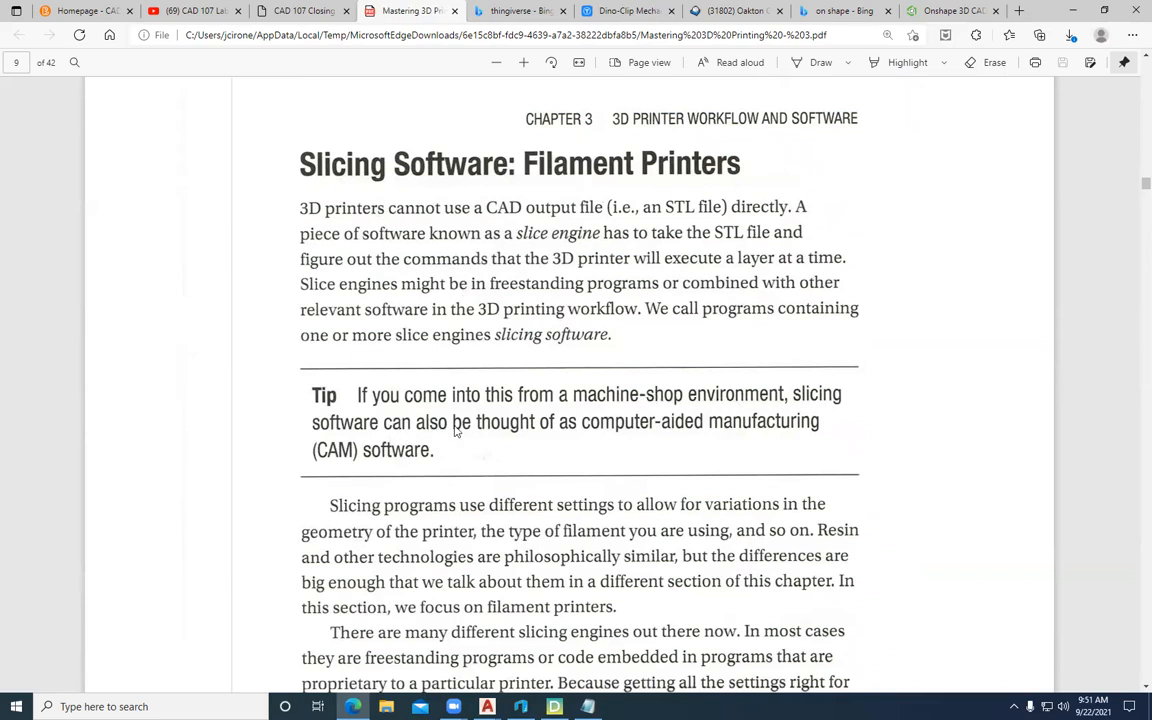
mouse_move(688, 442)
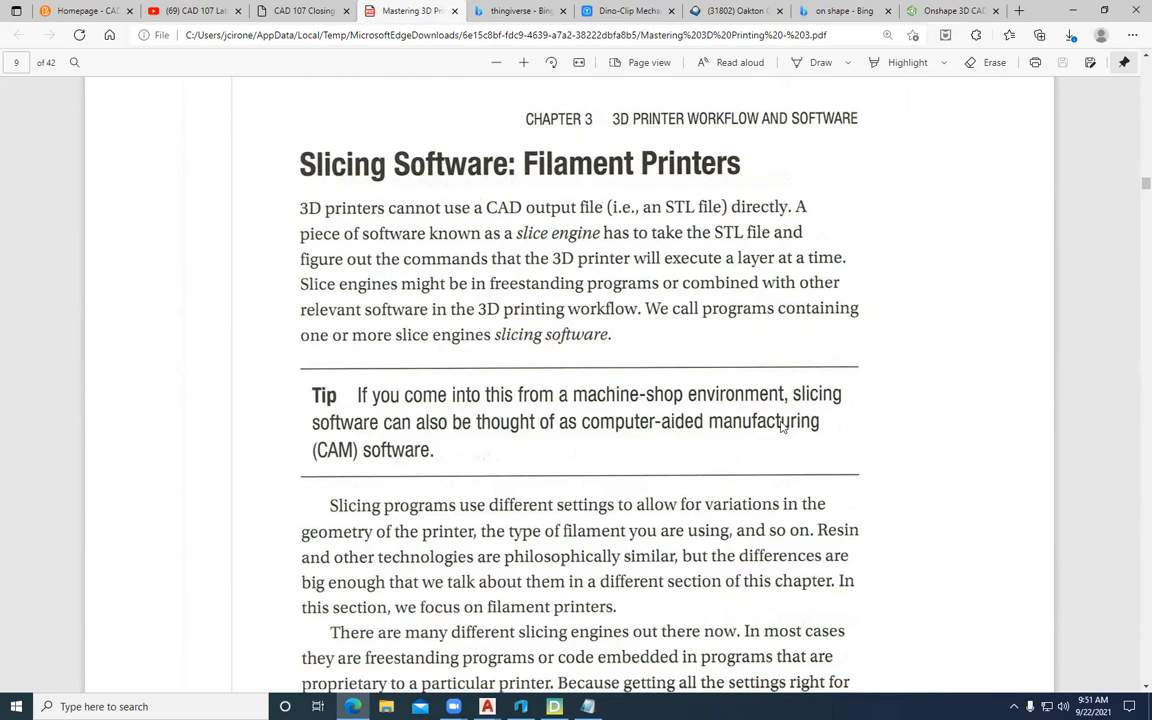
scroll(down, 3)
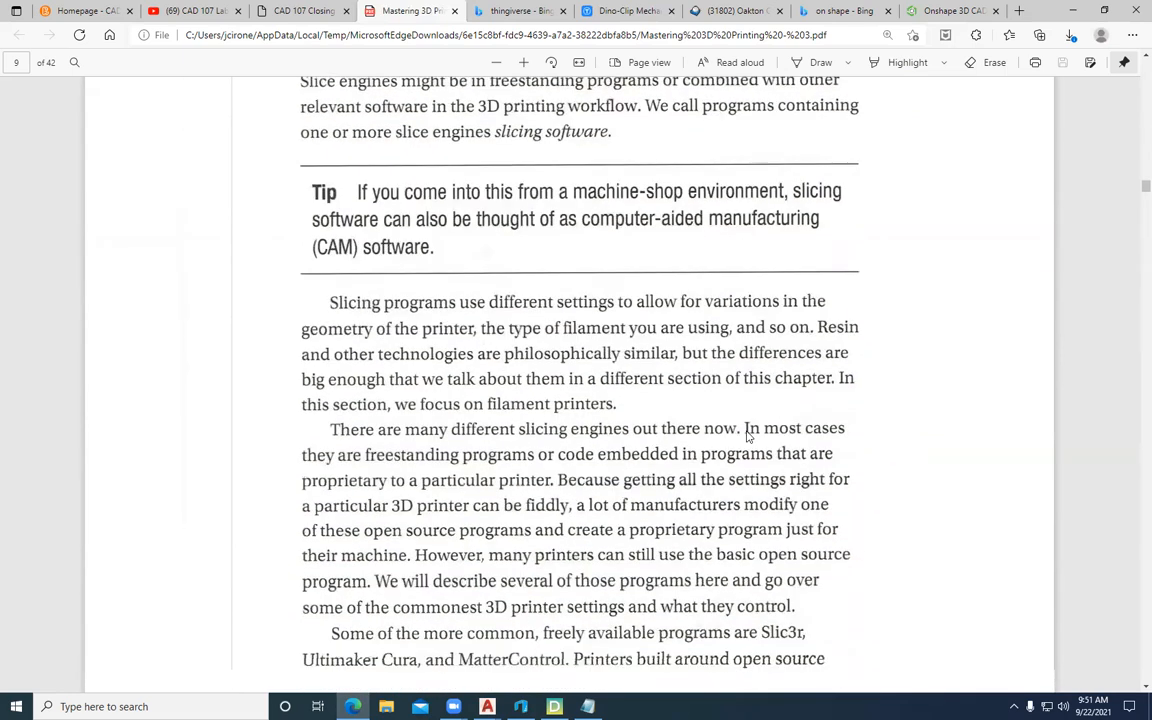
scroll(down, 3)
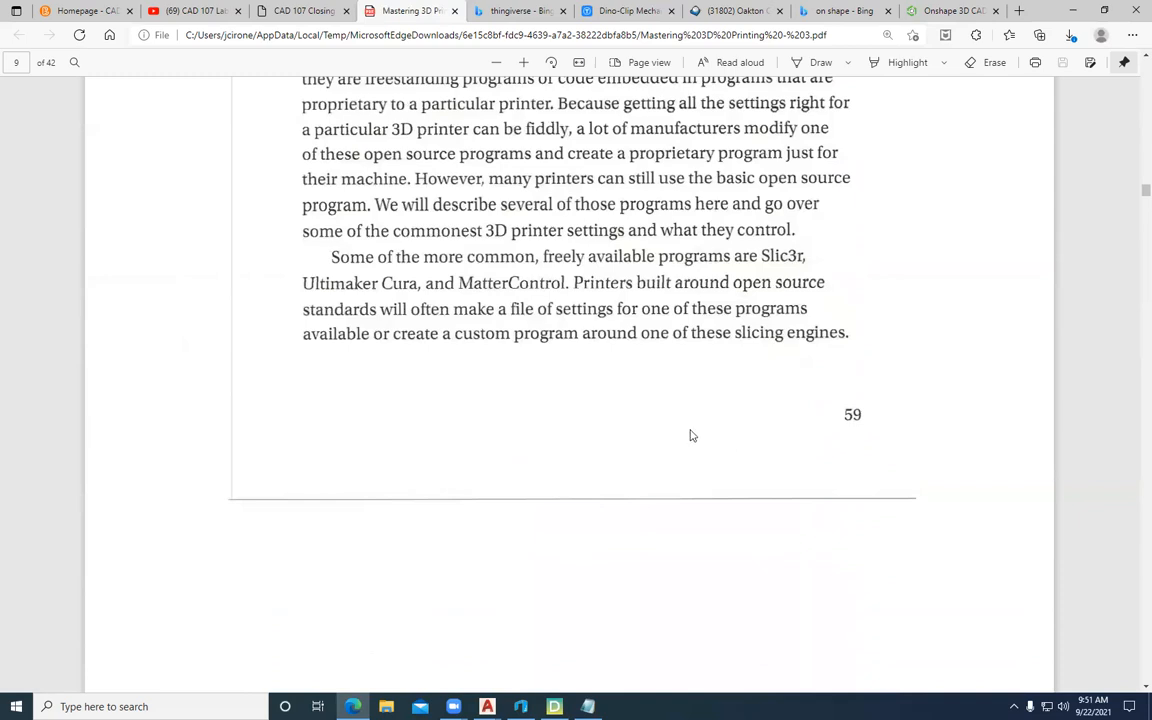
mouse_move(620, 300)
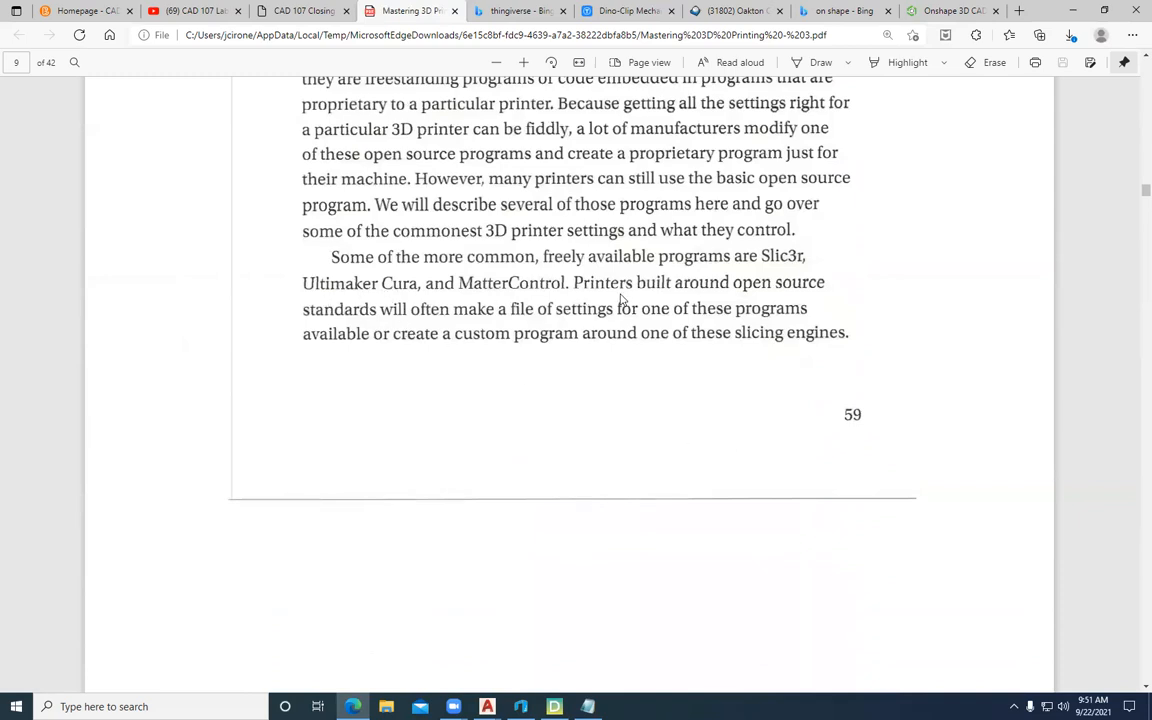
scroll(down, 3)
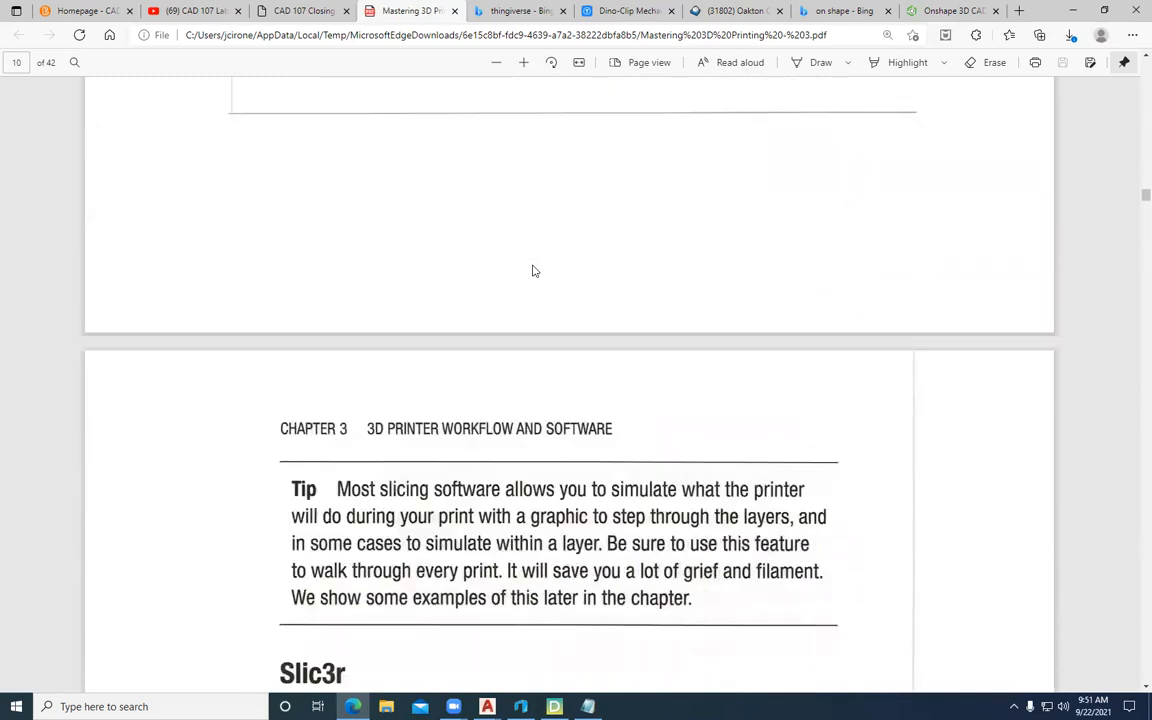
scroll(down, 3)
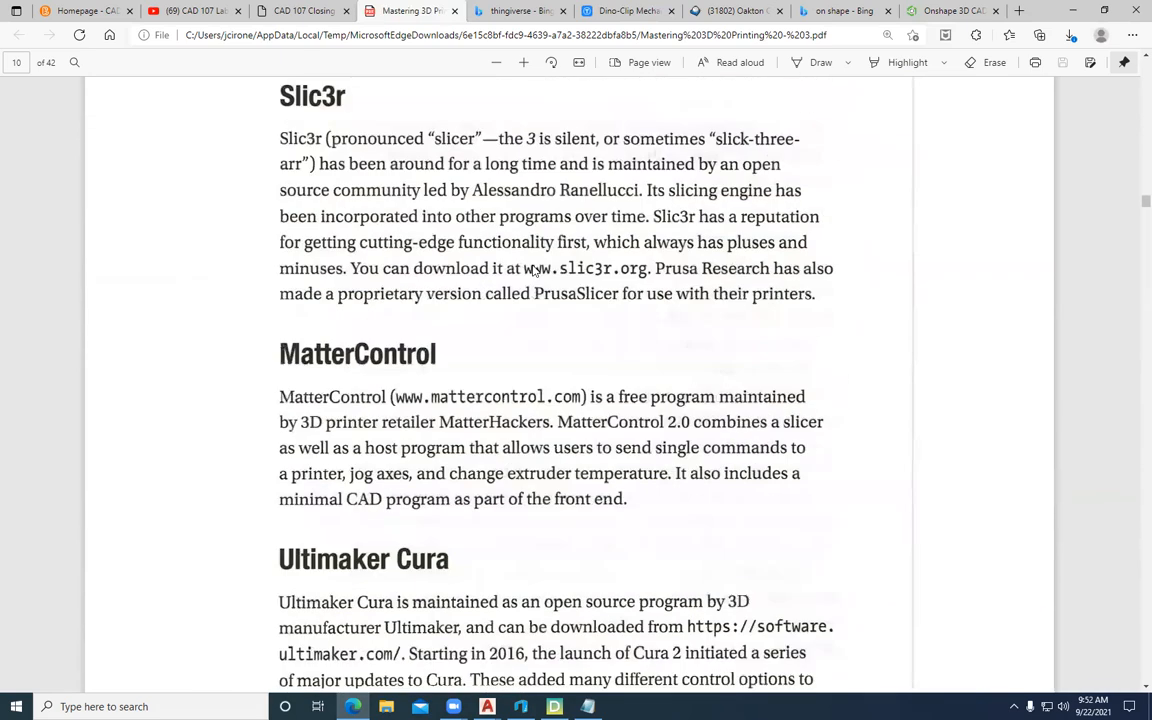
scroll(down, 3)
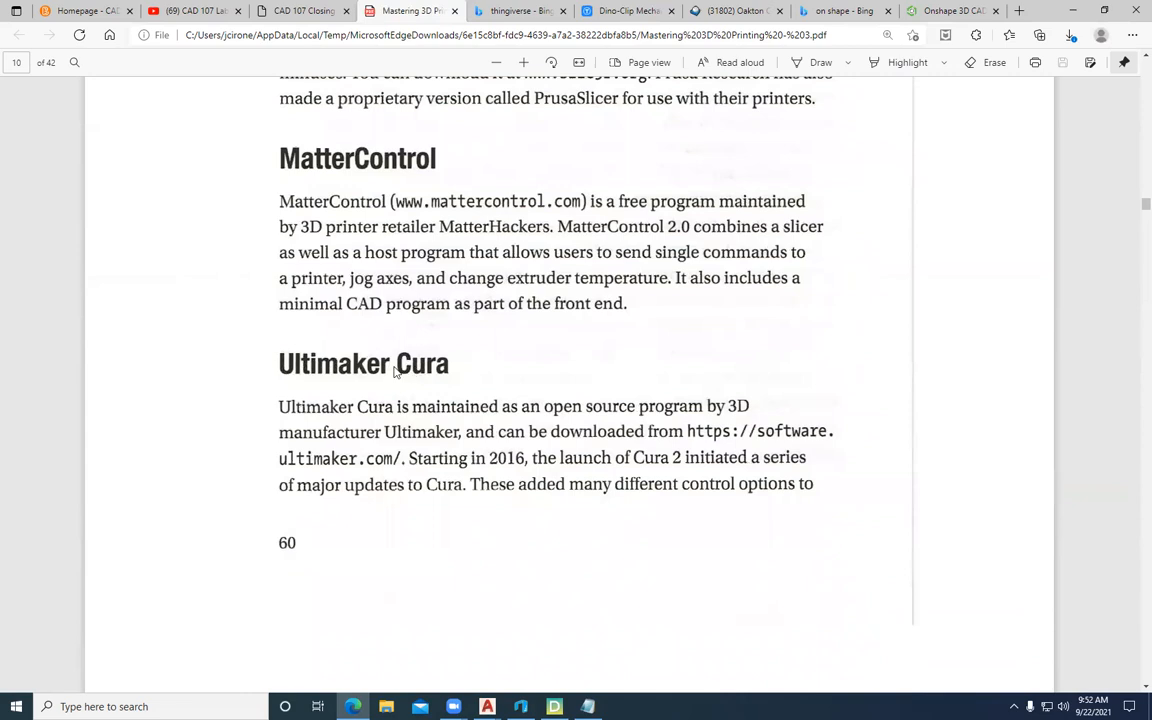
mouse_move(120, 648)
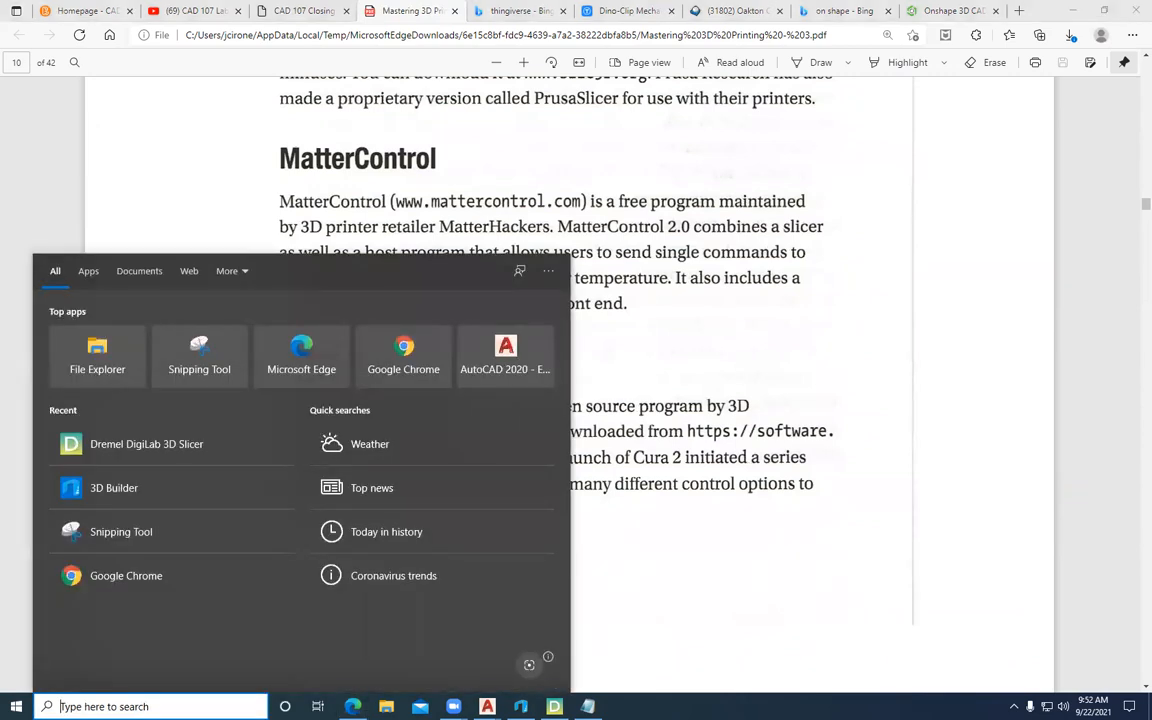
Launch Cura from Start search and load the chip clip STL onto the build plate
text(cura)
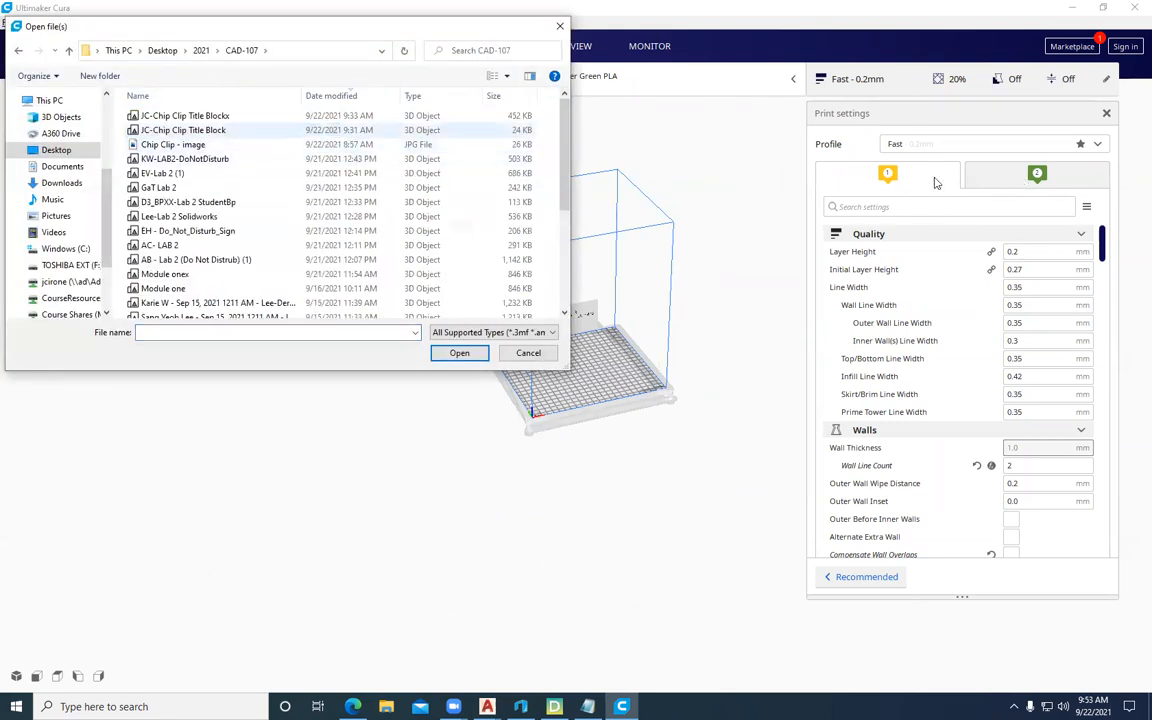
click(184, 114)
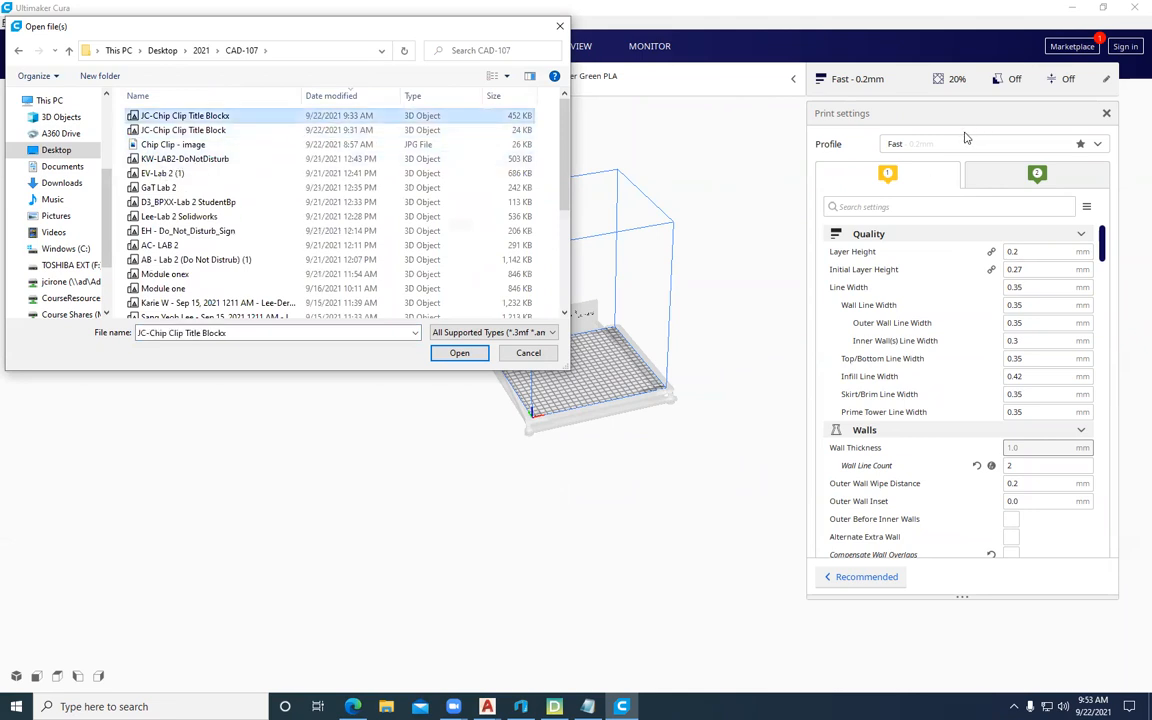
click(460, 352)
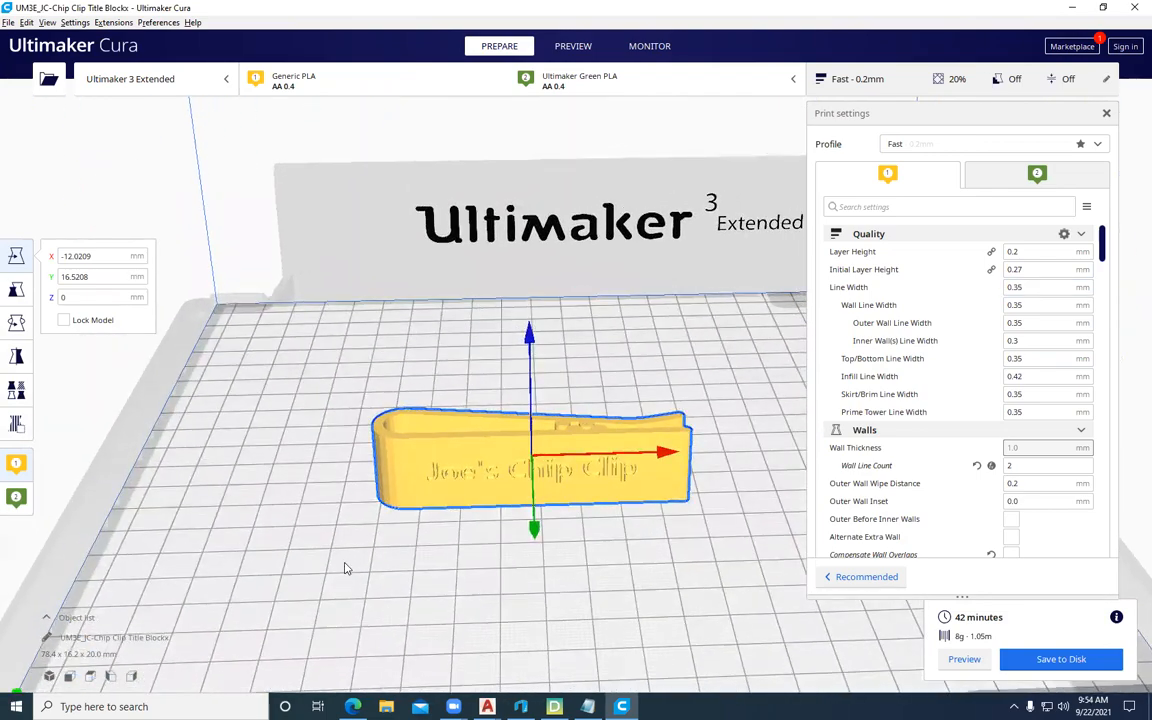
mouse_move(632, 396)
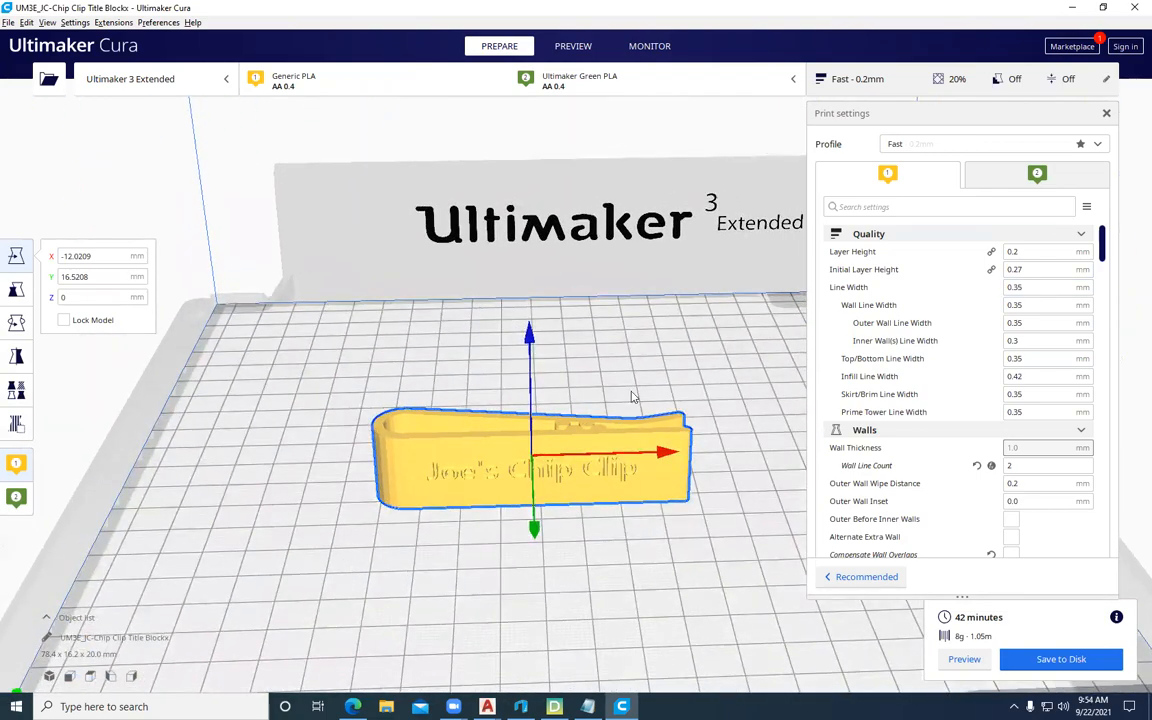
mouse_move(476, 580)
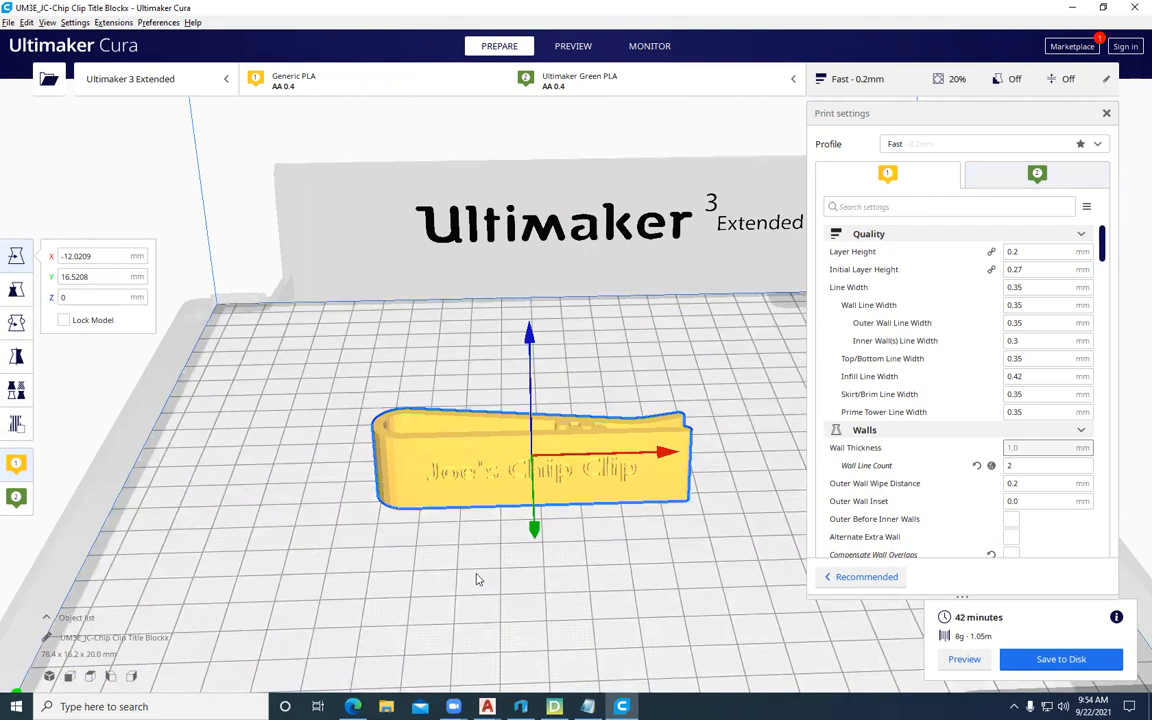
mouse_move(196, 22)
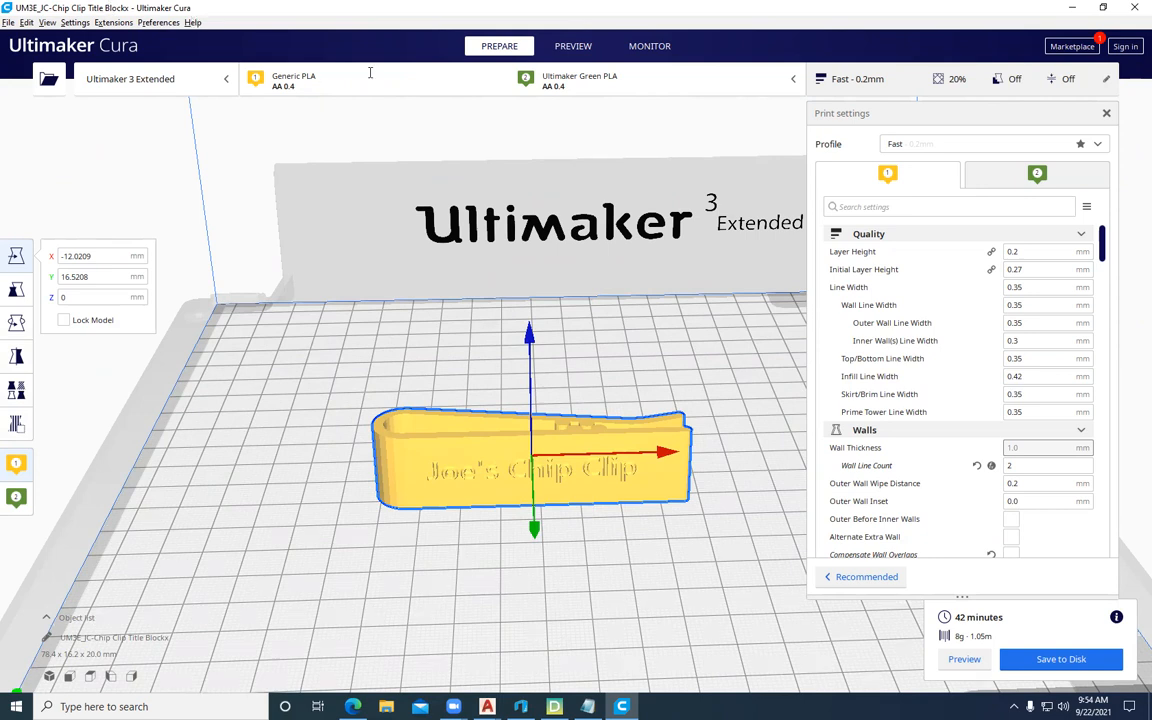
mouse_move(408, 106)
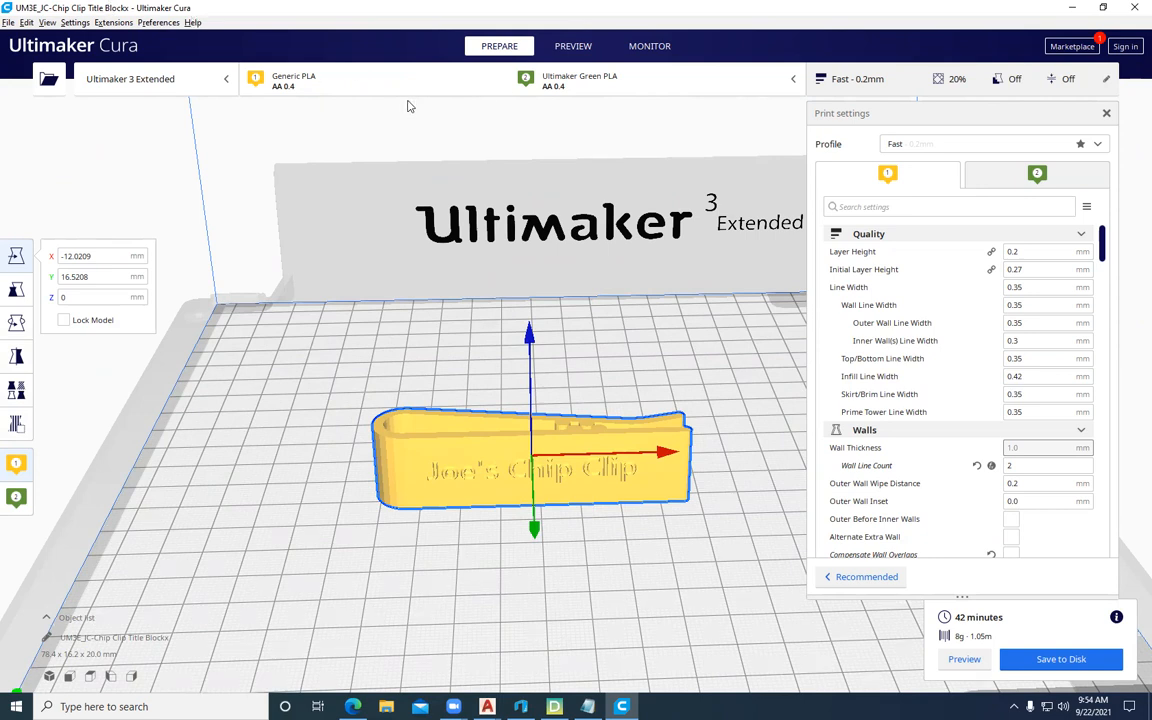
mouse_move(584, 388)
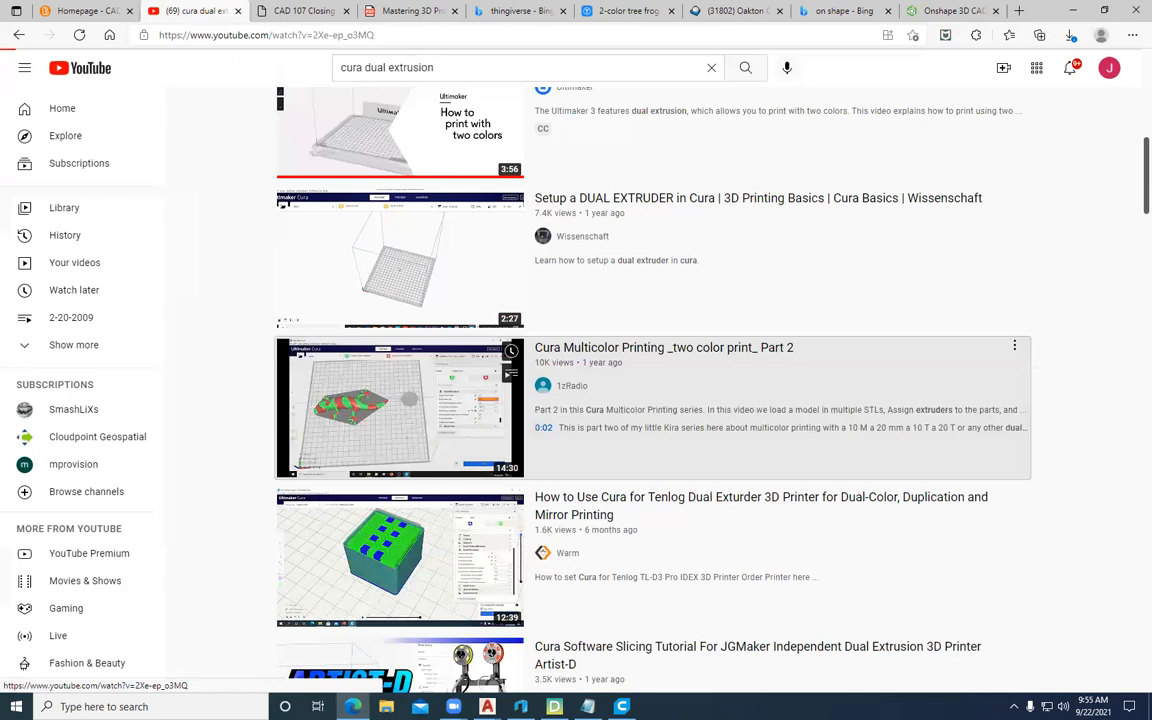
mouse_move(808, 498)
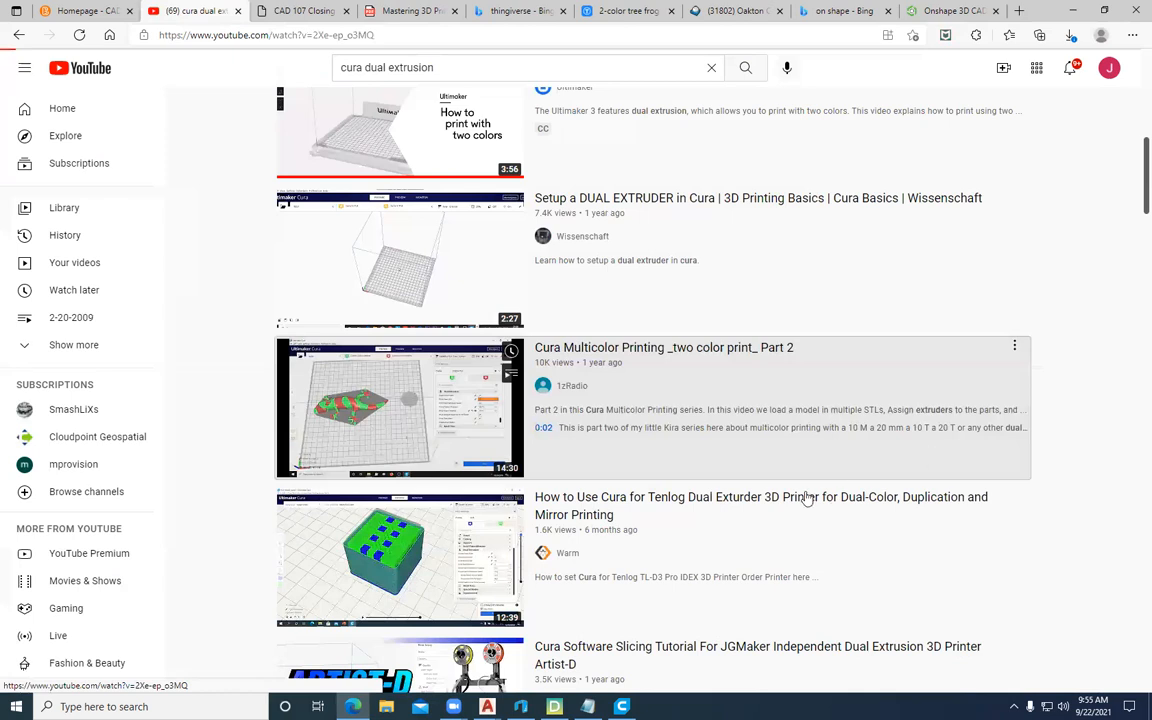
mouse_move(576, 468)
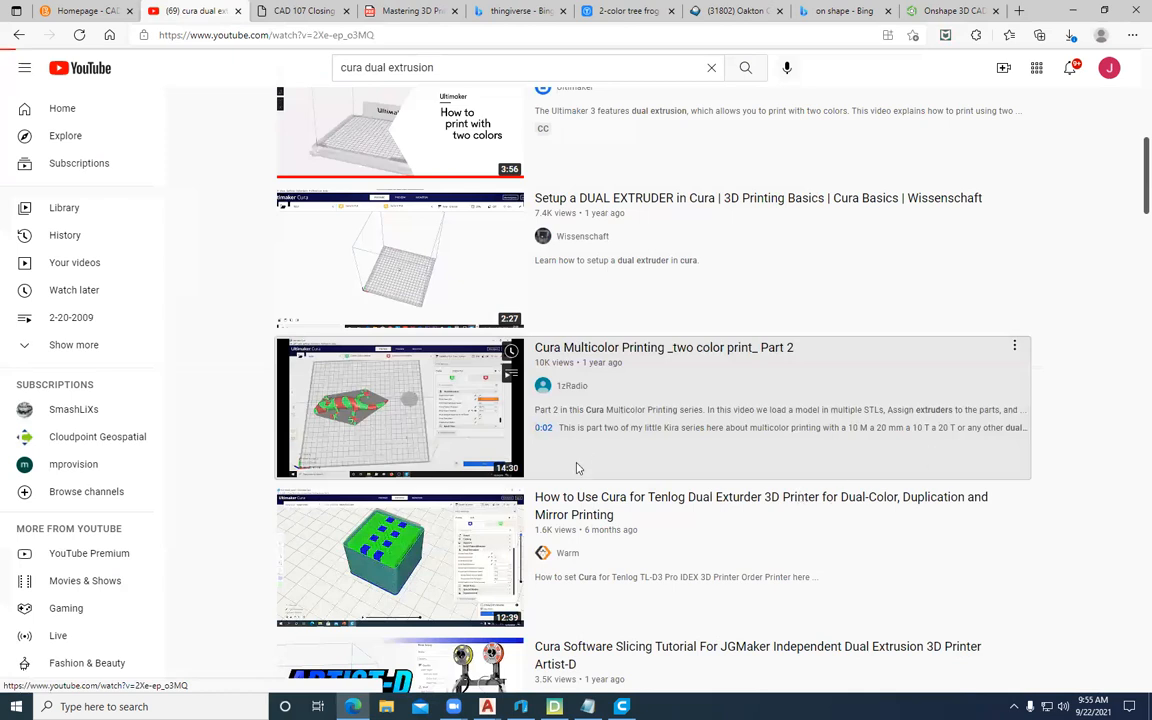
mouse_move(142, 536)
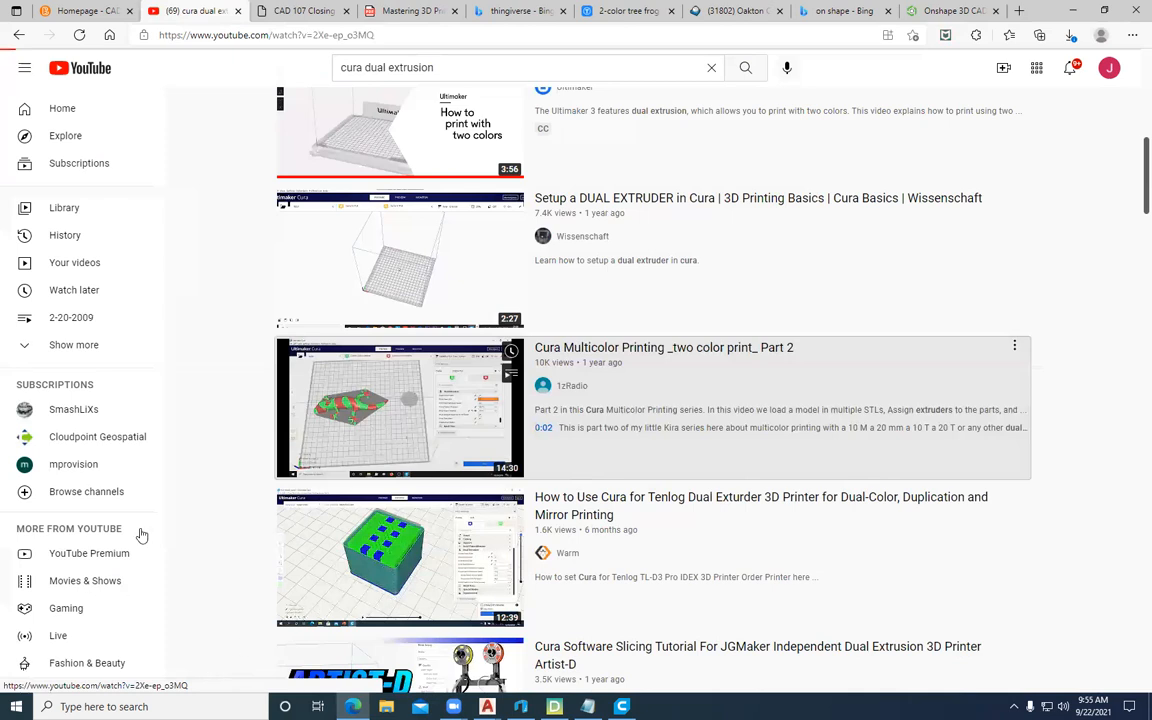
mouse_move(416, 186)
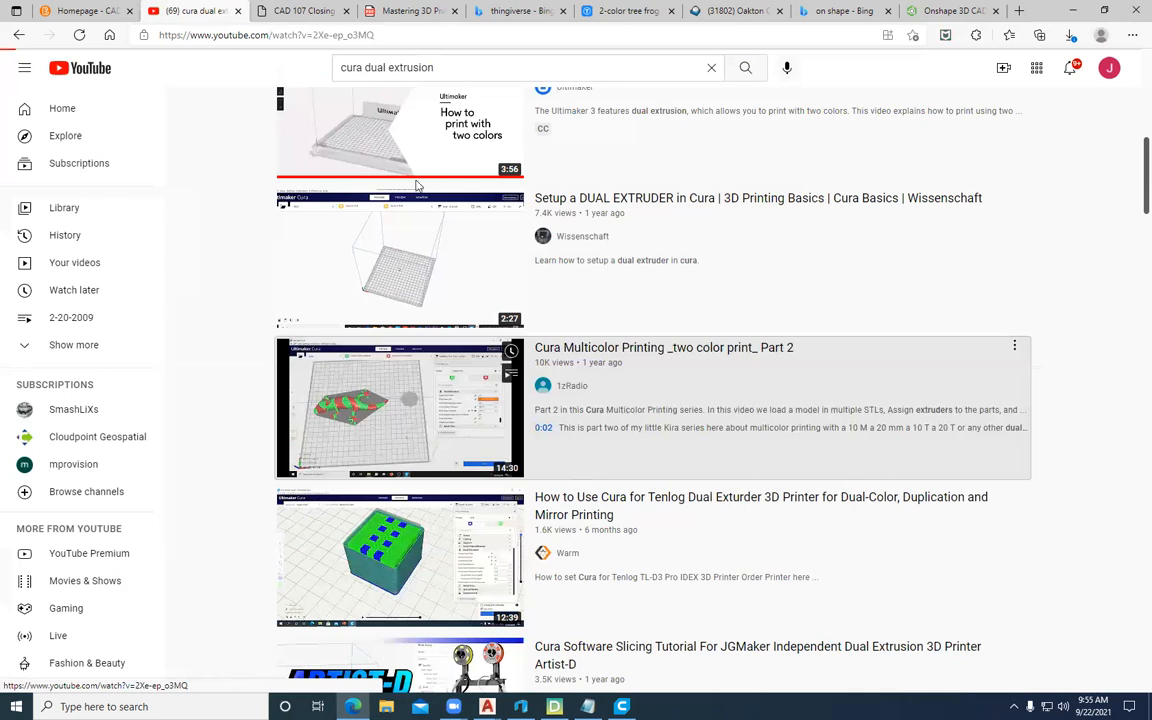
mouse_move(230, 542)
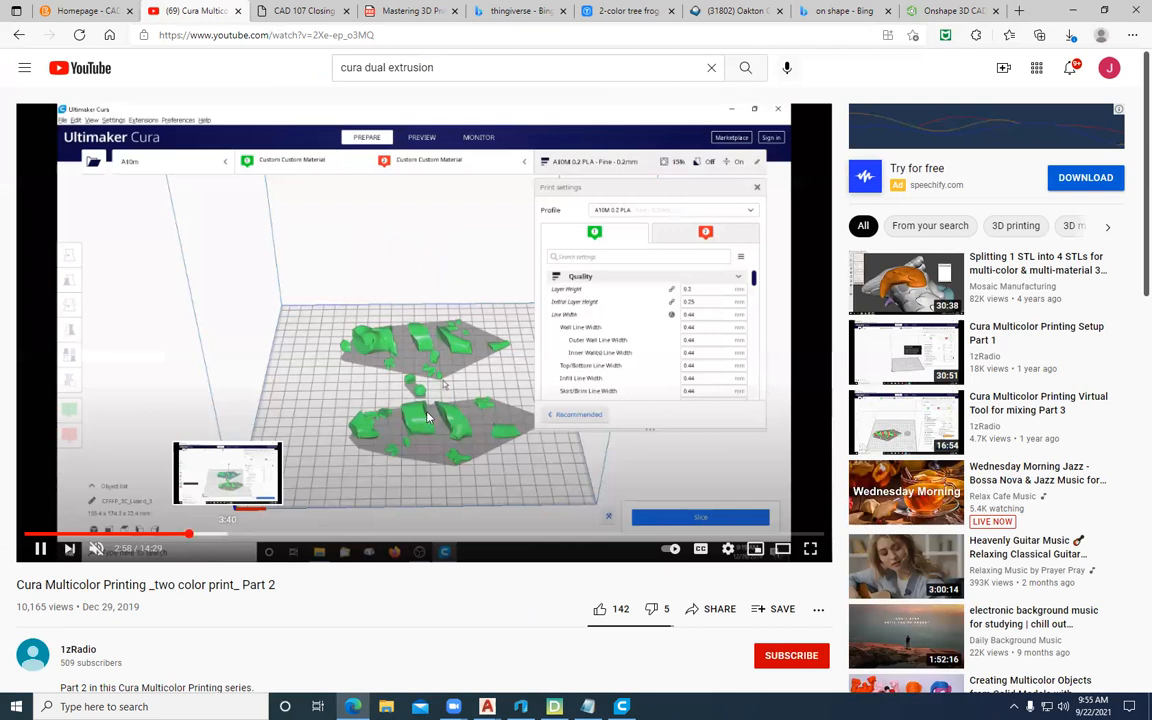
mouse_move(80, 572)
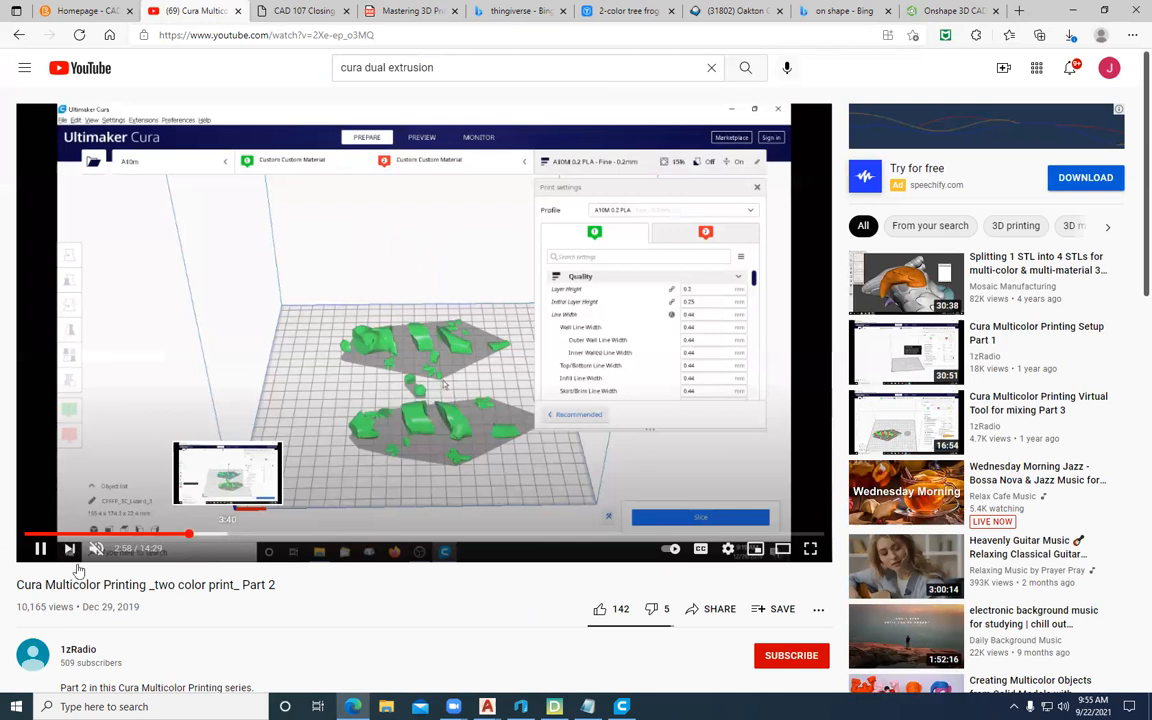
mouse_move(128, 480)
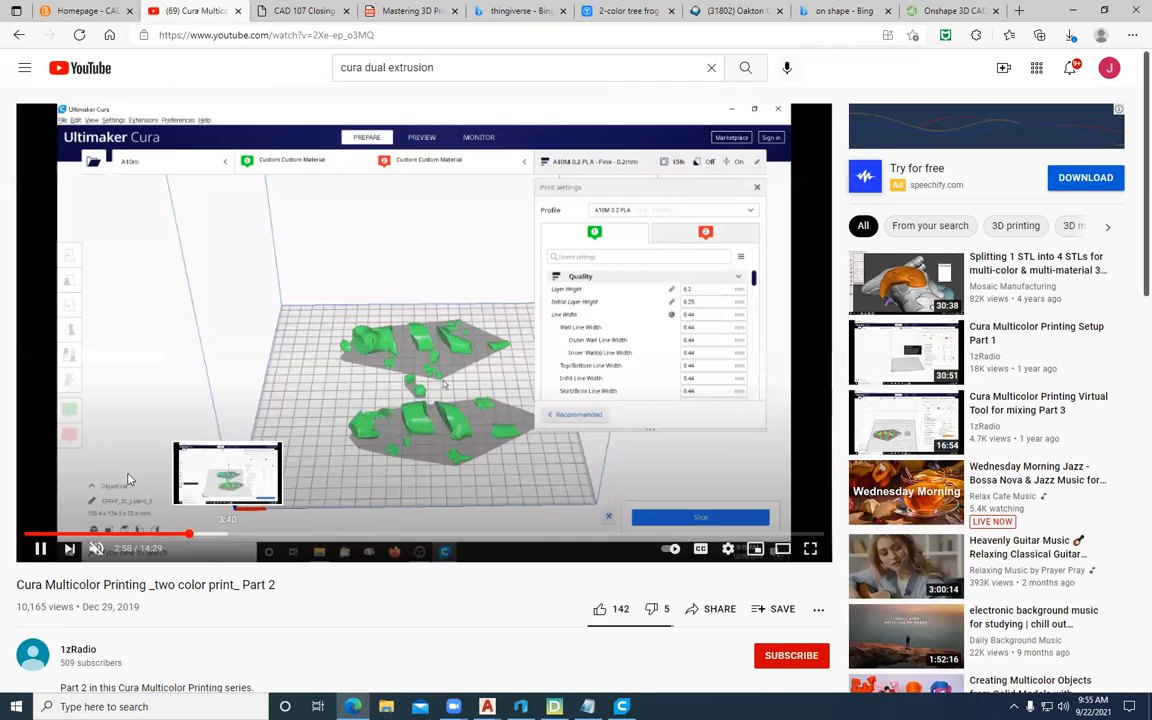
mouse_move(464, 292)
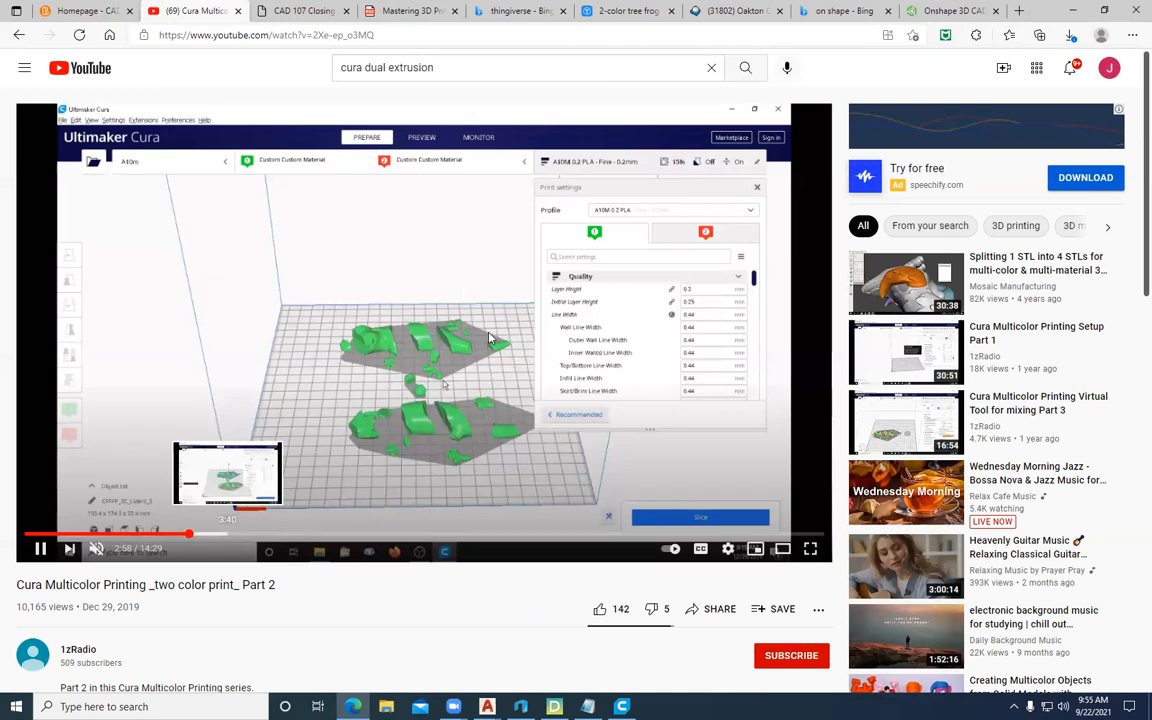
mouse_move(536, 328)
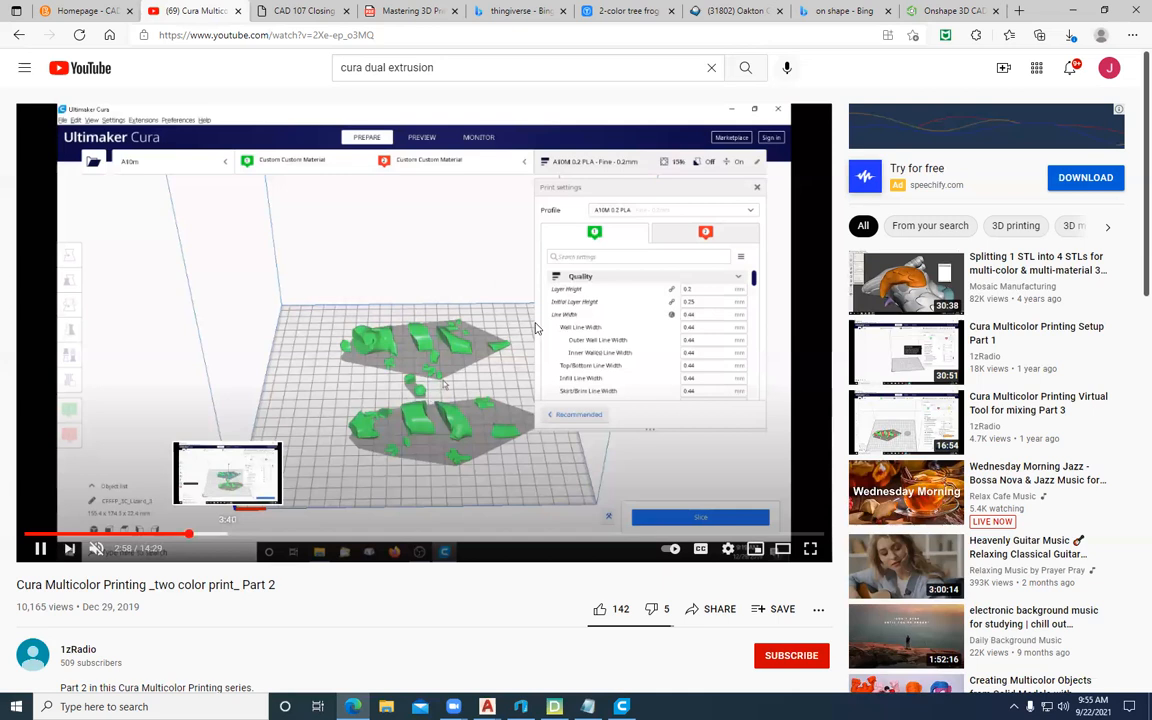
mouse_move(520, 296)
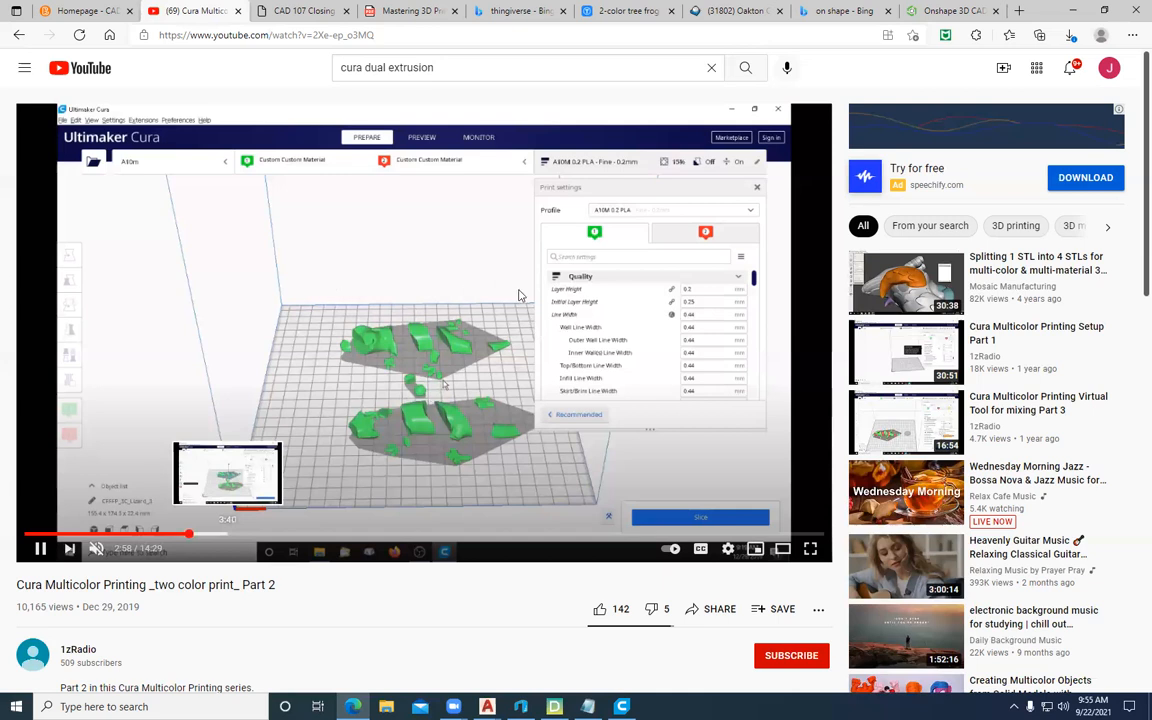
Return to the Mastering 3D Printing PDF and scroll from Shells to the Support heading on page 69
click(410, 12)
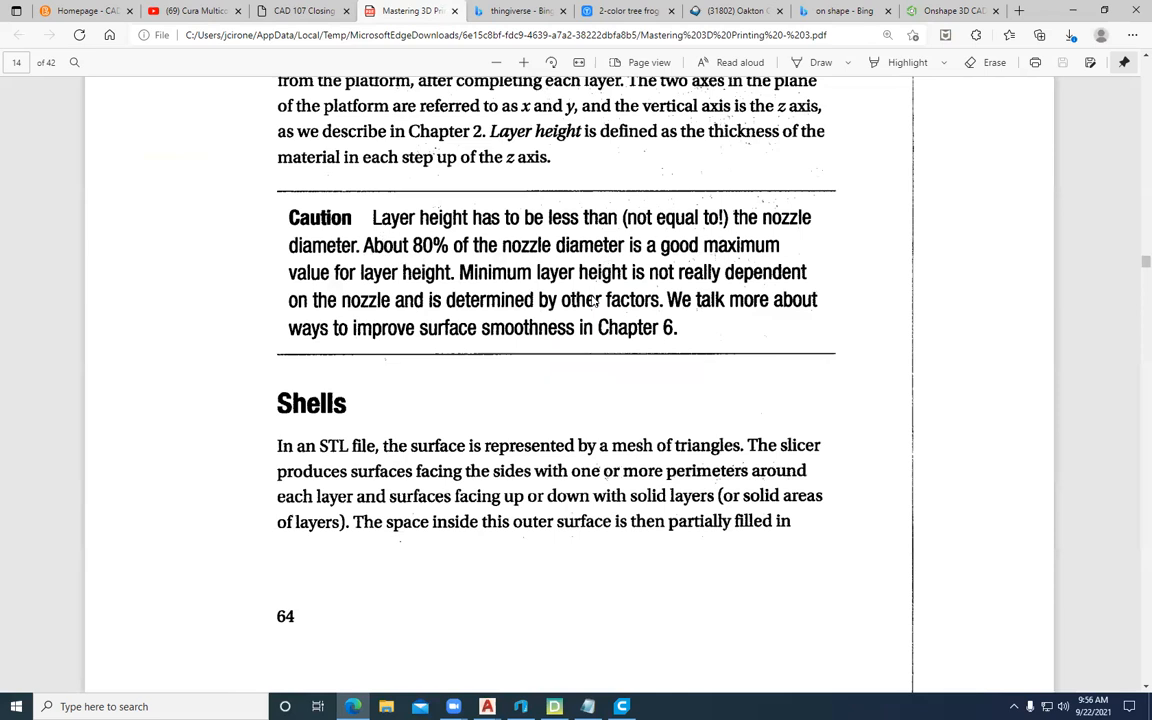
mouse_move(340, 280)
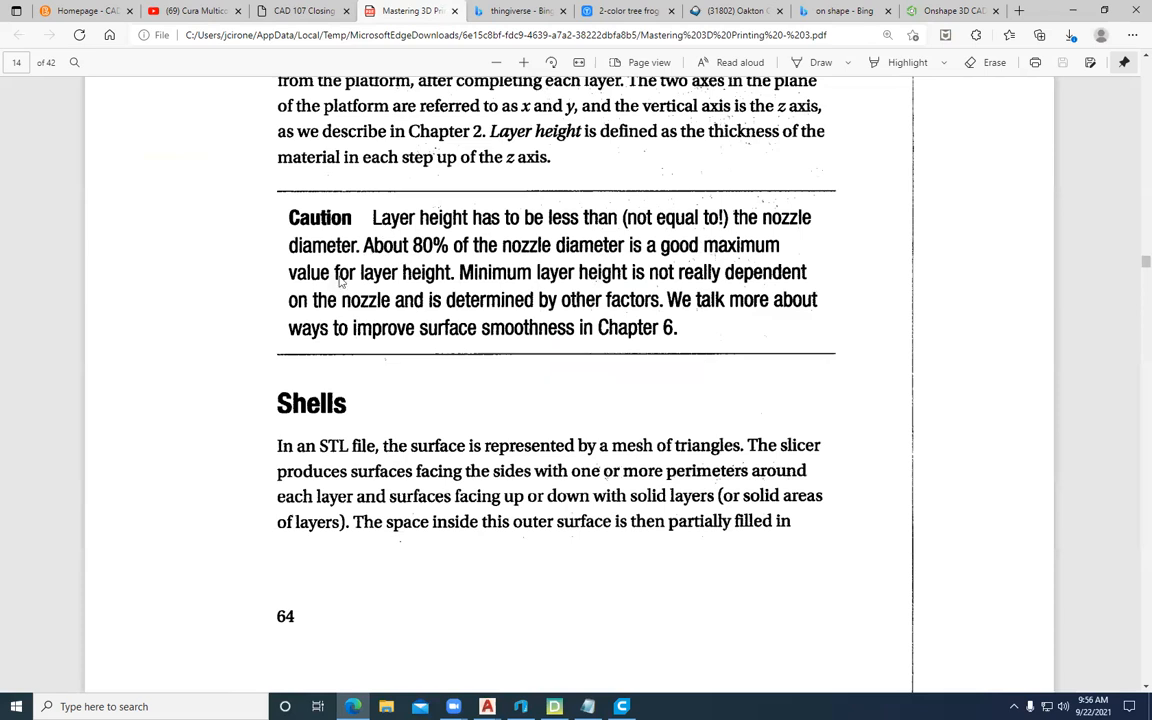
mouse_move(562, 280)
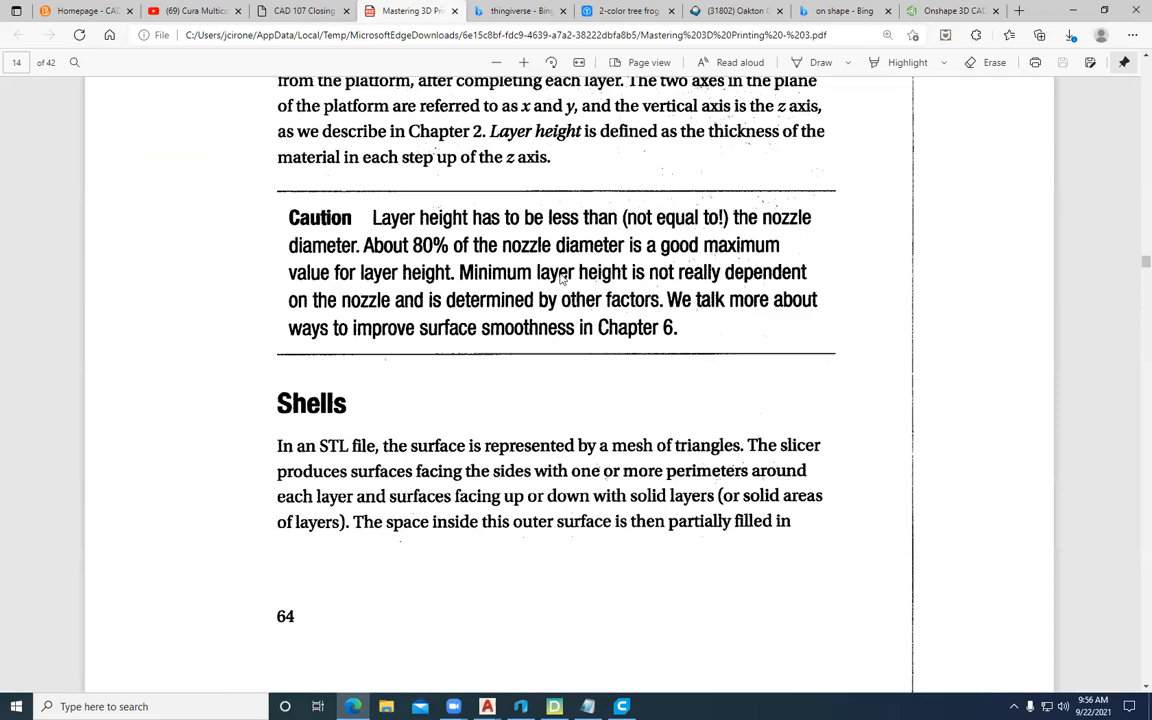
mouse_move(308, 220)
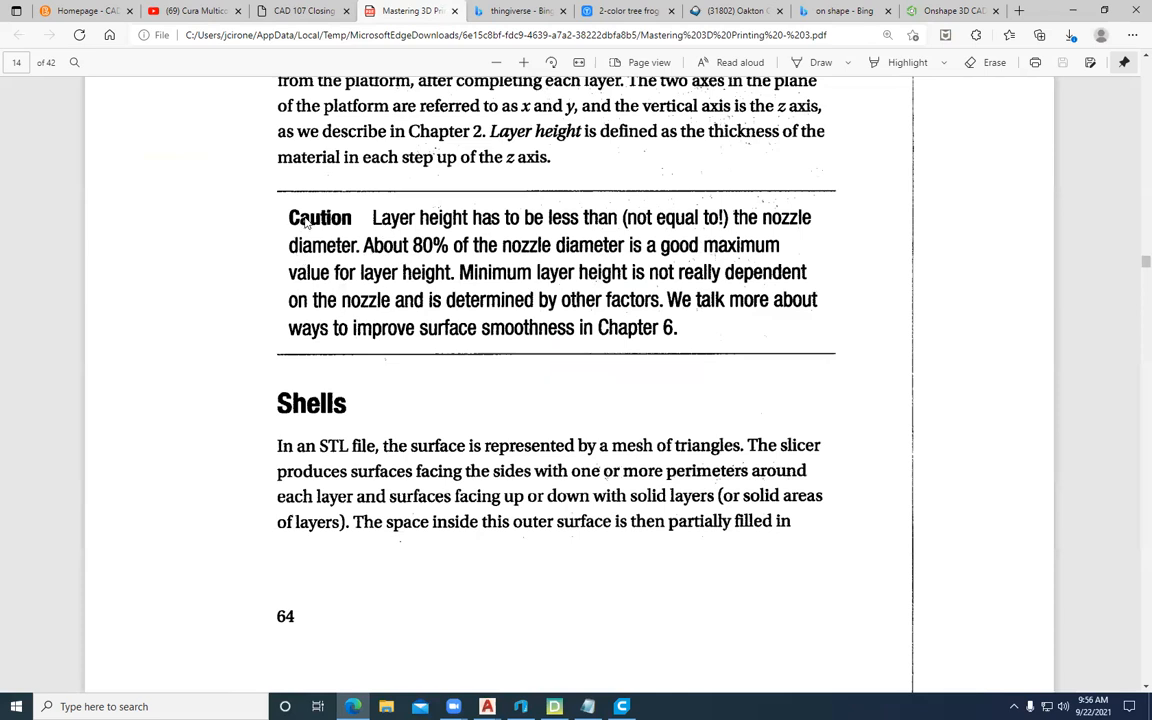
mouse_move(420, 600)
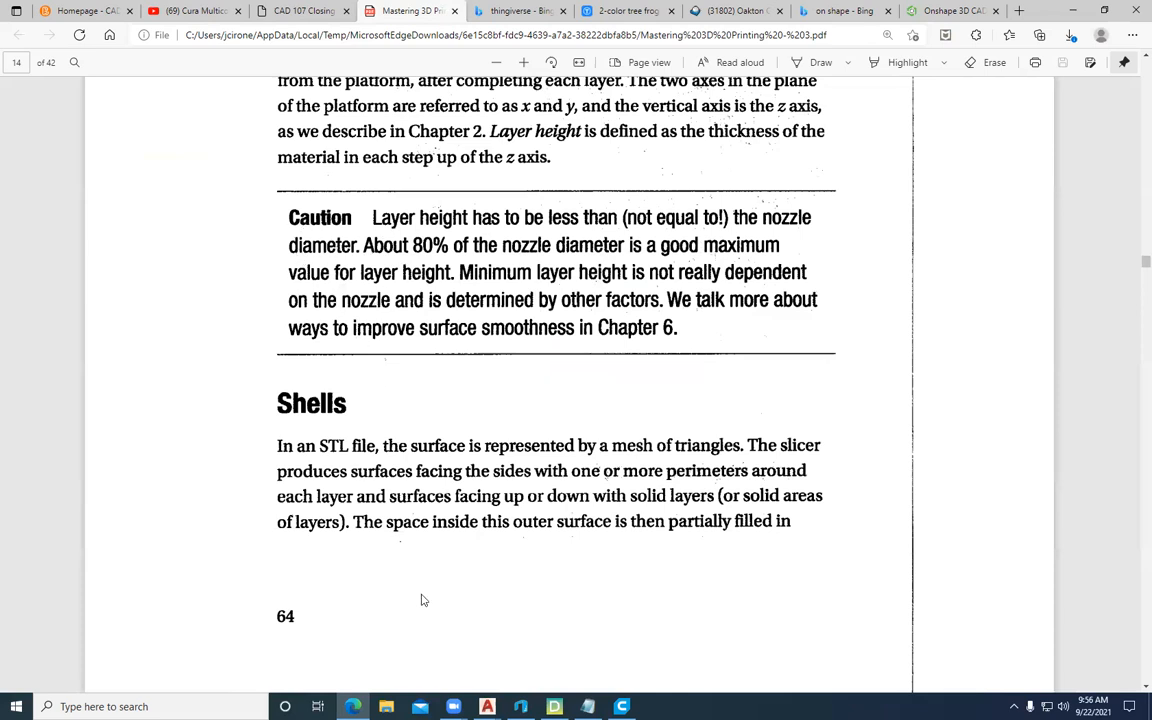
mouse_move(472, 458)
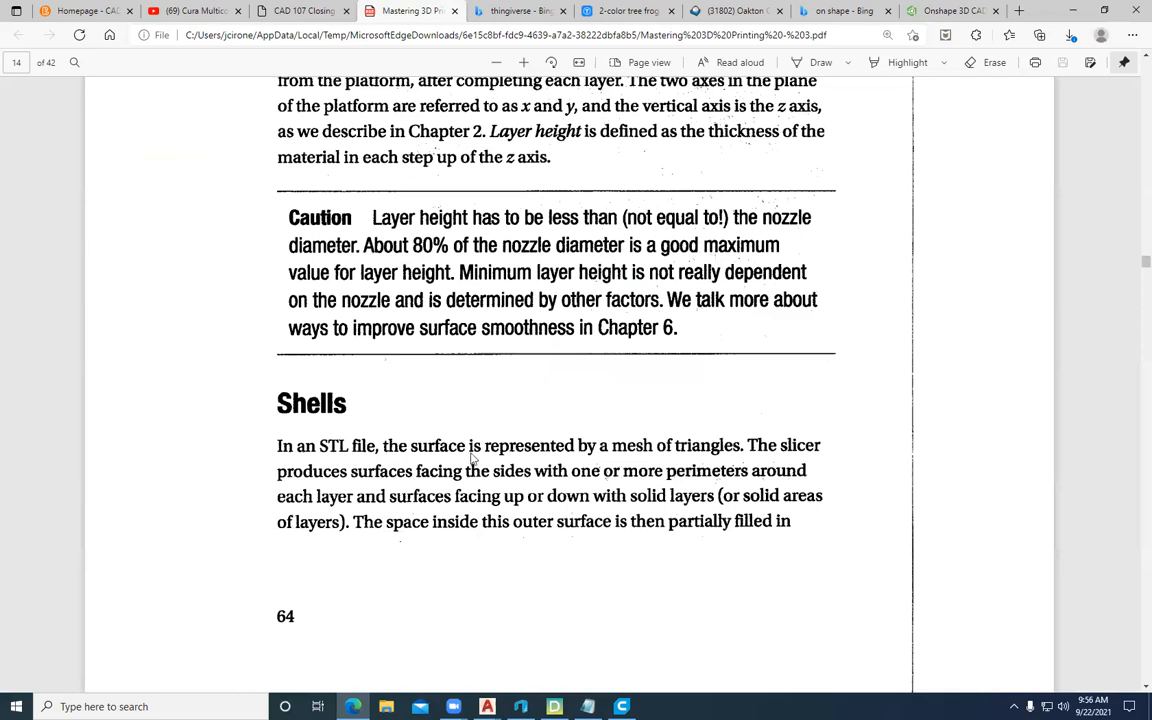
mouse_move(490, 360)
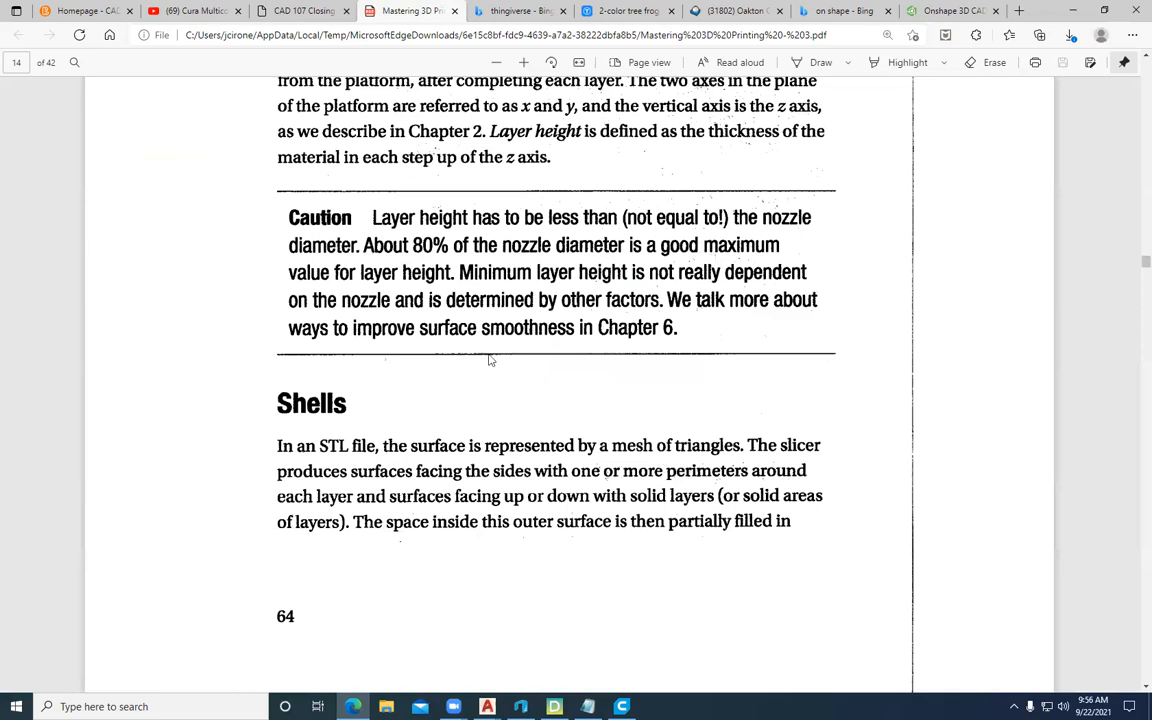
mouse_move(408, 312)
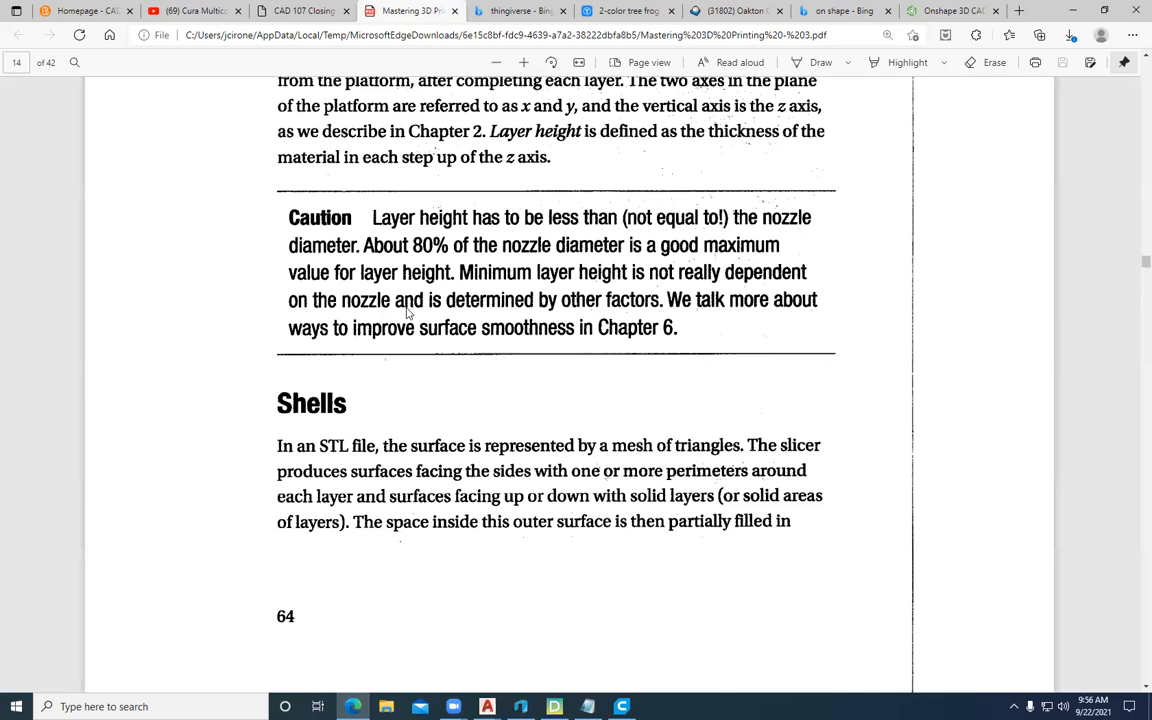
mouse_move(588, 328)
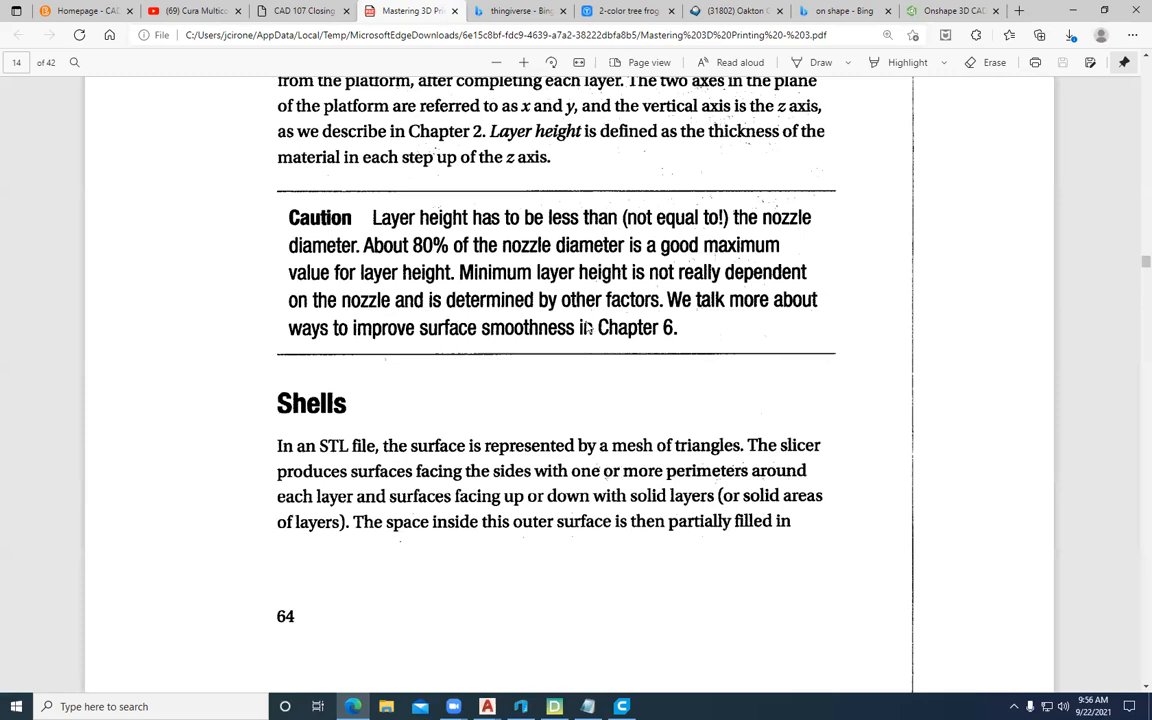
mouse_move(608, 332)
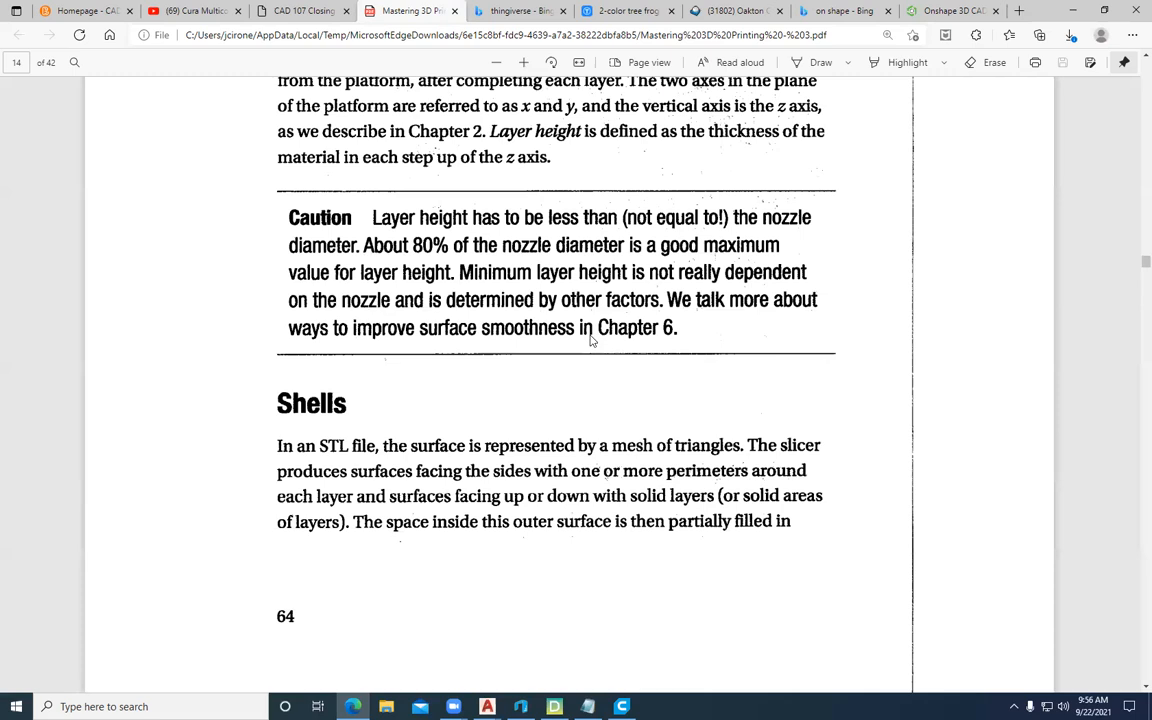
mouse_move(380, 390)
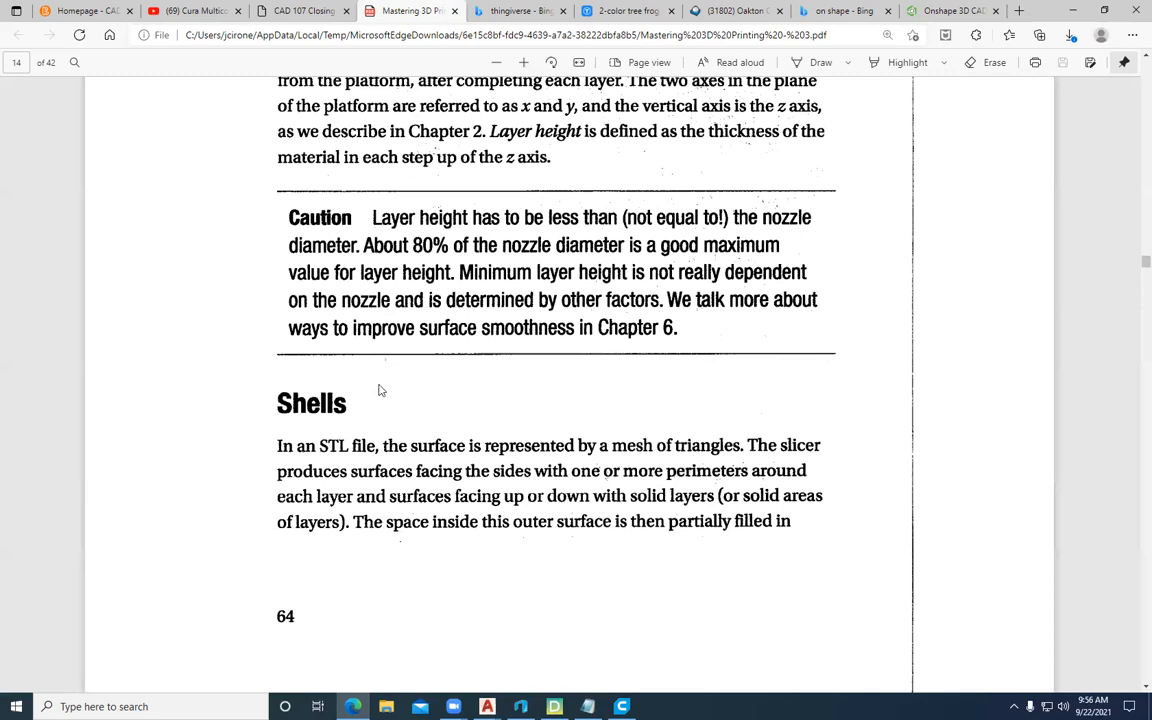
scroll(down, 3)
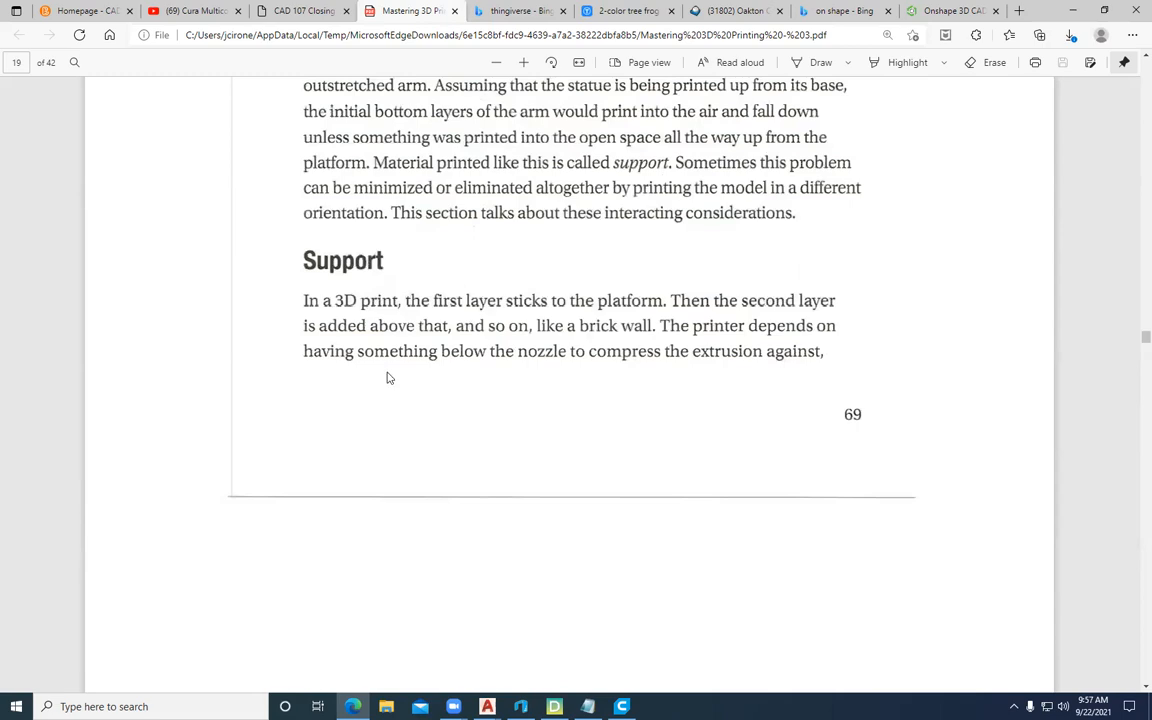
mouse_move(434, 376)
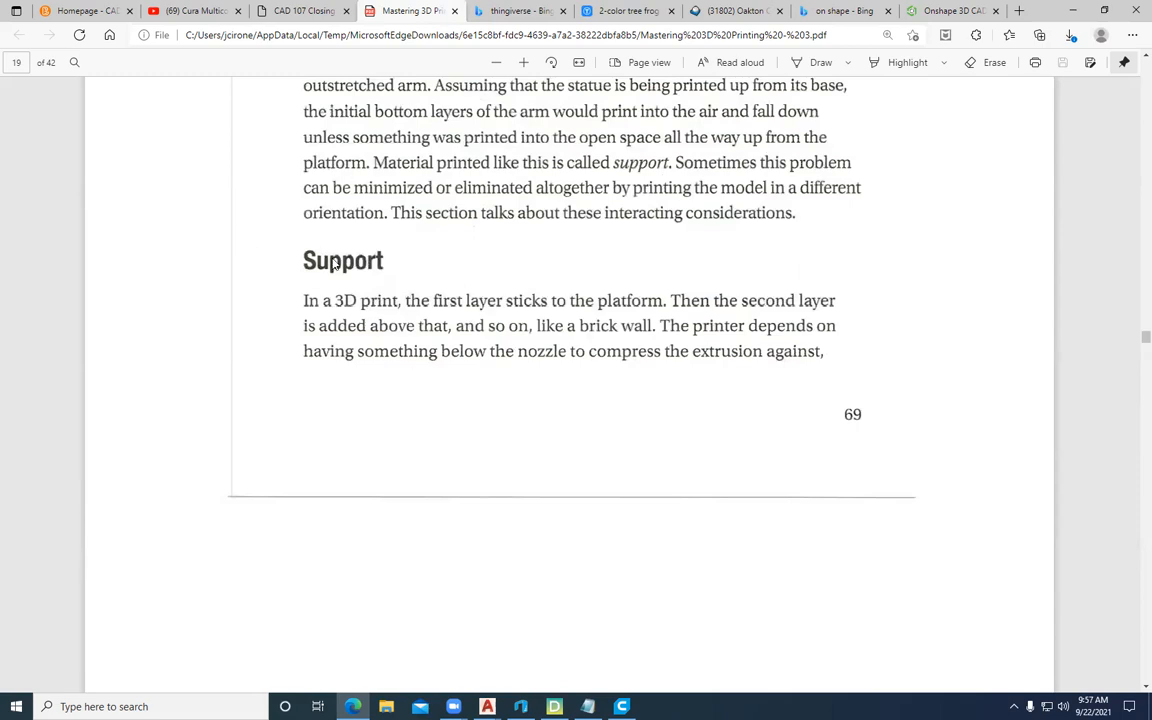
mouse_move(398, 348)
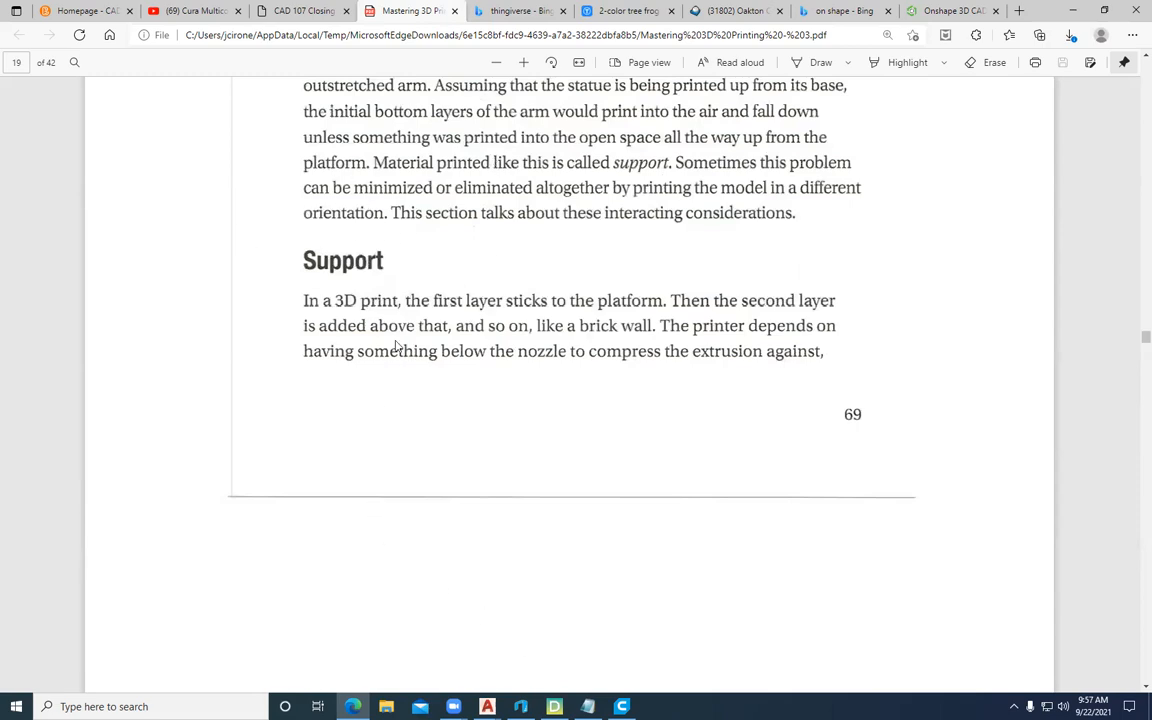
mouse_move(256, 232)
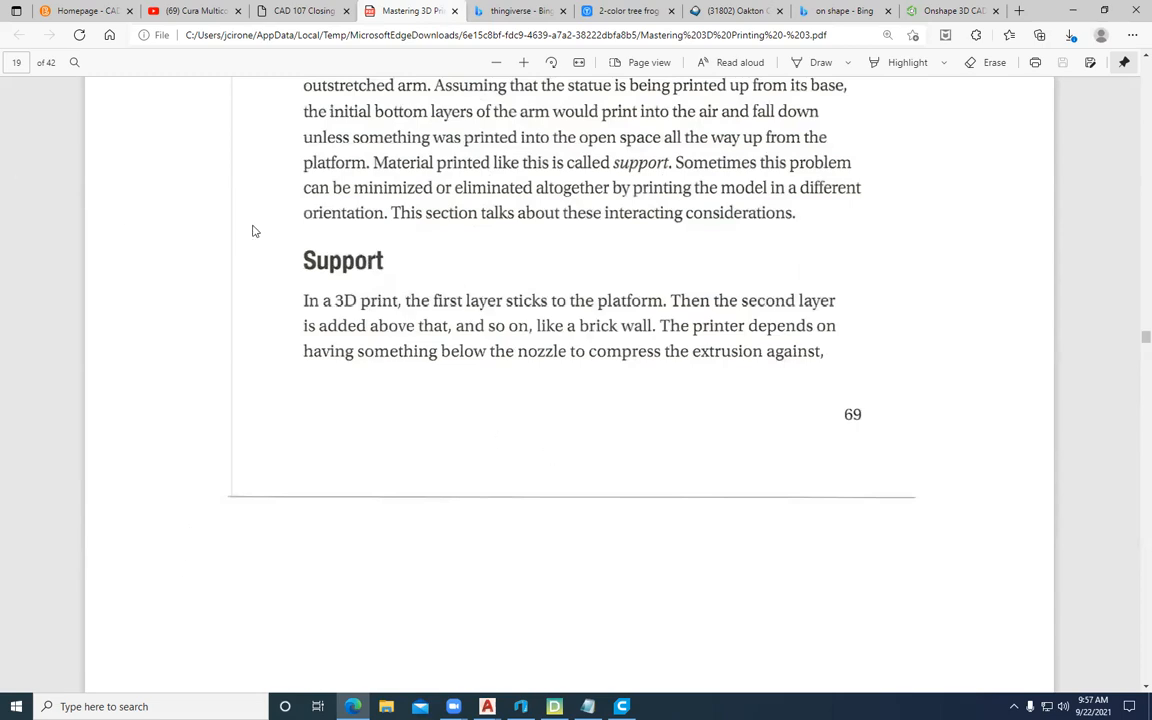
mouse_move(660, 532)
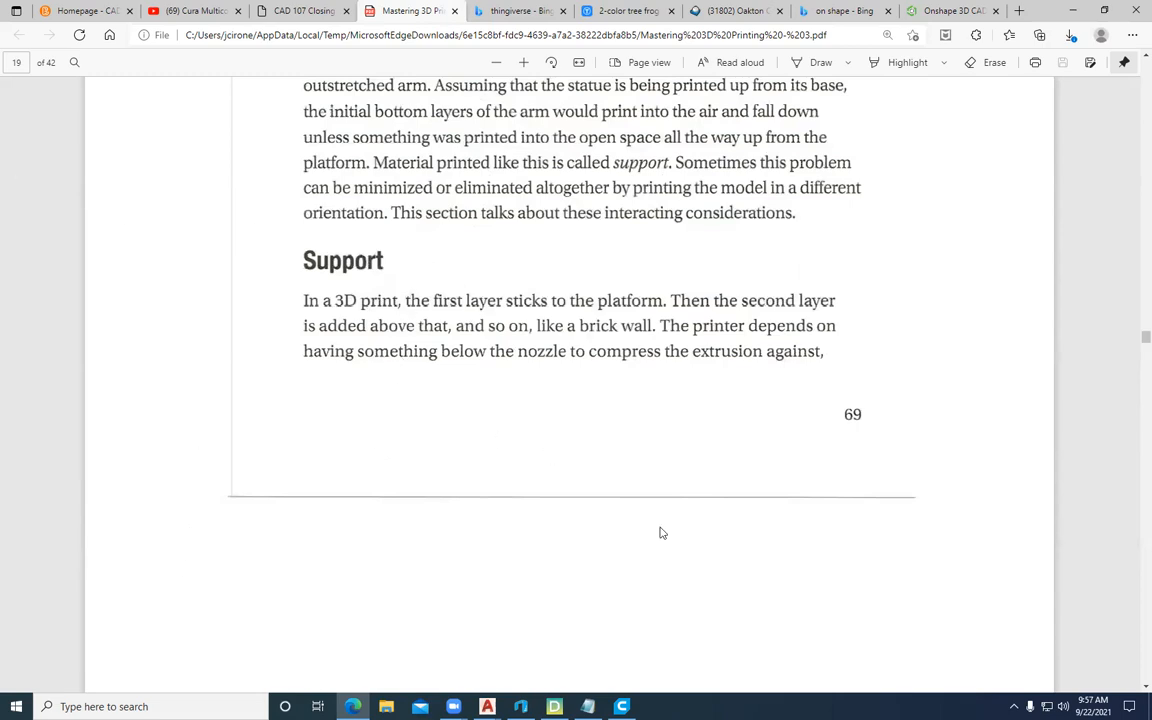
mouse_move(304, 300)
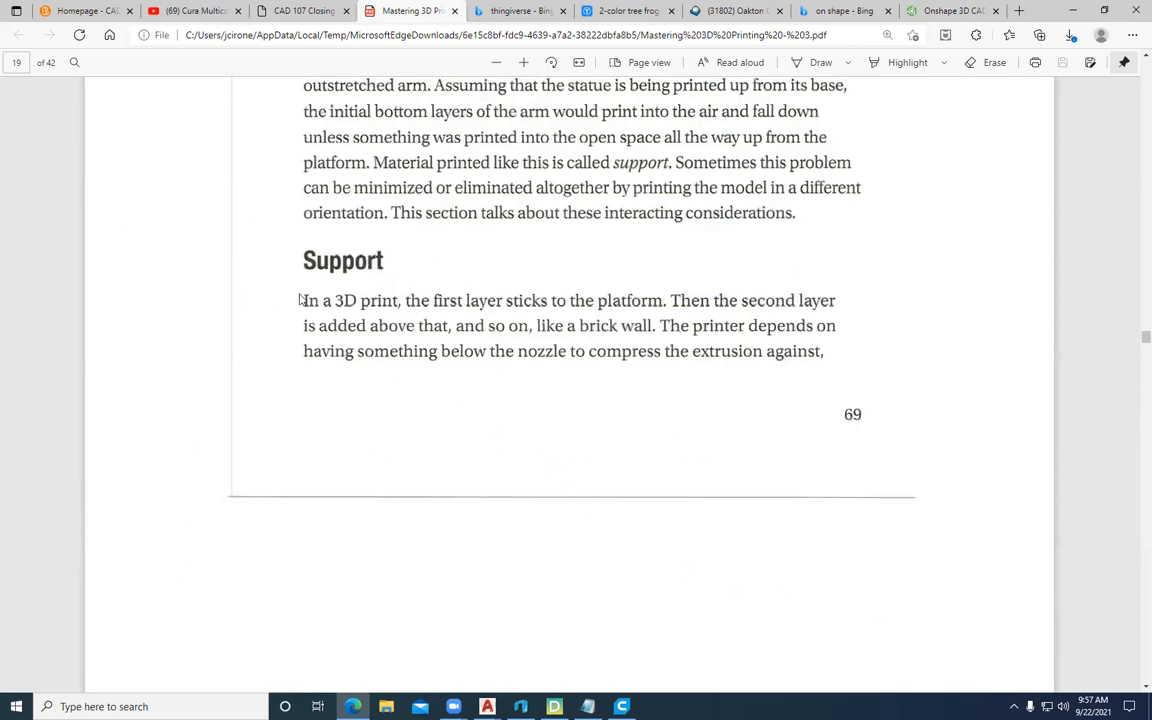
mouse_move(364, 268)
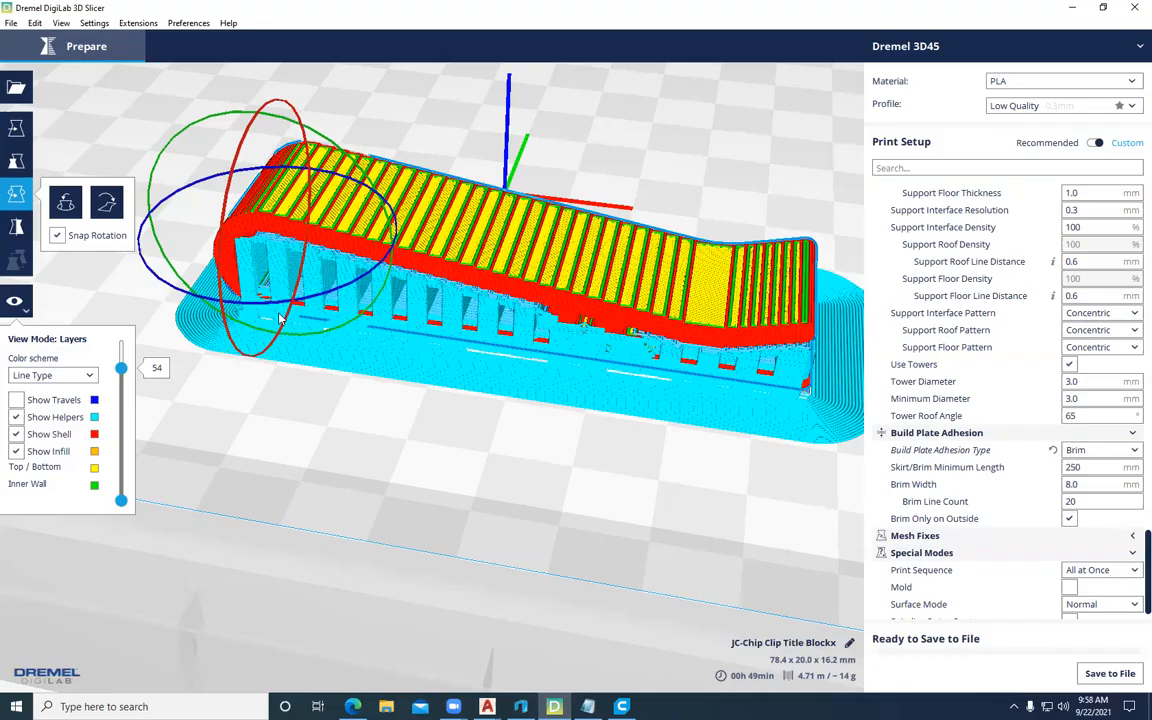
mouse_move(588, 392)
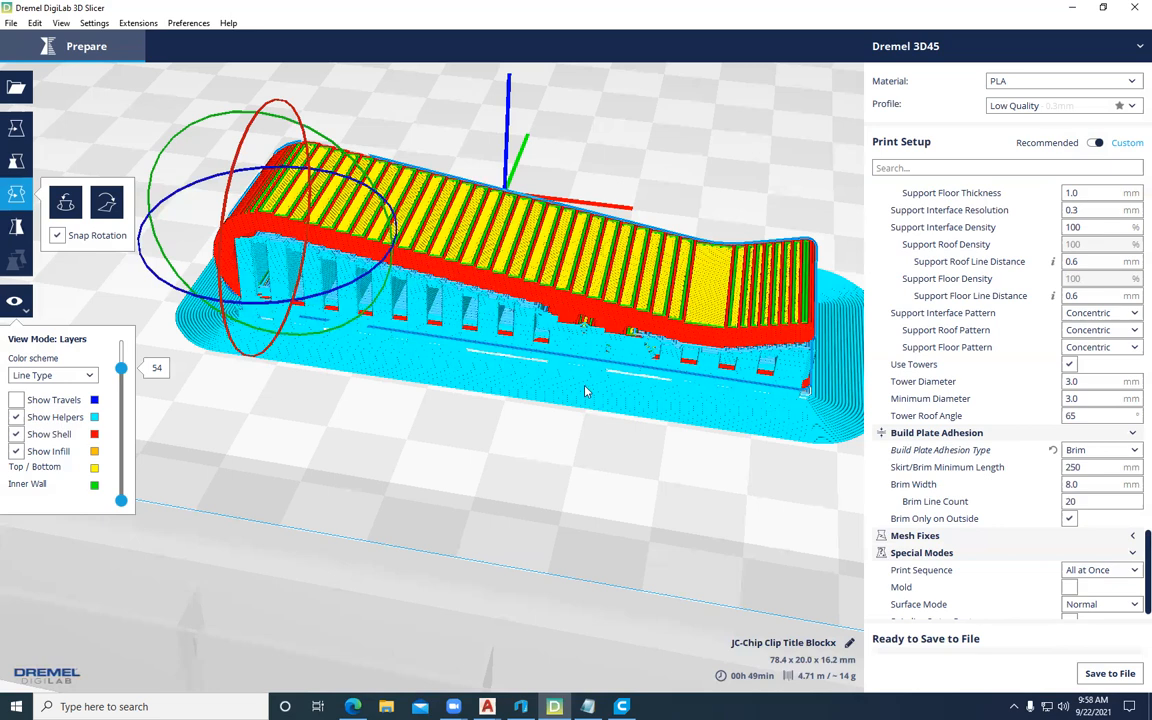
mouse_move(592, 288)
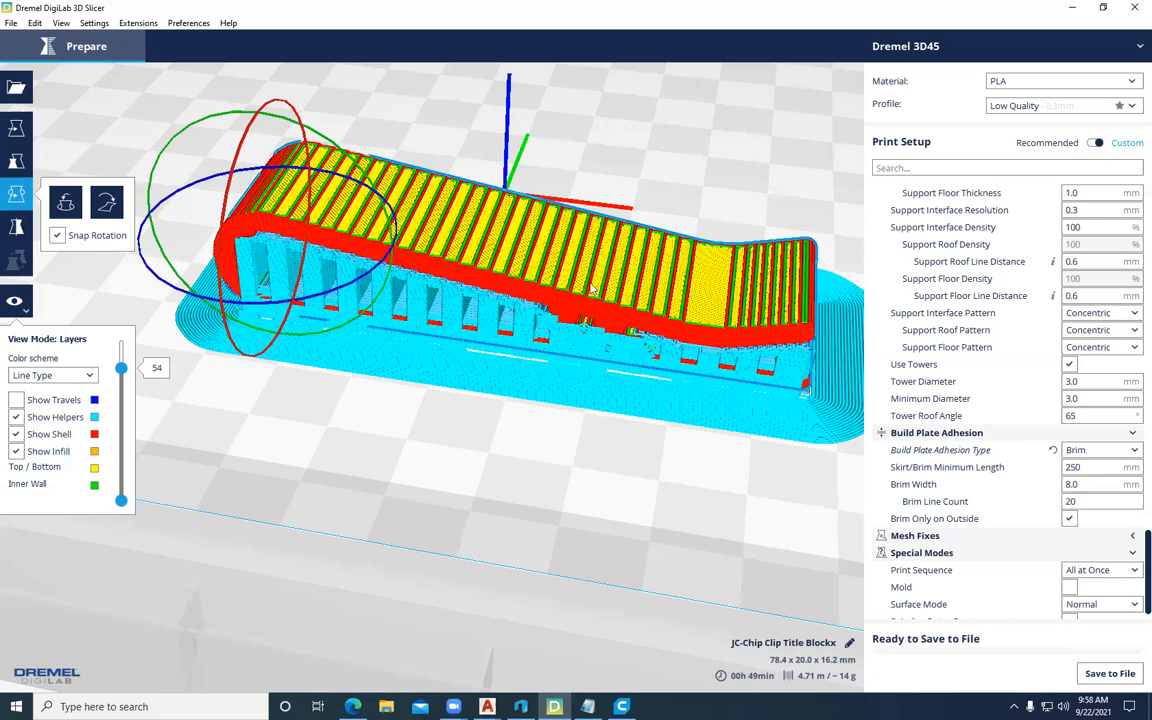
mouse_move(764, 256)
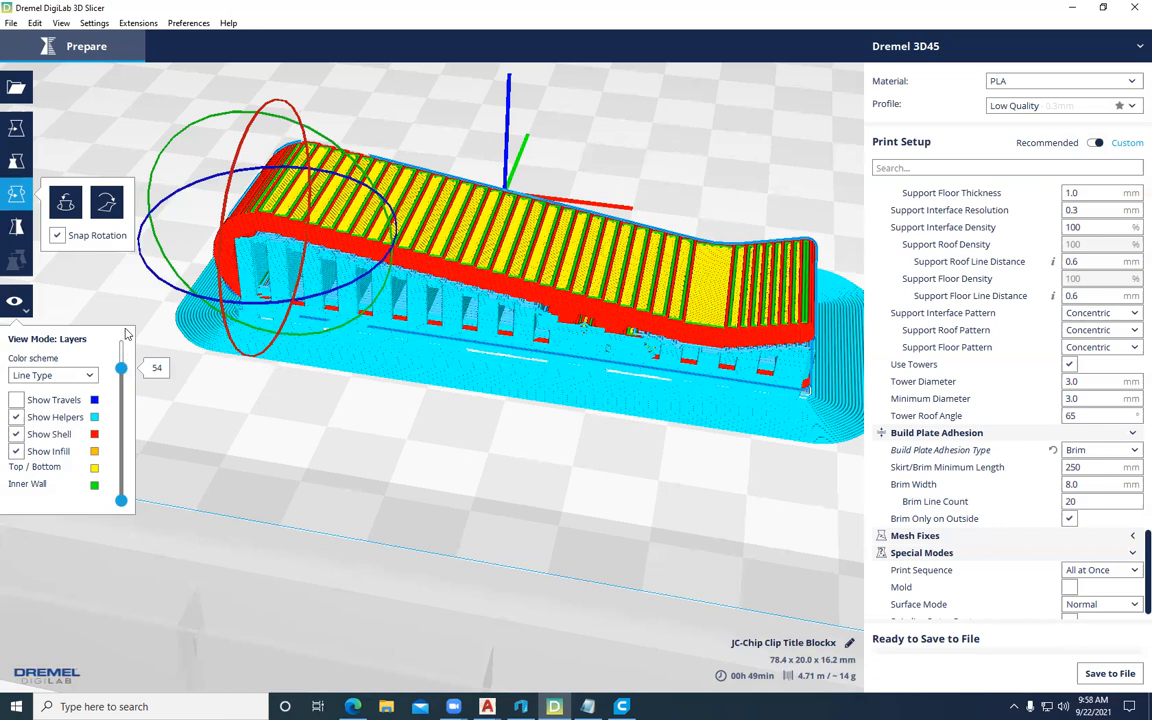
mouse_move(624, 414)
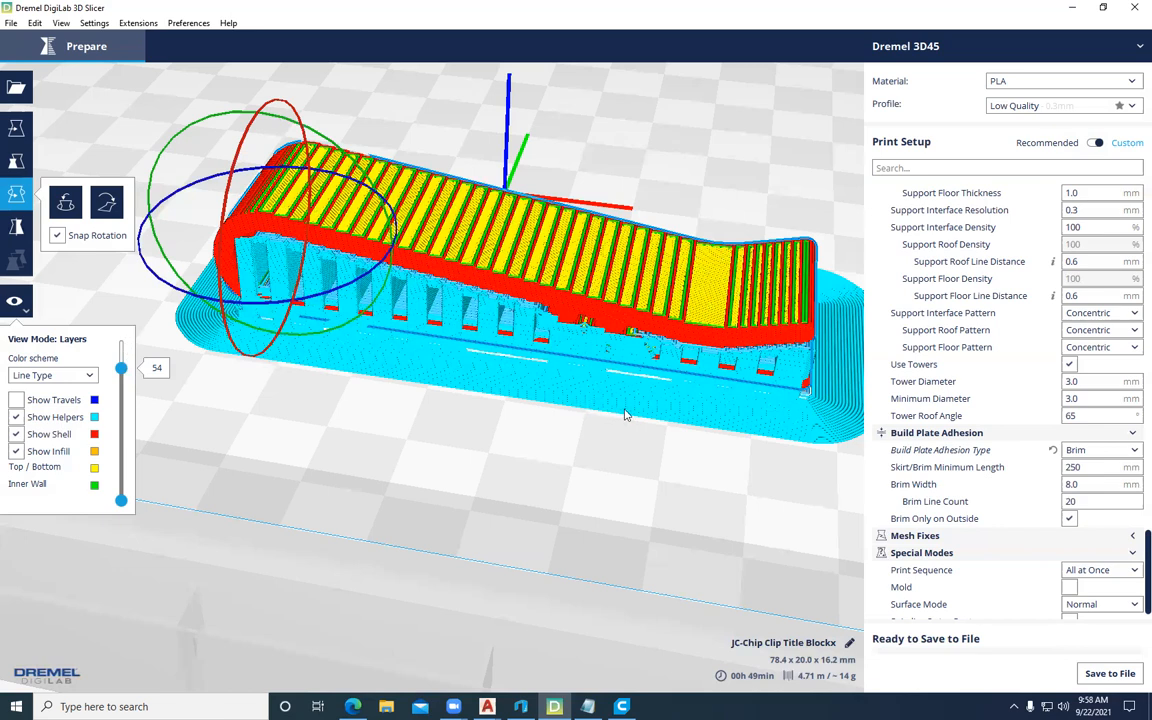
mouse_move(534, 392)
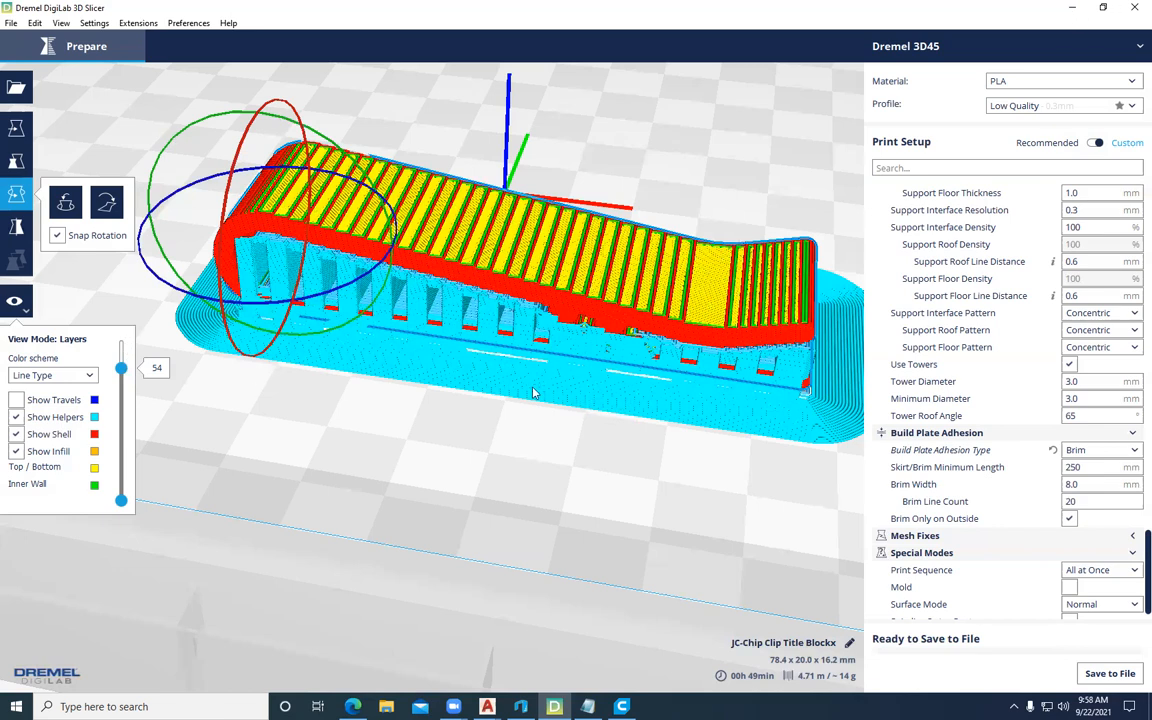
mouse_move(578, 360)
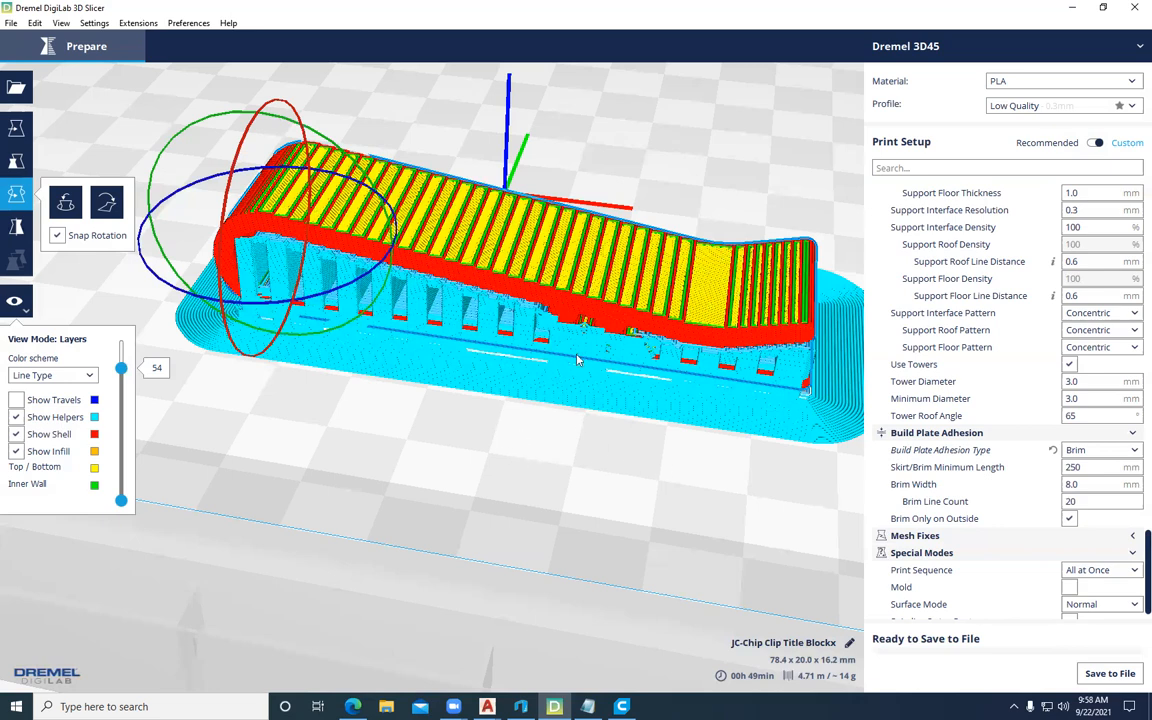
mouse_move(624, 432)
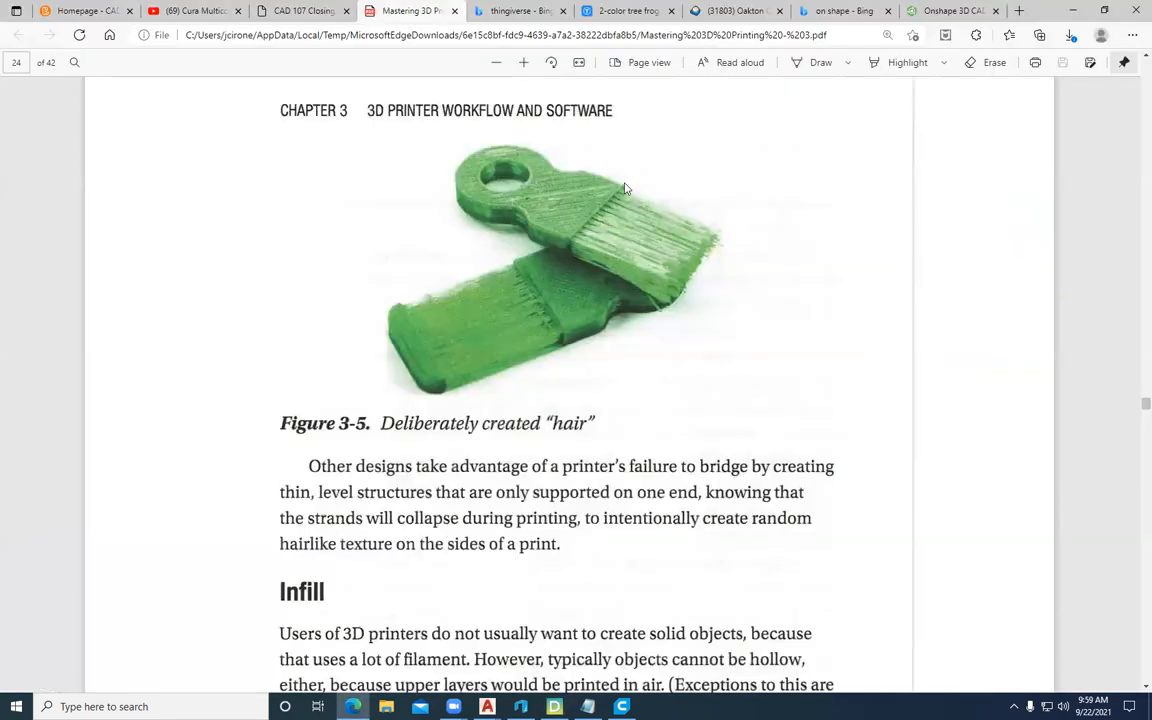
mouse_move(360, 304)
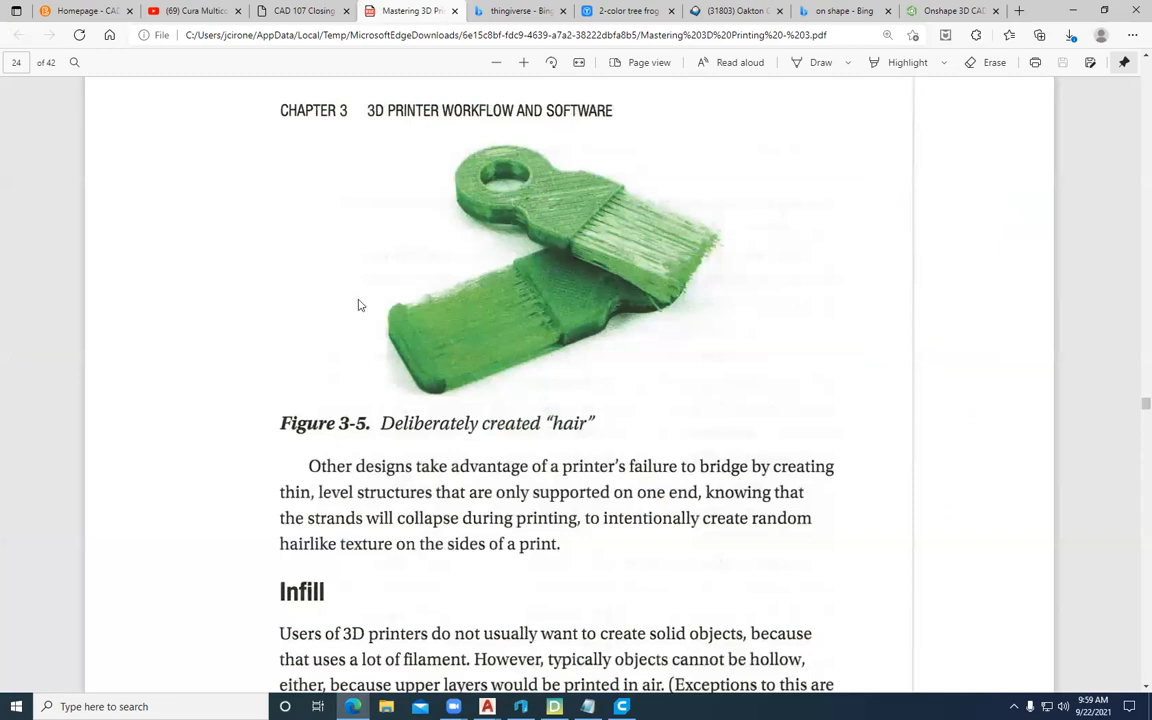
mouse_move(688, 300)
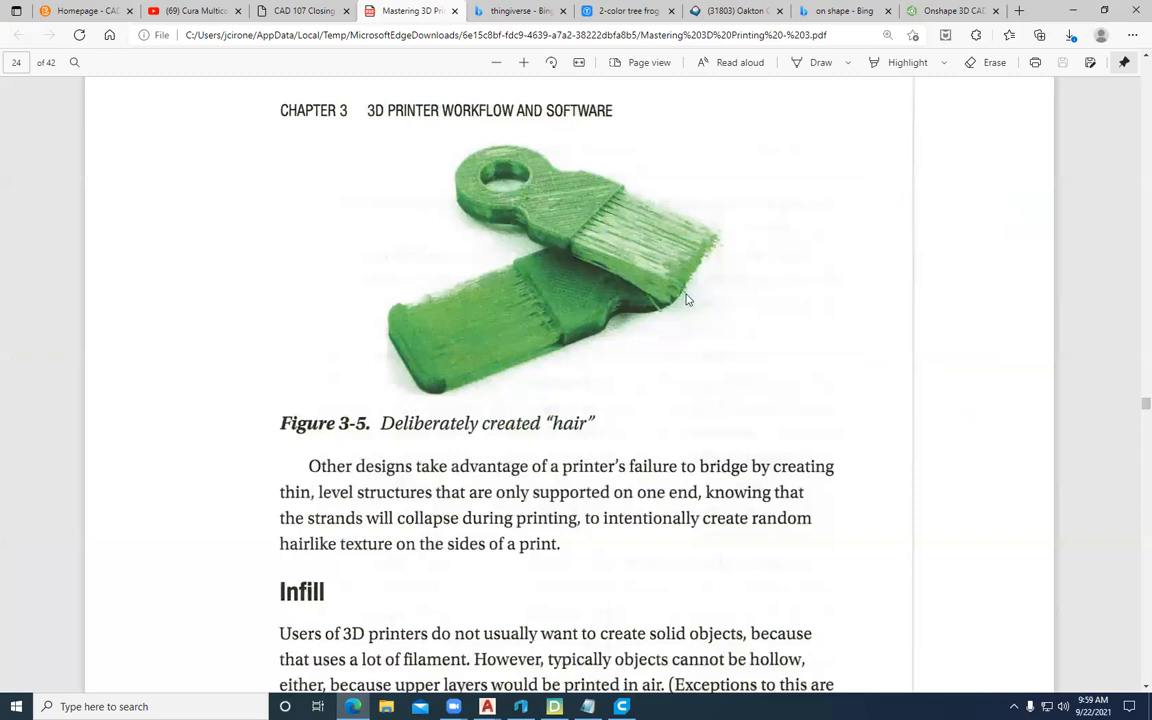
mouse_move(656, 322)
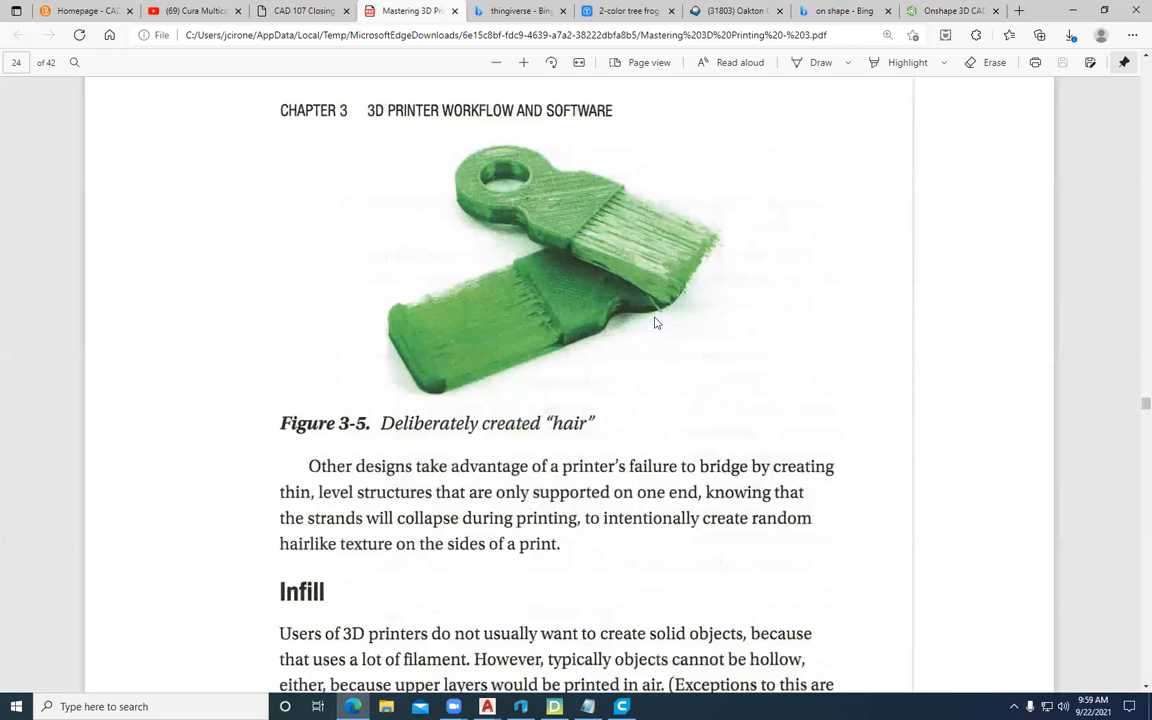
mouse_move(500, 476)
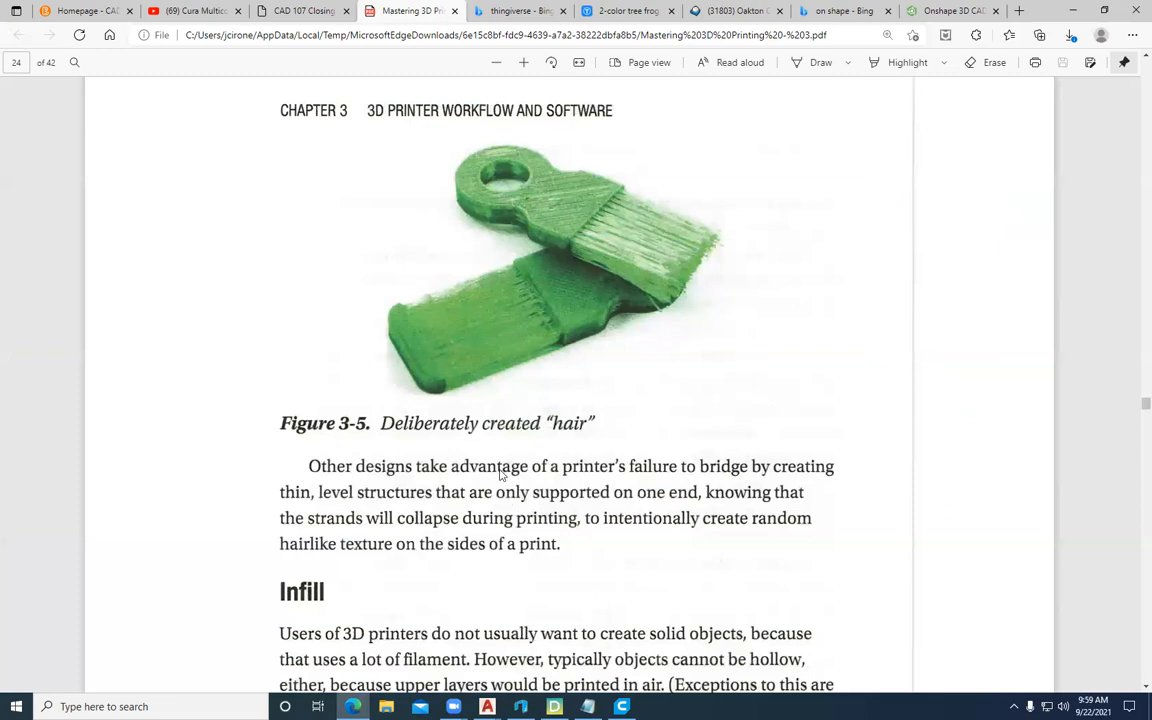
mouse_move(114, 350)
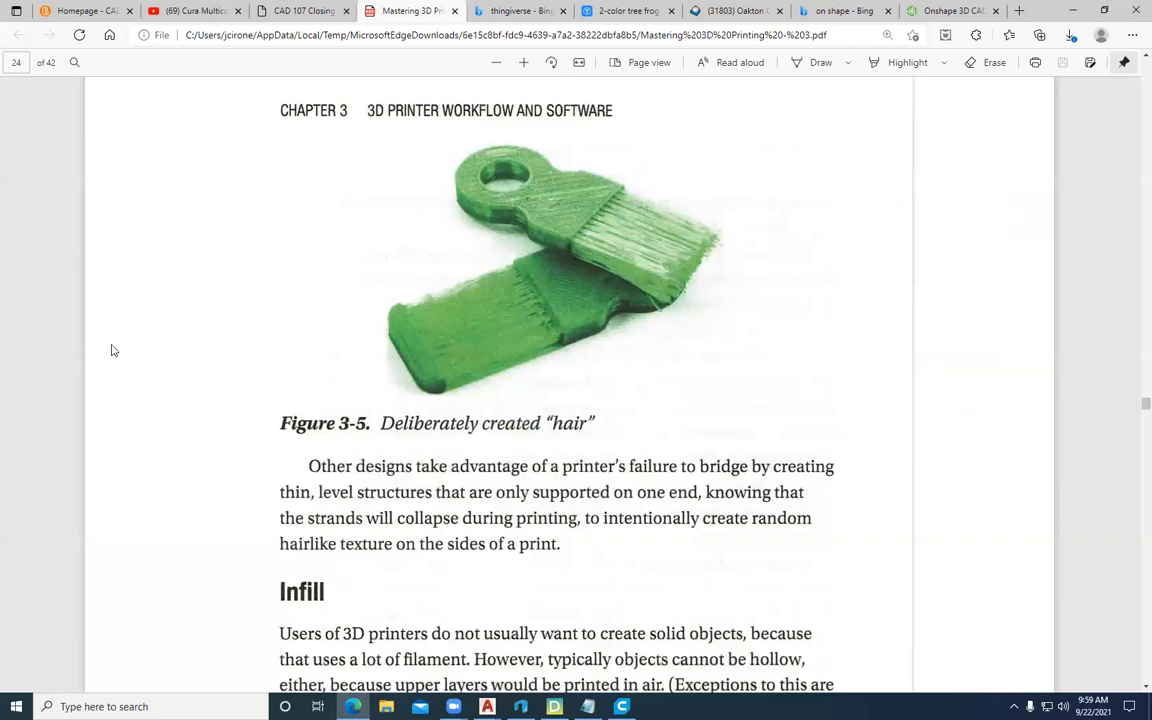
mouse_move(168, 480)
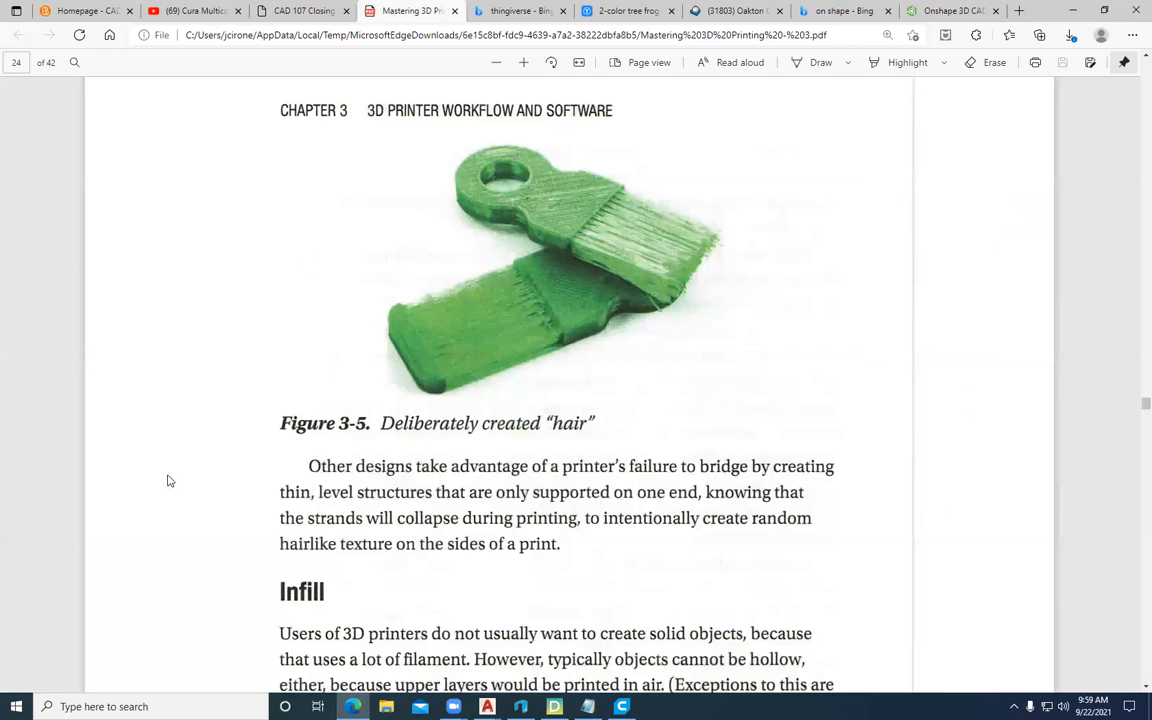
mouse_move(784, 322)
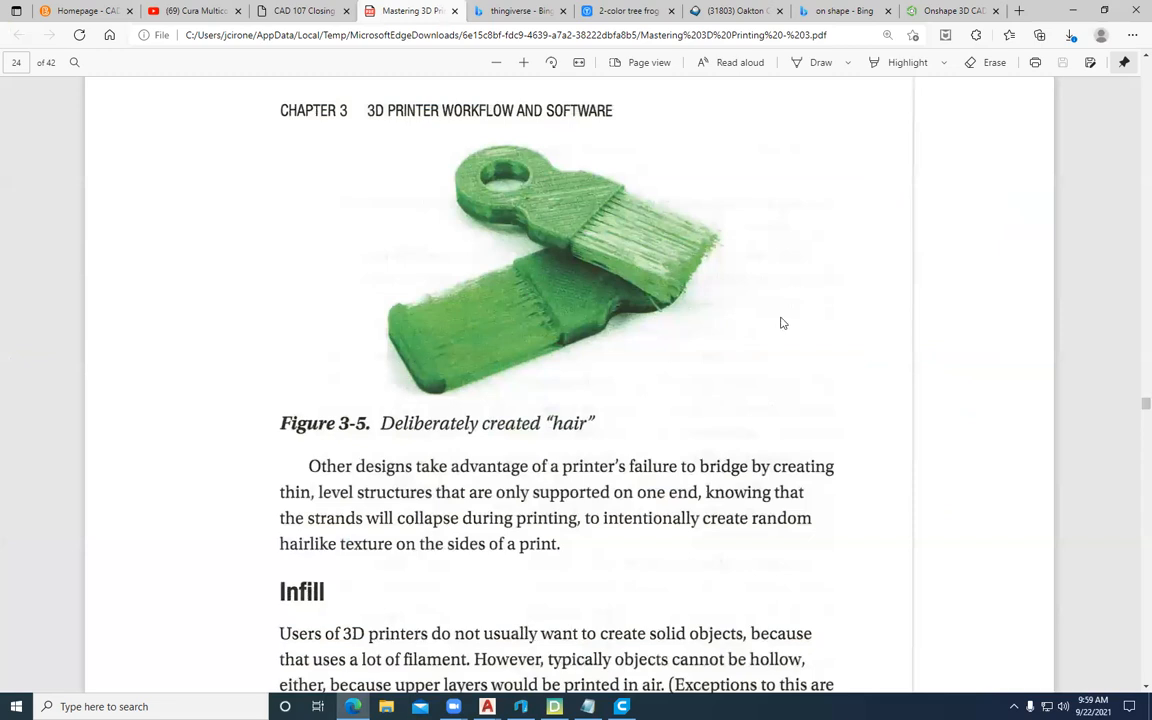
mouse_move(1000, 264)
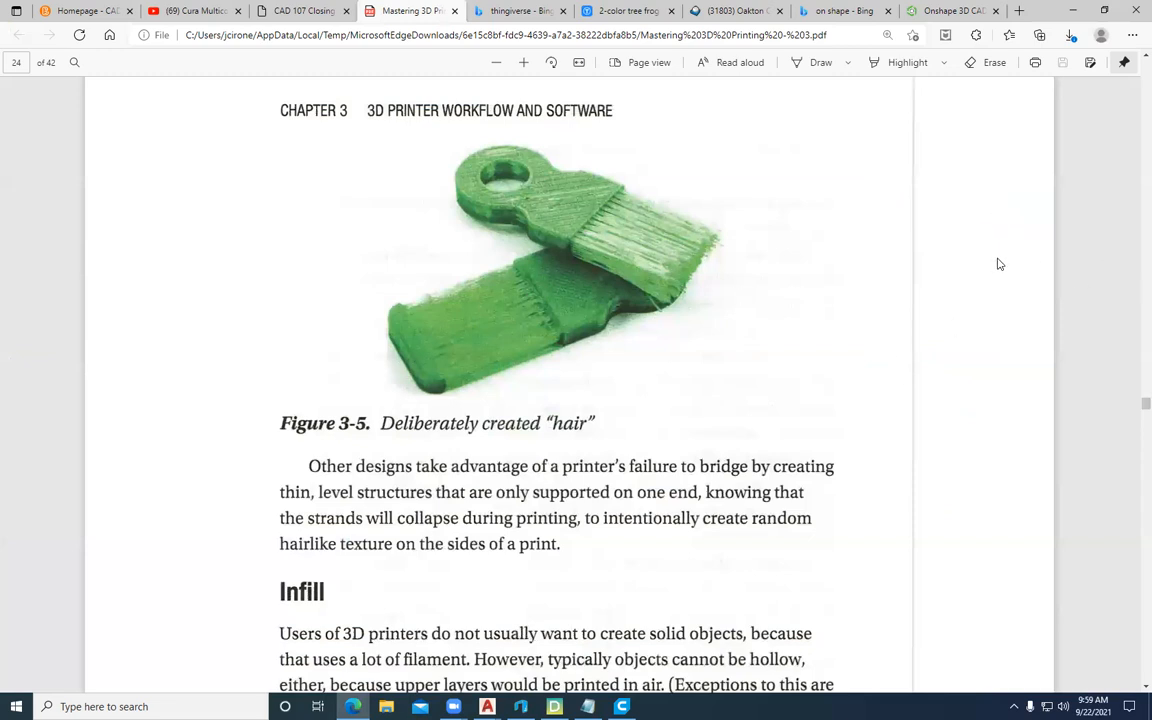
mouse_move(1012, 322)
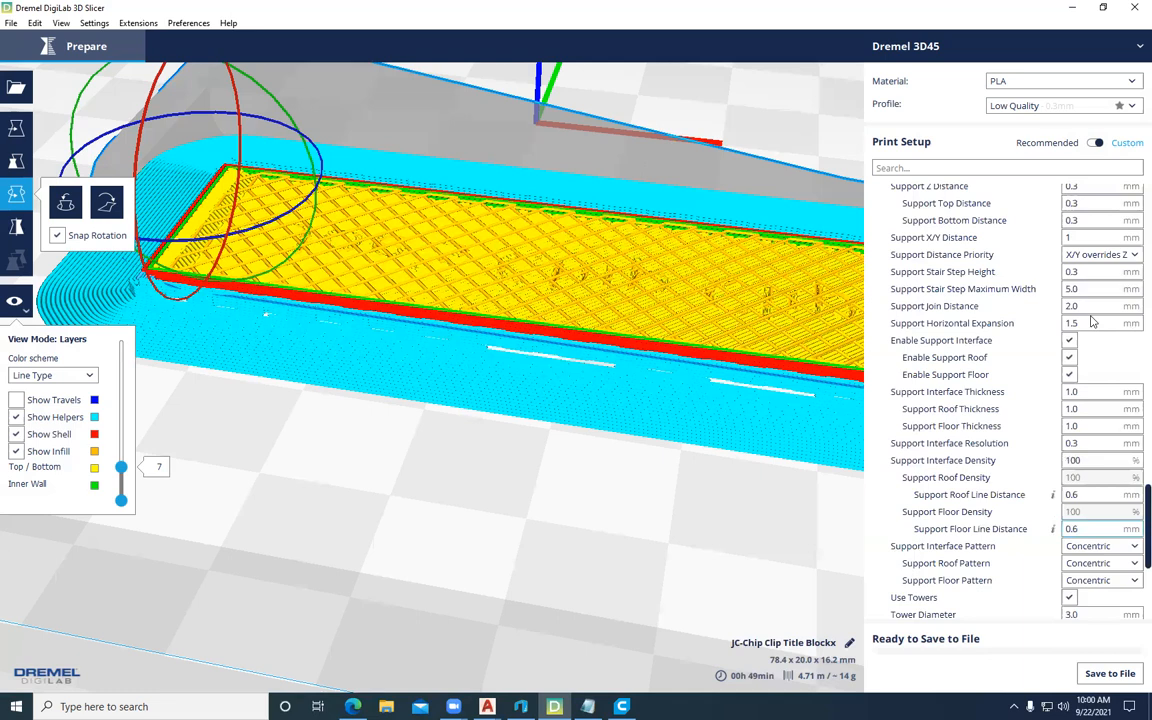
mouse_move(958, 258)
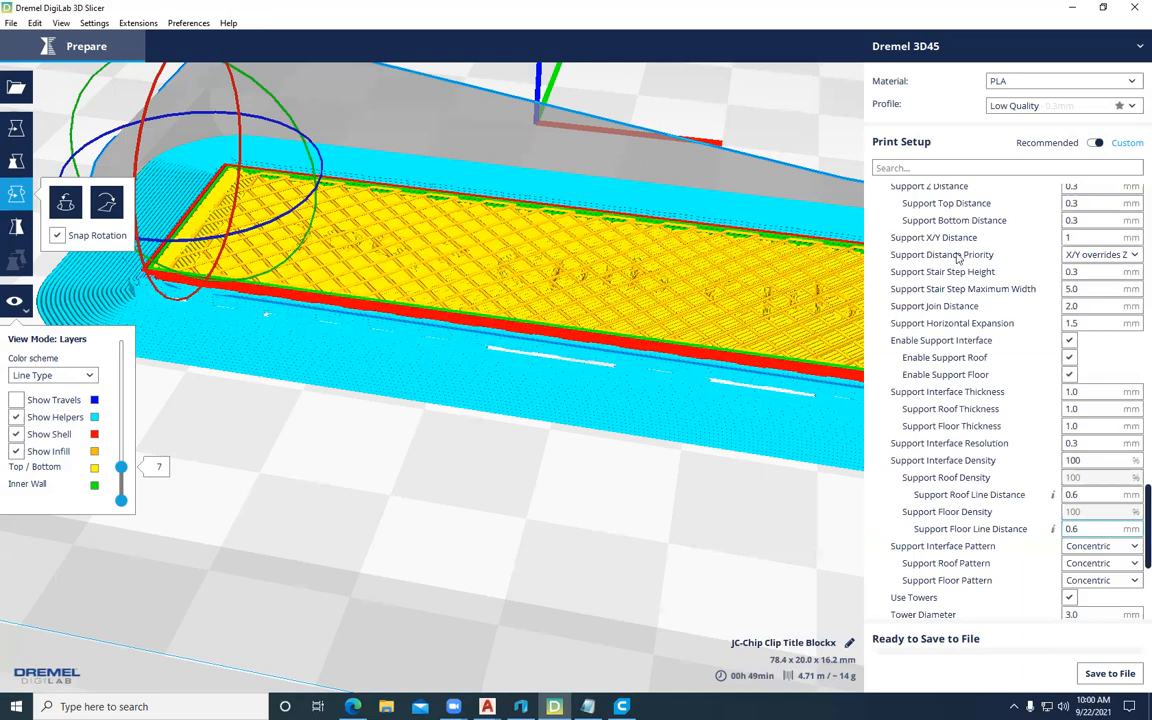
mouse_move(944, 296)
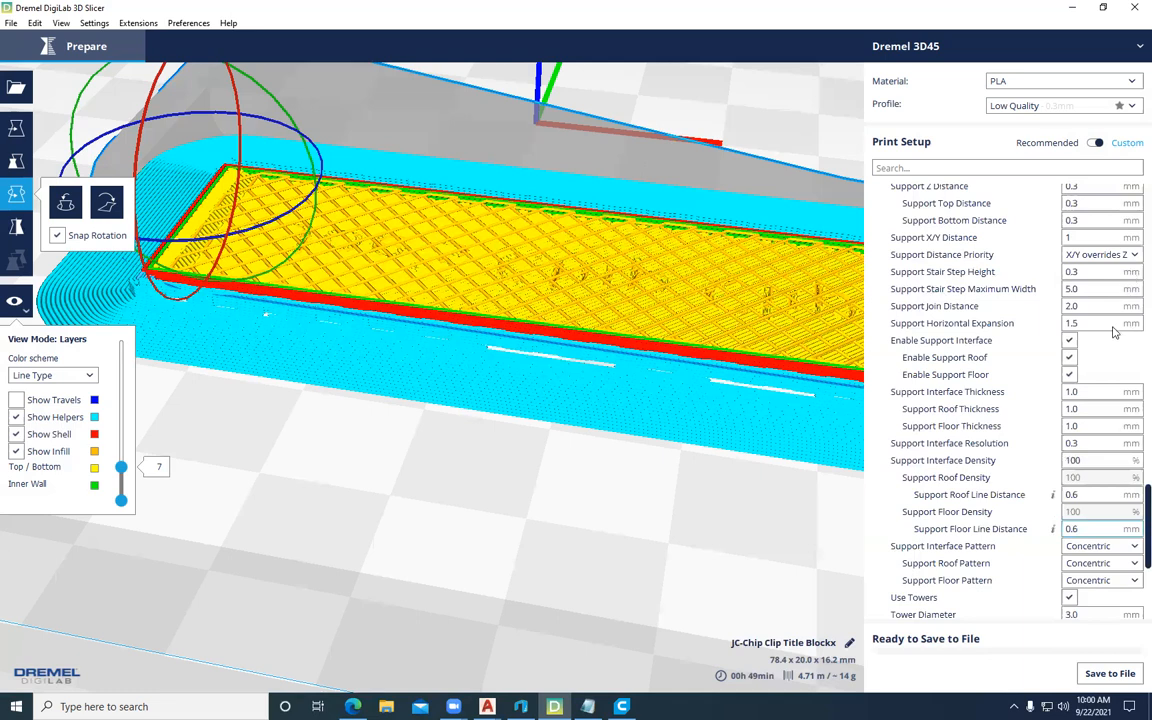
mouse_move(740, 572)
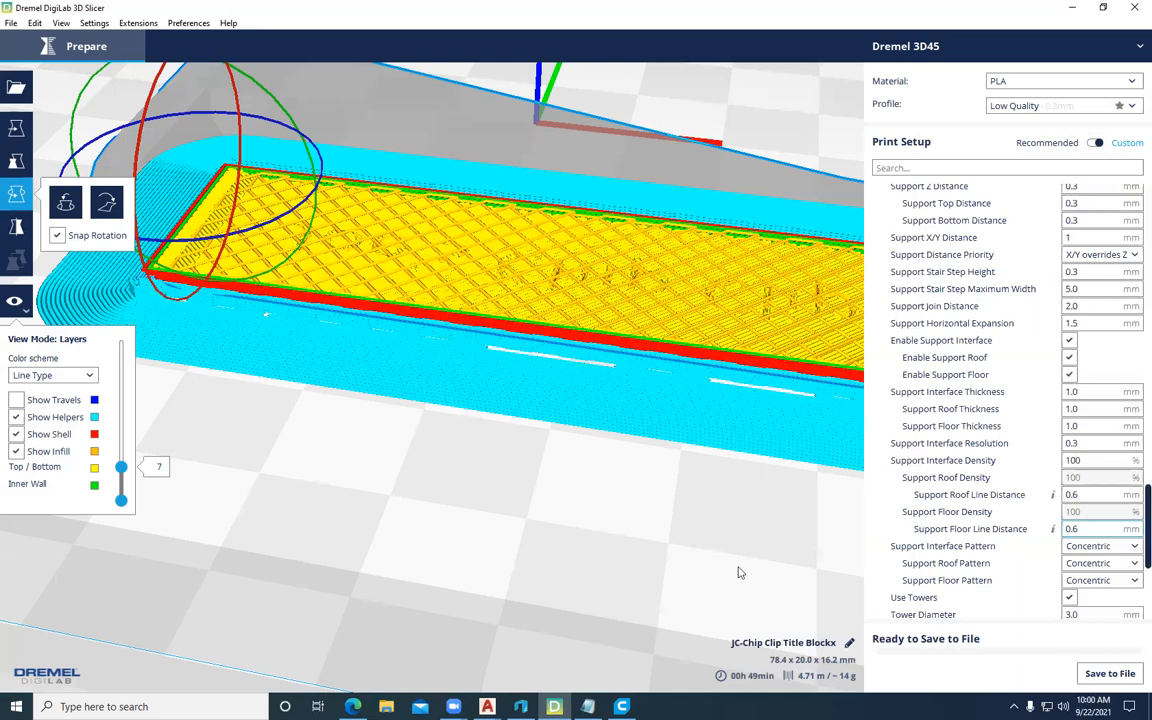
mouse_move(500, 524)
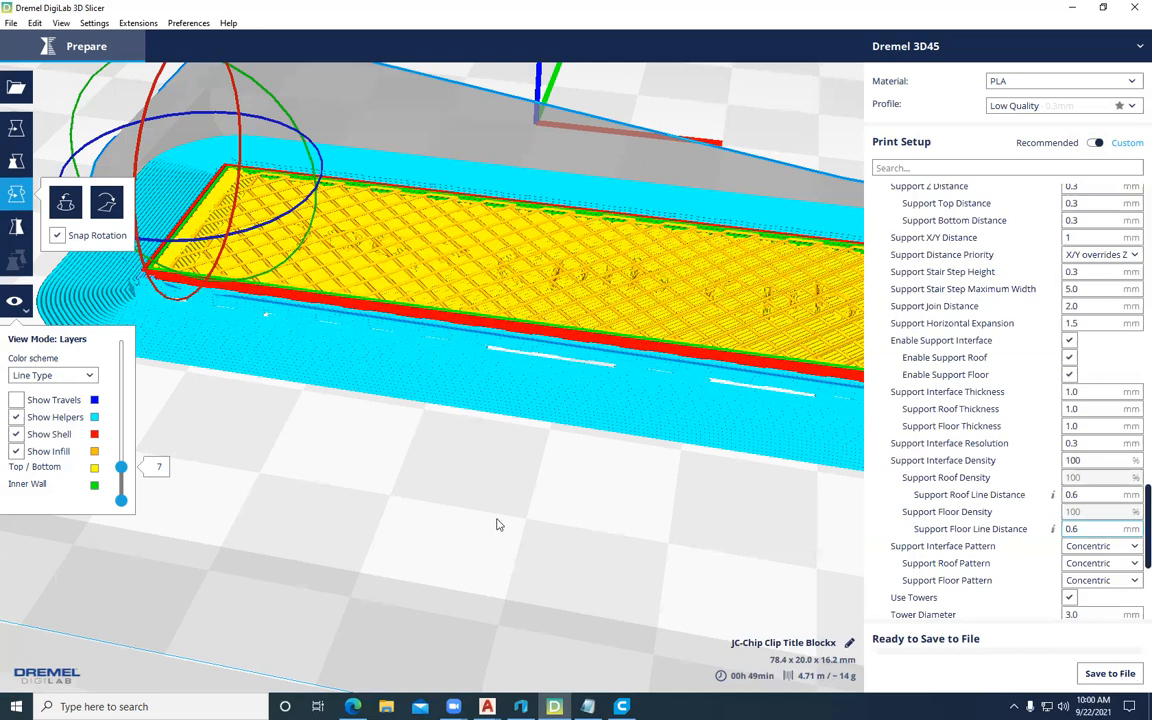
mouse_move(1132, 276)
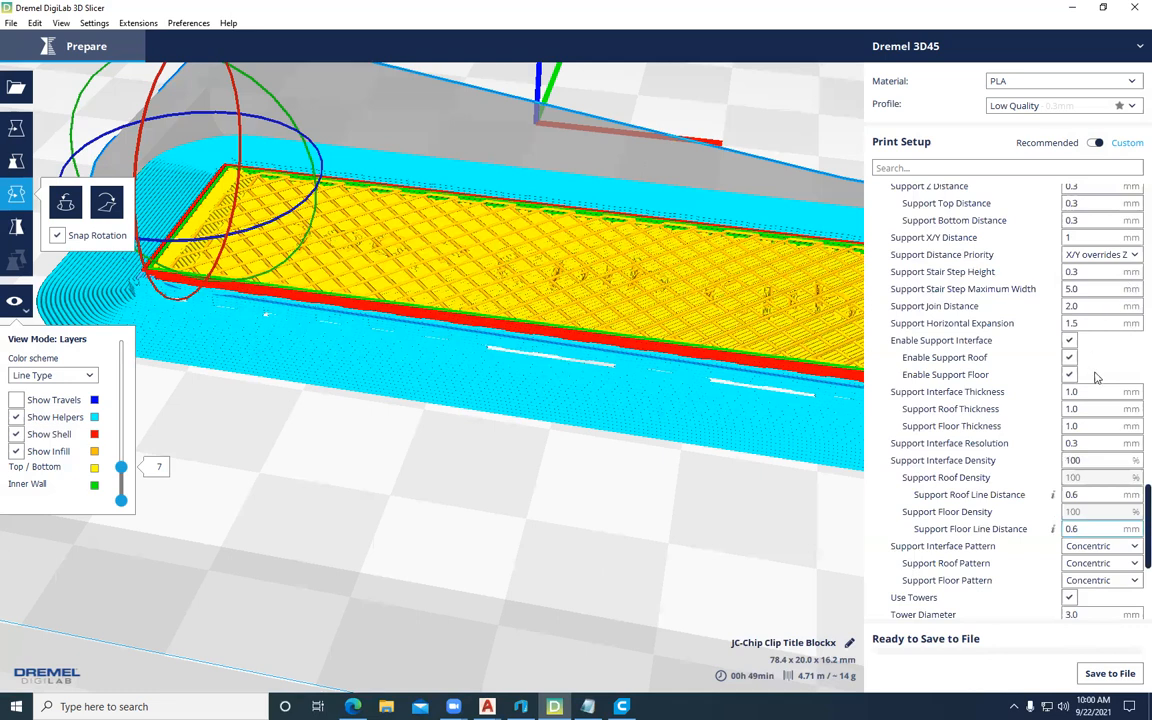
mouse_move(812, 496)
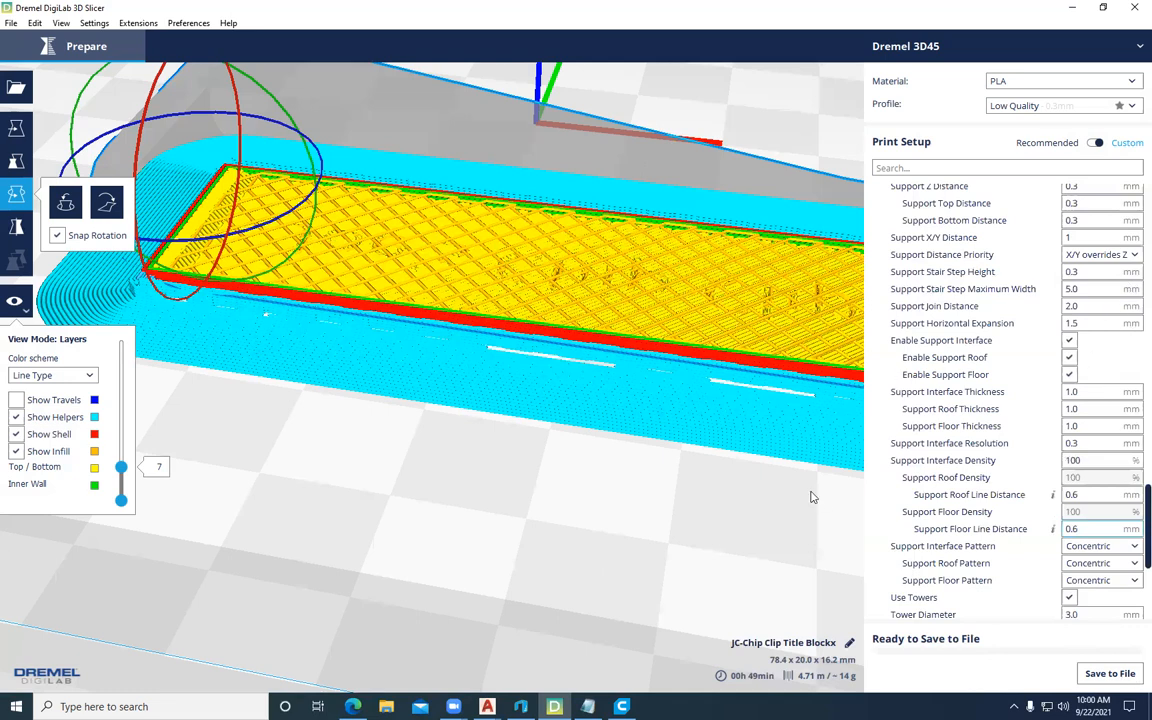
mouse_move(500, 340)
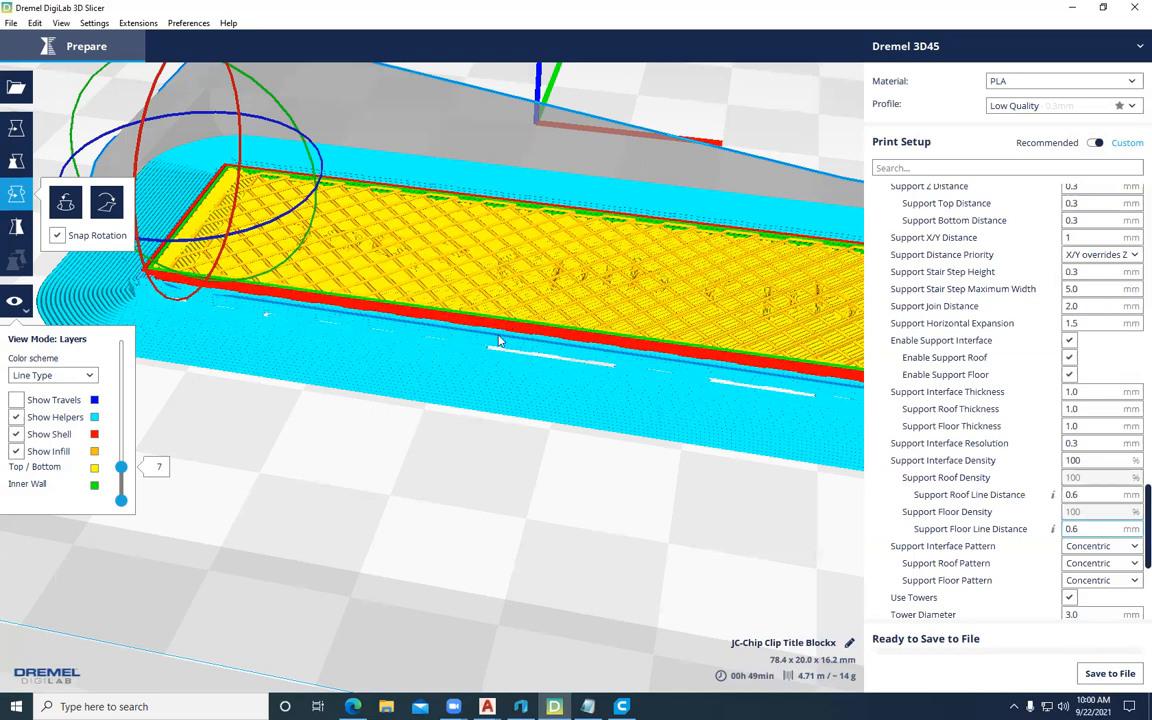
mouse_move(1076, 12)
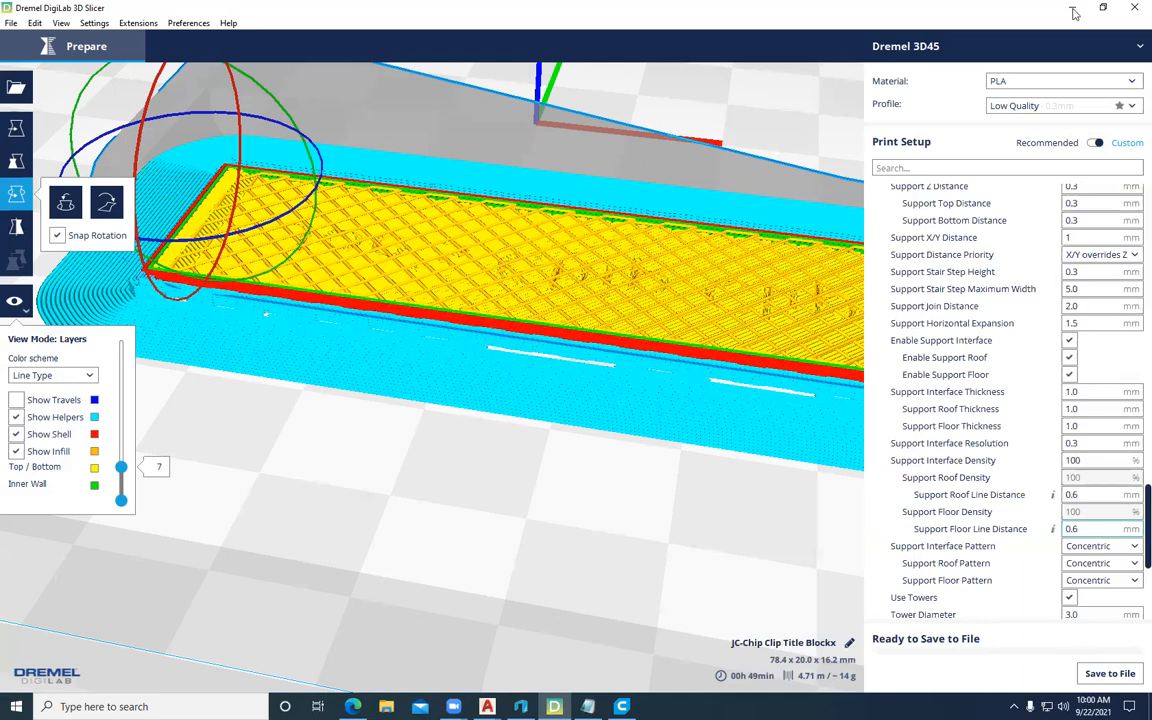
mouse_move(696, 424)
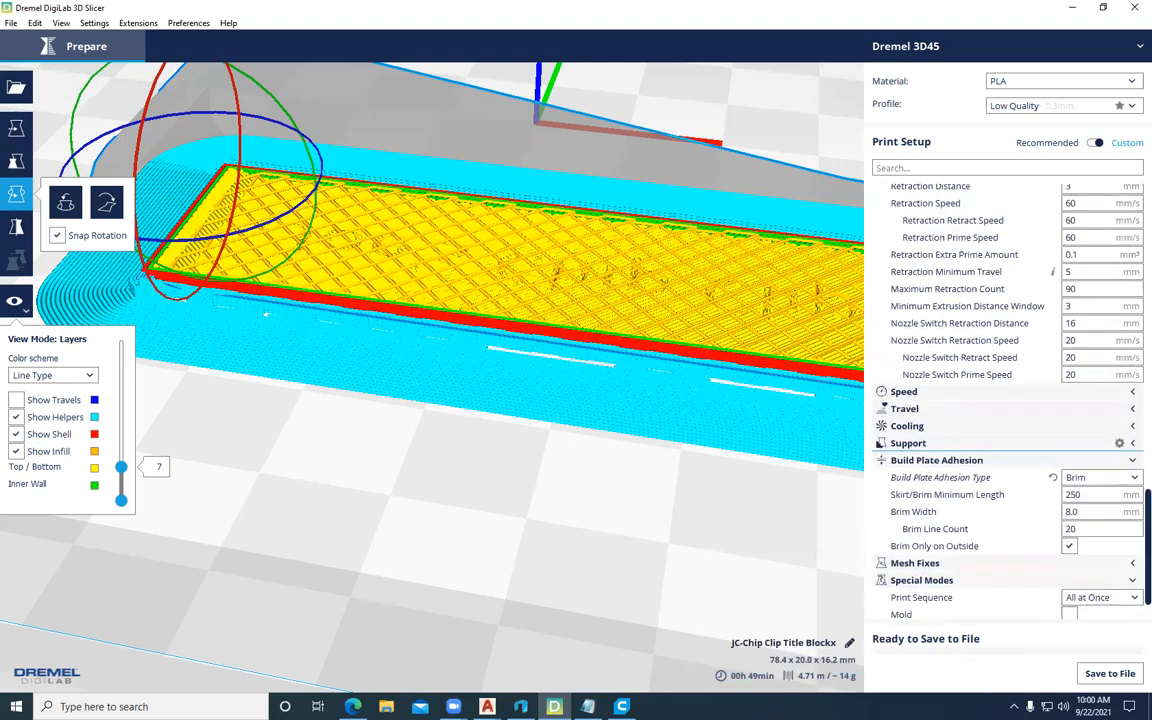
Set the Infill Pattern to Tetrahedral in the print settings
scroll(down, 3)
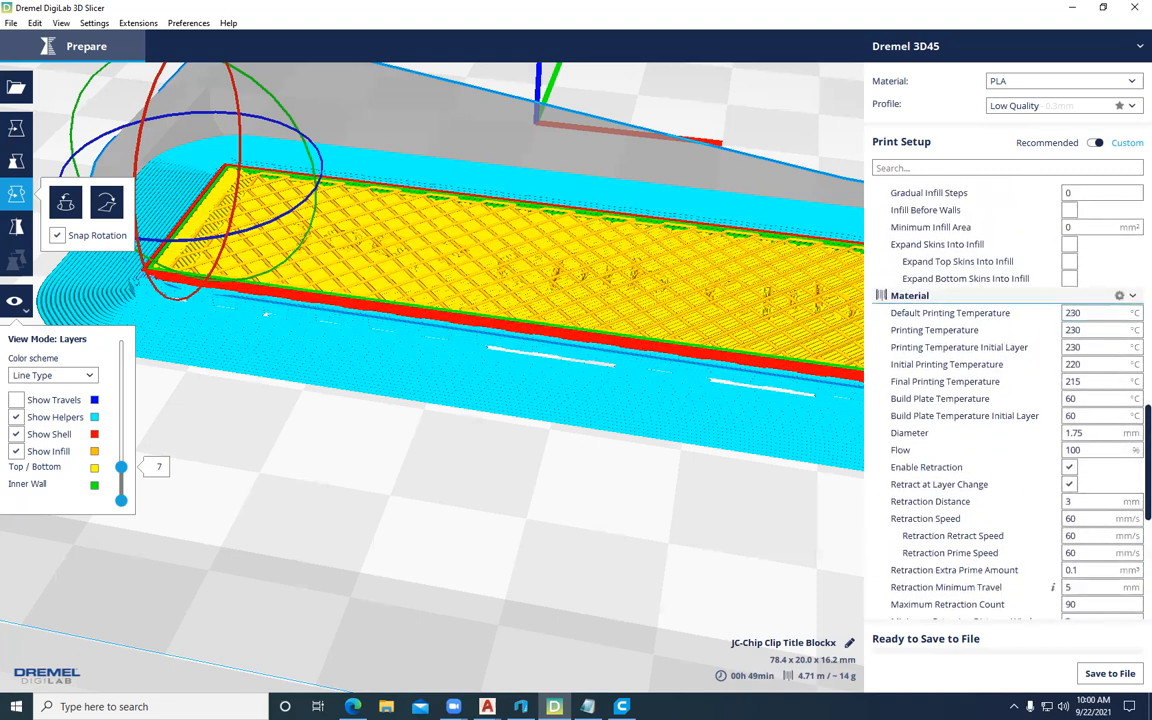
scroll(down, 3)
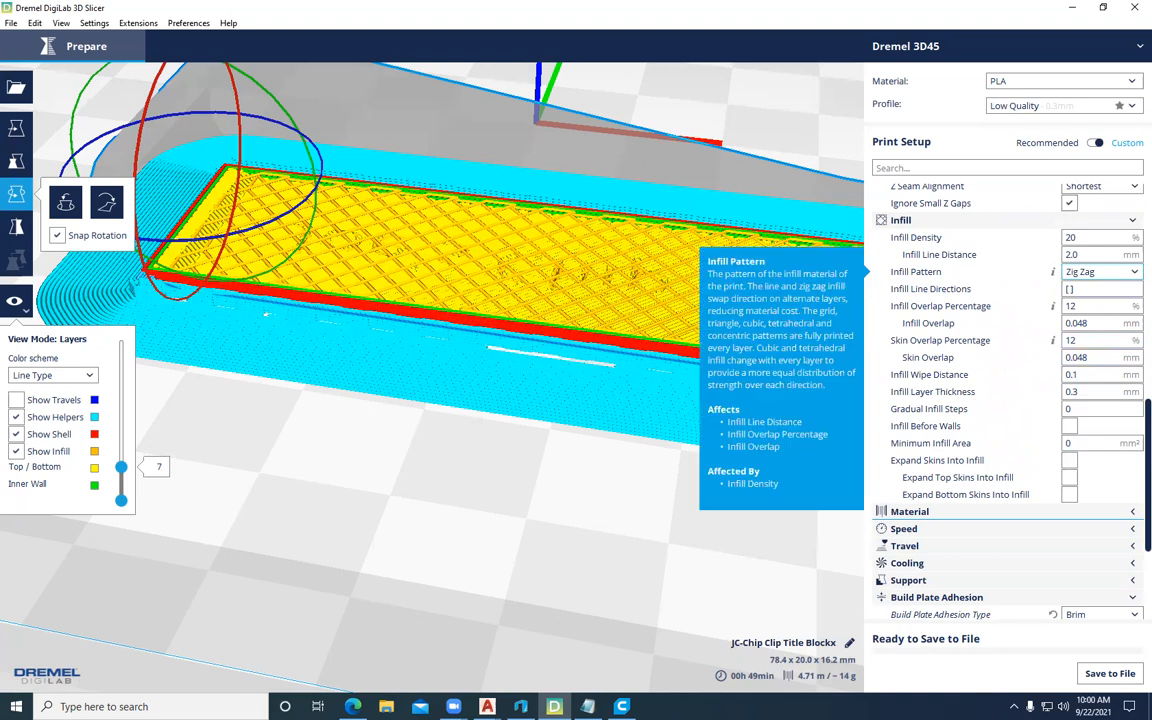
click(1100, 272)
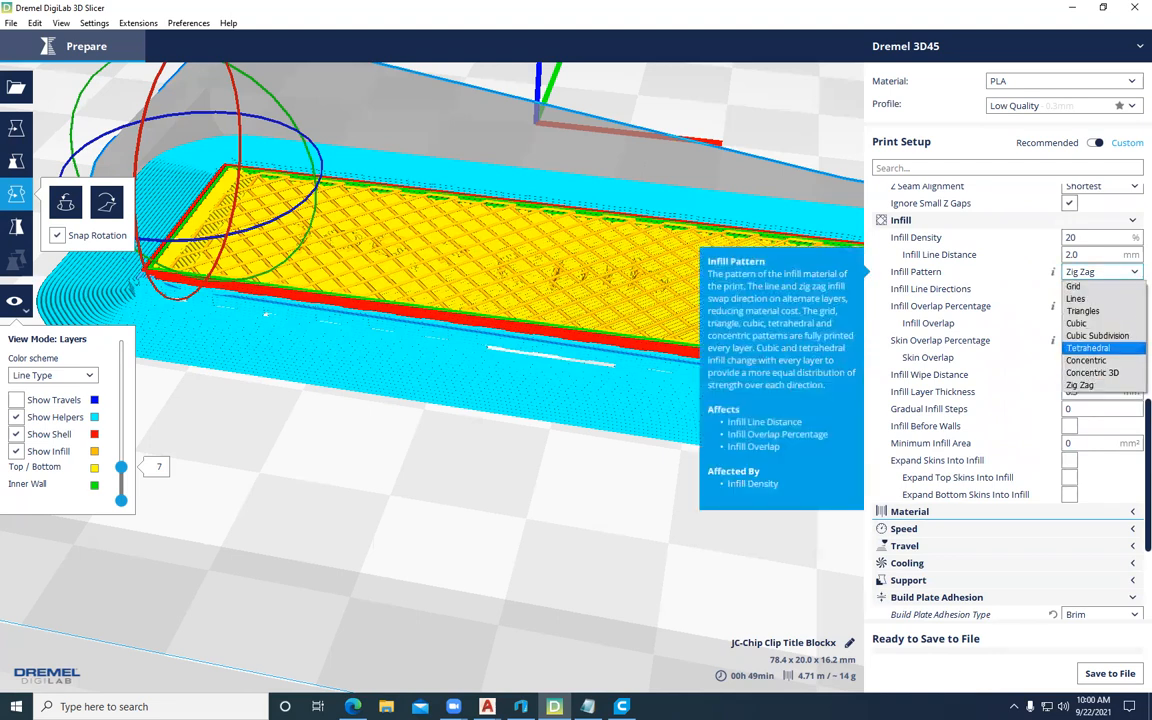
click(1088, 348)
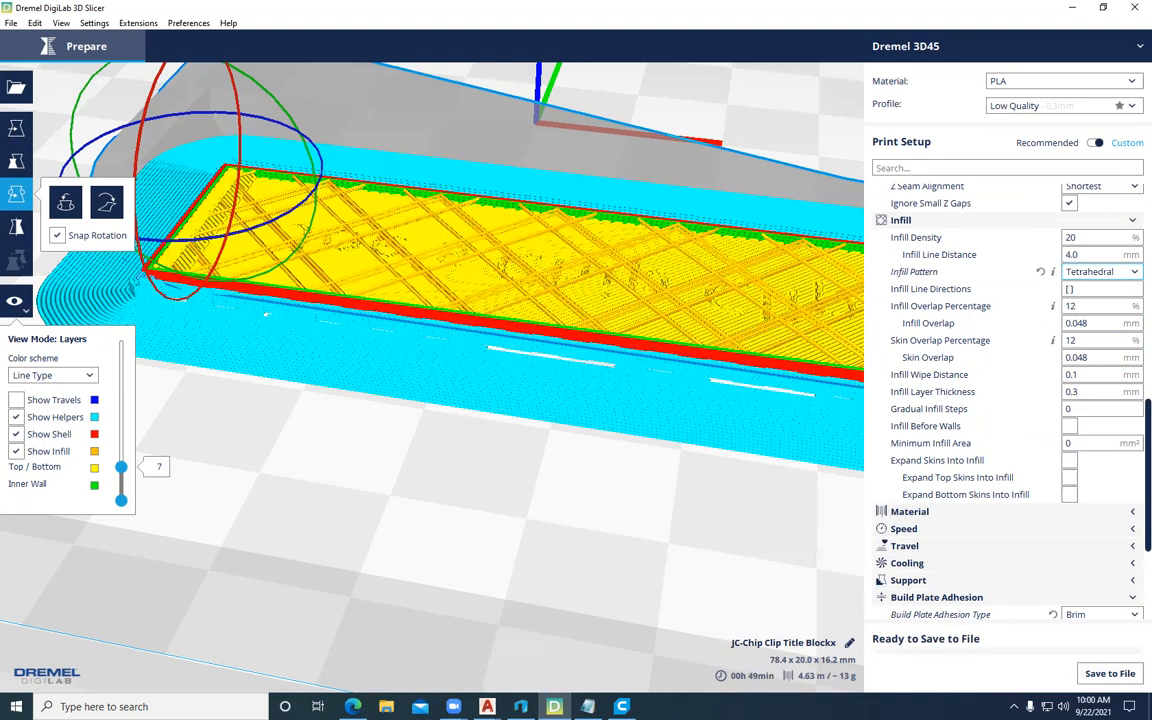
Change the Infill Pattern to Concentric 3D and re-slice the clip with Prepare
click(1100, 272)
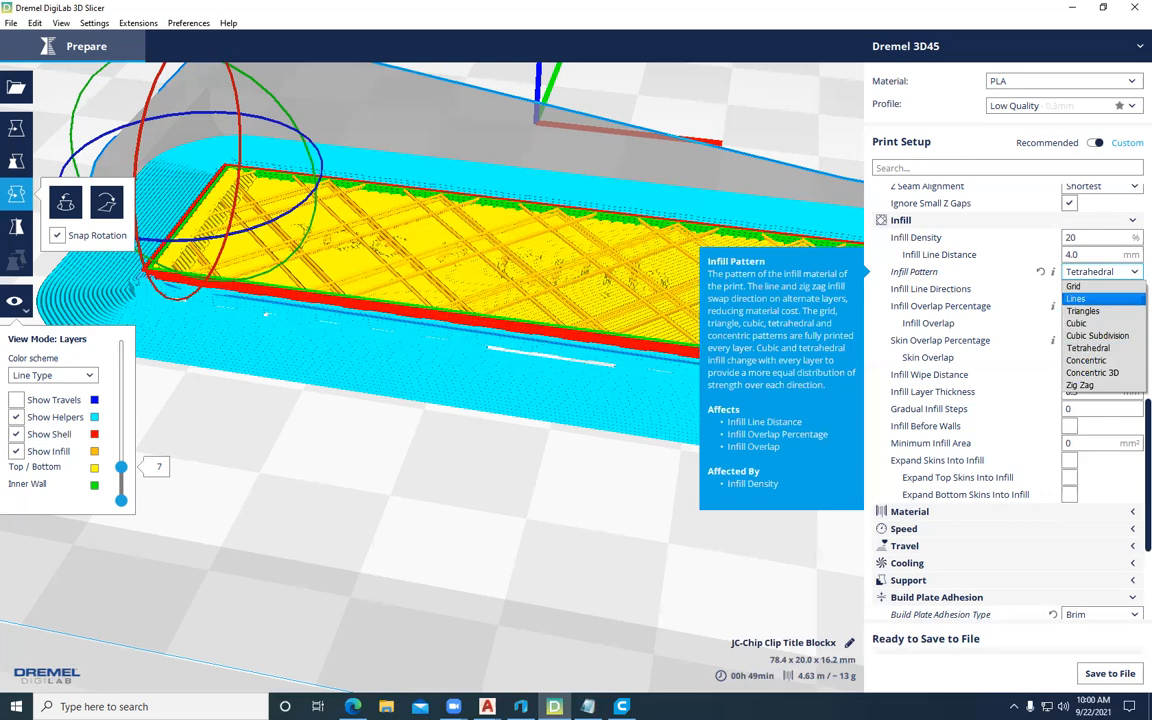
click(1092, 372)
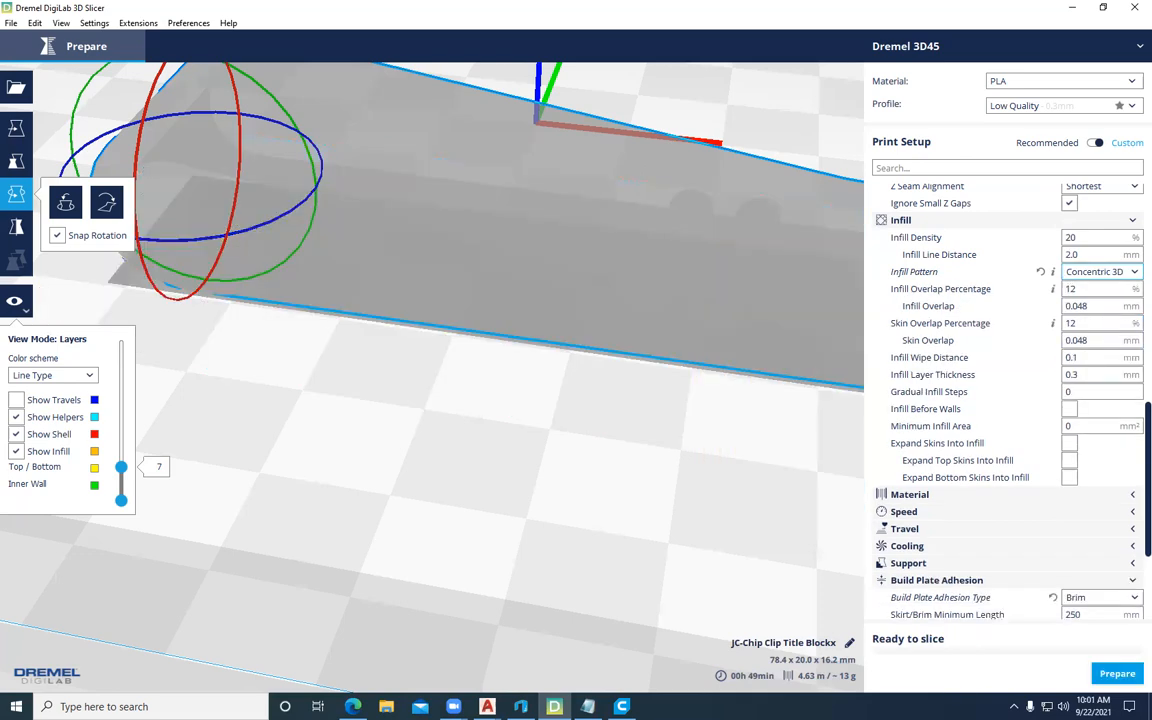
click(1116, 672)
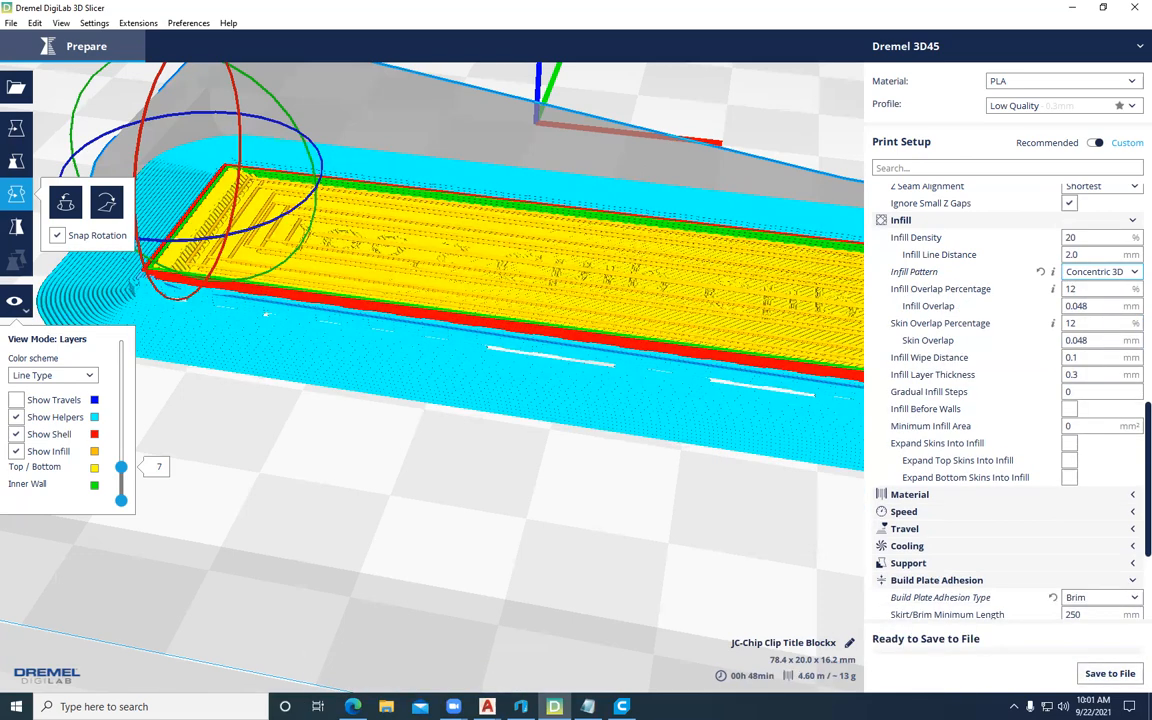